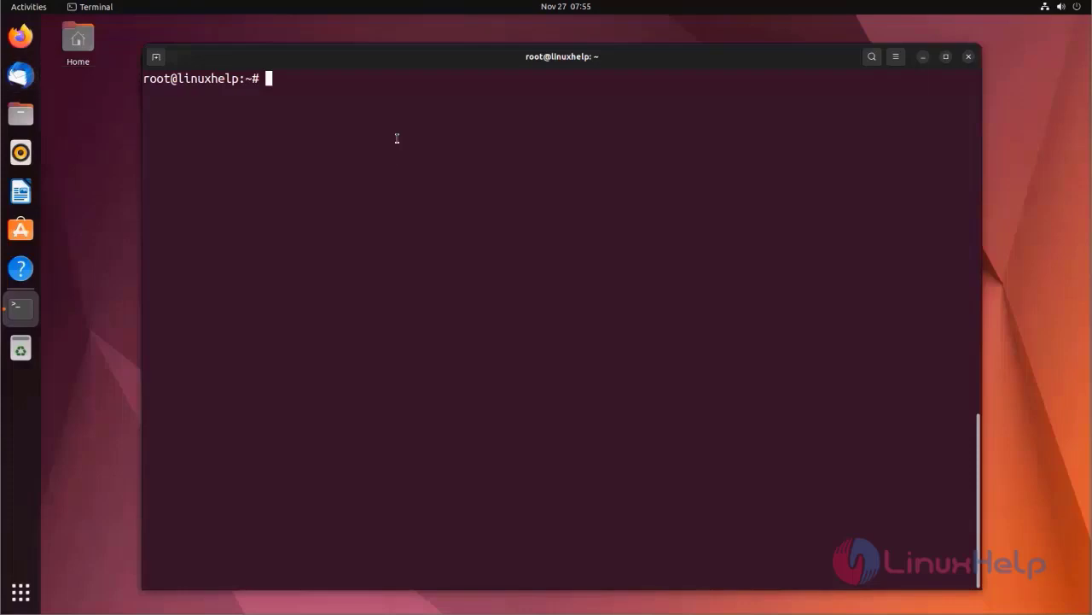
- Print the distribution release details, confirming Ubuntu 22.04.3 LTS, and begin the systemctl command
{"action": "type", "text": "lsb_release -a"}
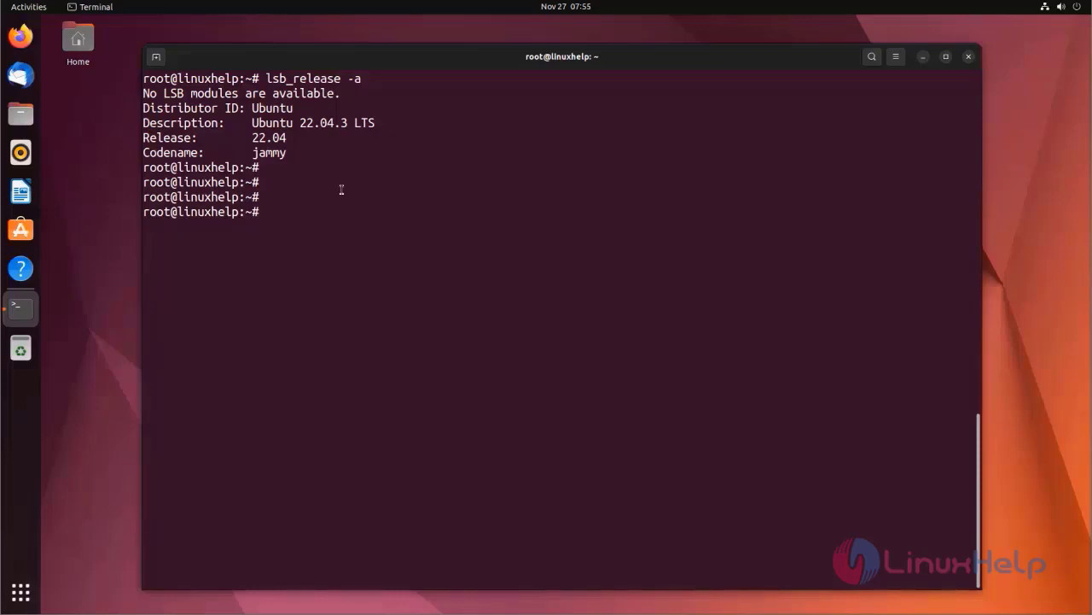
{"action": "type", "text": "systemctl status aster"}
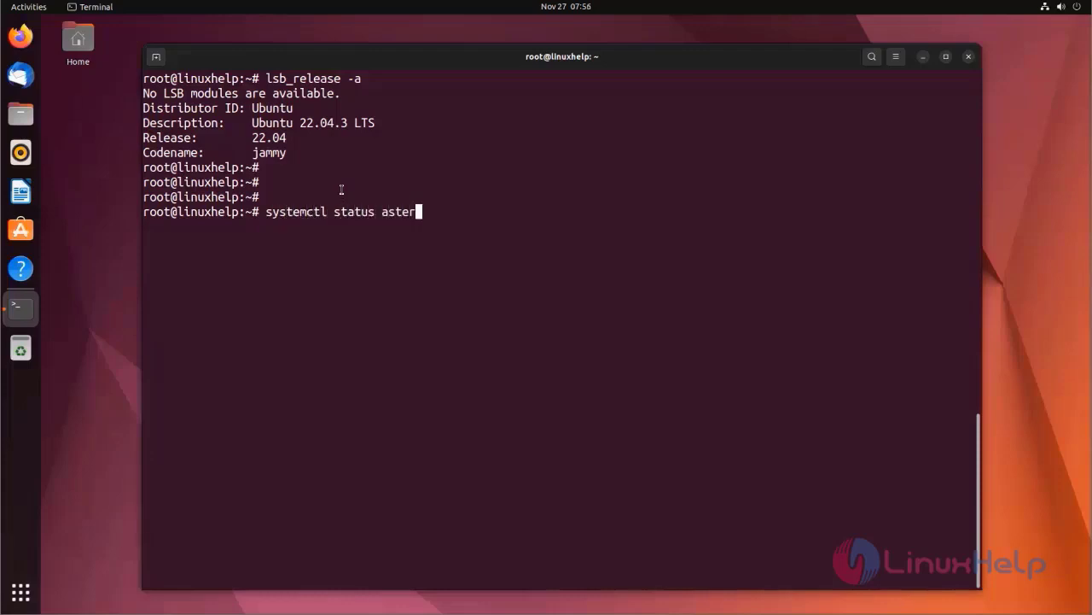
- Check that the Asterisk service is active (running), then quit the status pager with q
{"action": "type", "text": "isk-20"}
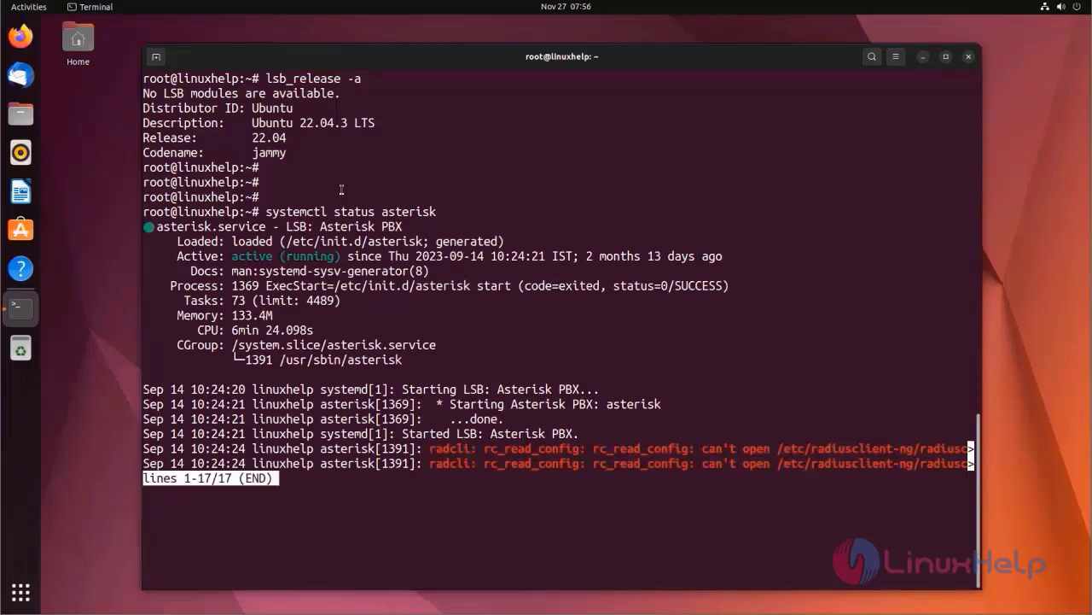
{"action": "key", "text": "q"}
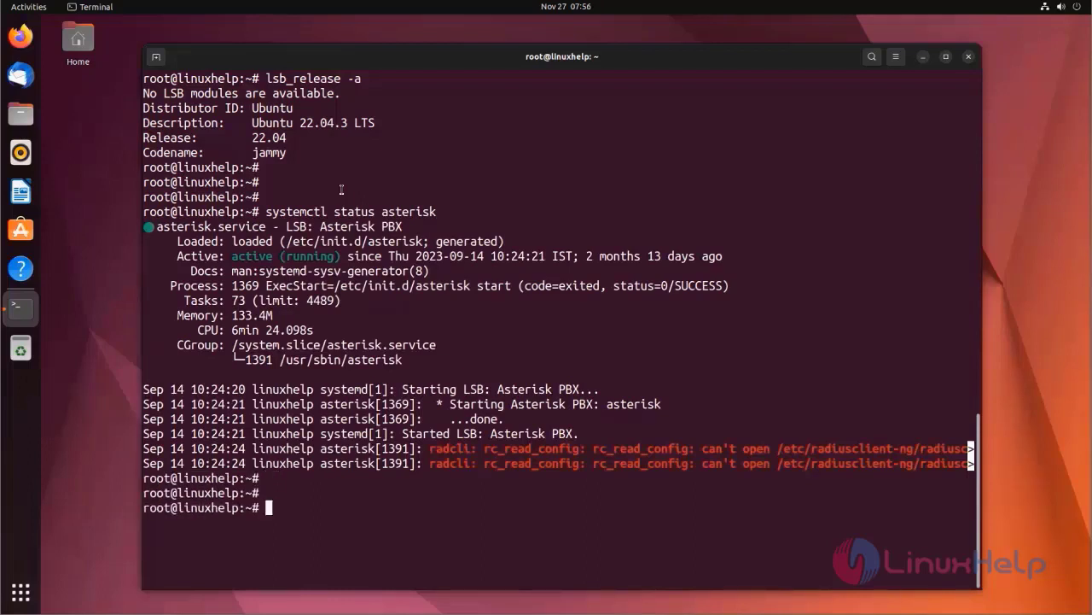
{"action": "mouse_move", "coordinate": [366, 202]}
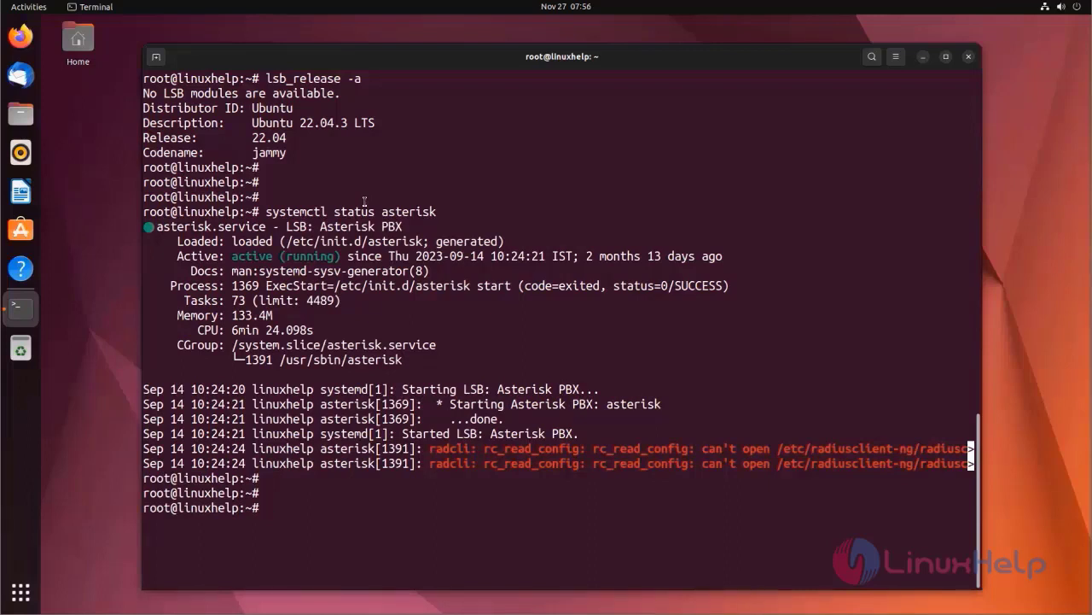
- Change into /var/lib/asterisk/agi-bin and list its AGI scripts (agi-test.agi, eagi-test, jukebox.agi...)
{"action": "type", "text": "cd"}
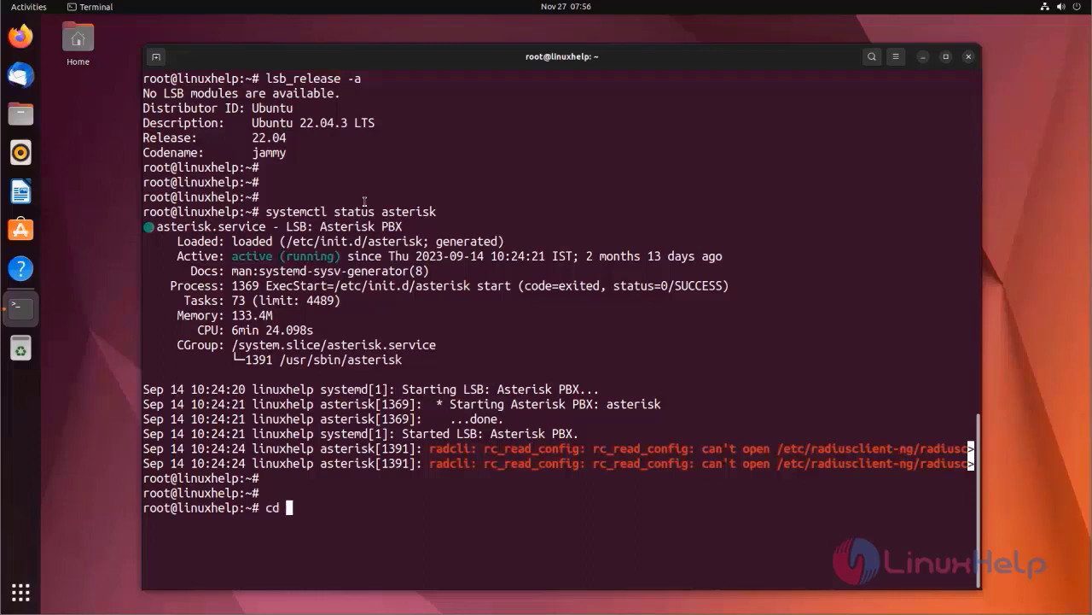
{"action": "type", "text": "/var/li"}
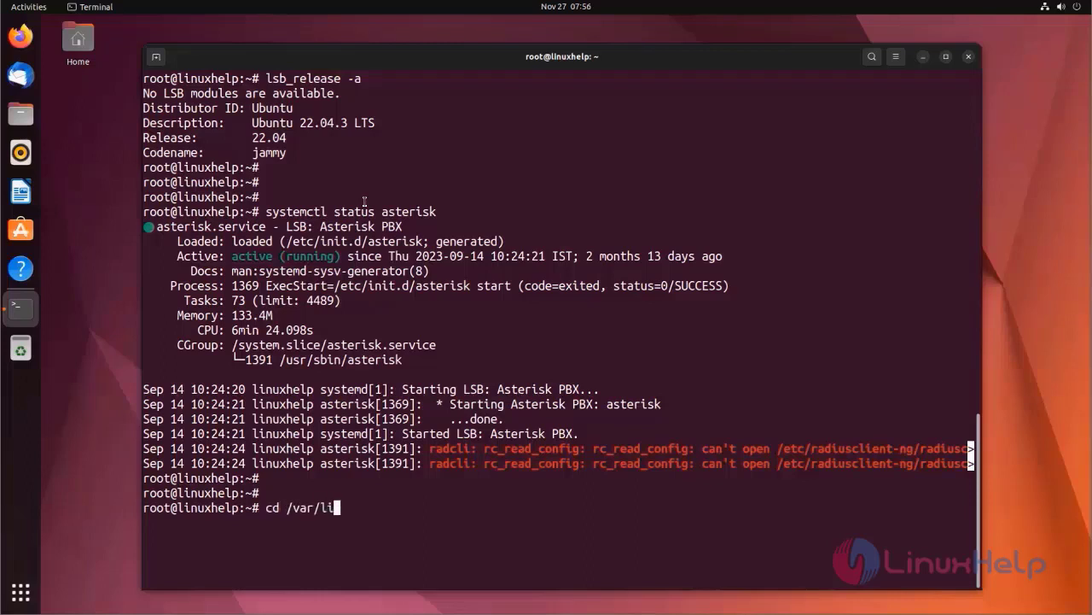
{"action": "type", "text": "b/asterisk/"}
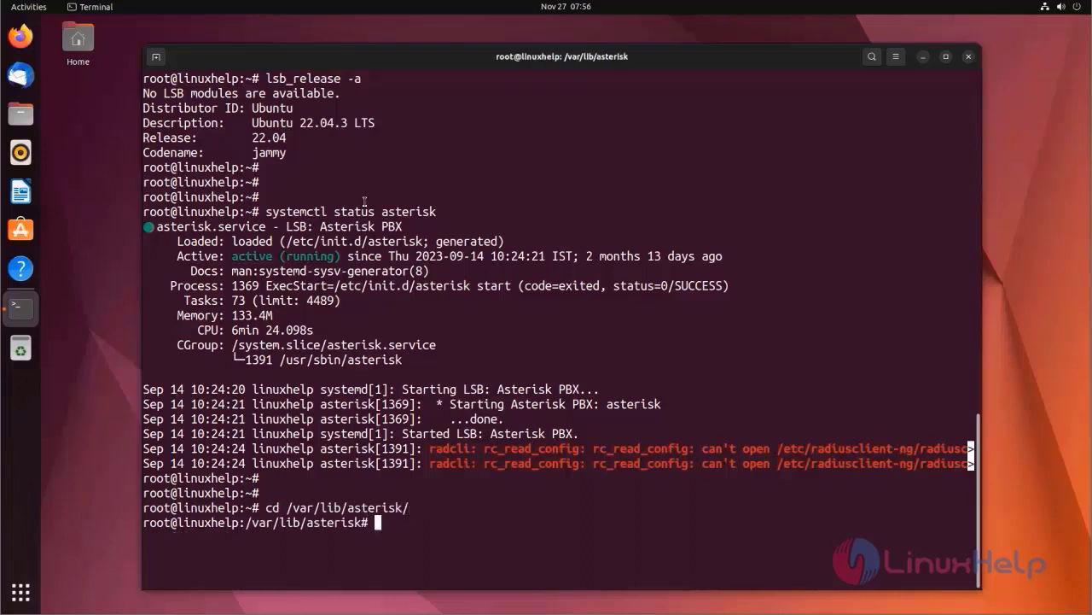
{"action": "type", "text": "ls"}
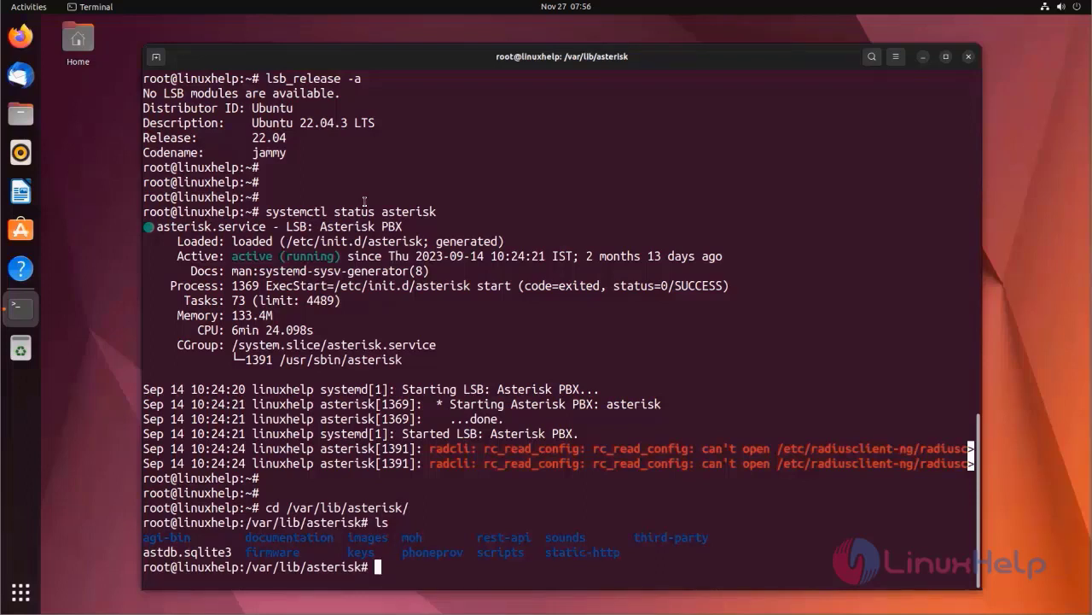
{"action": "type", "text": "cd agi-bin/"}
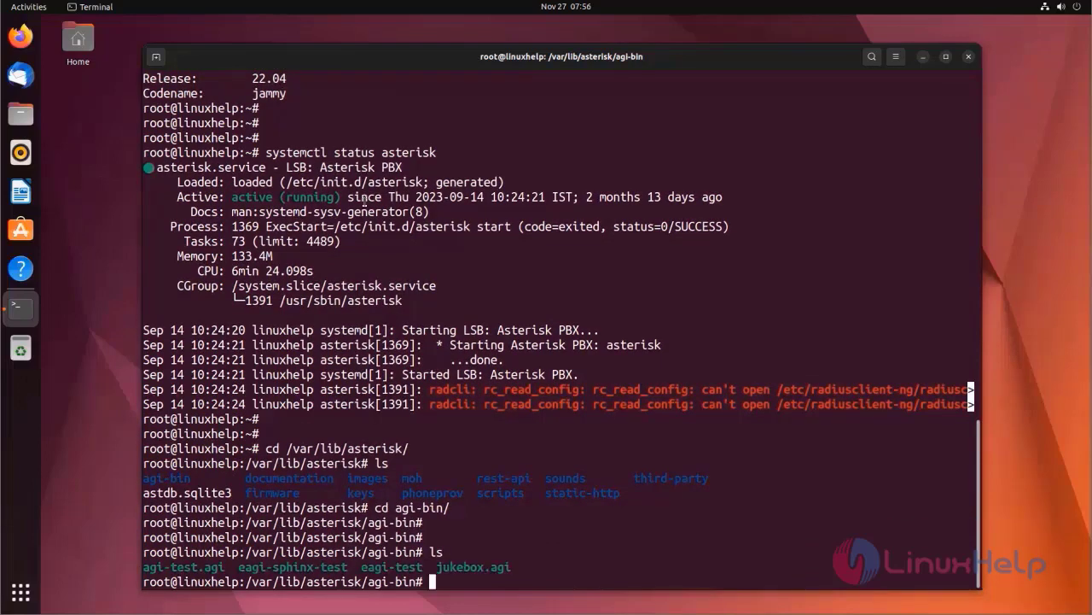
{"action": "type", "text": "vim"}
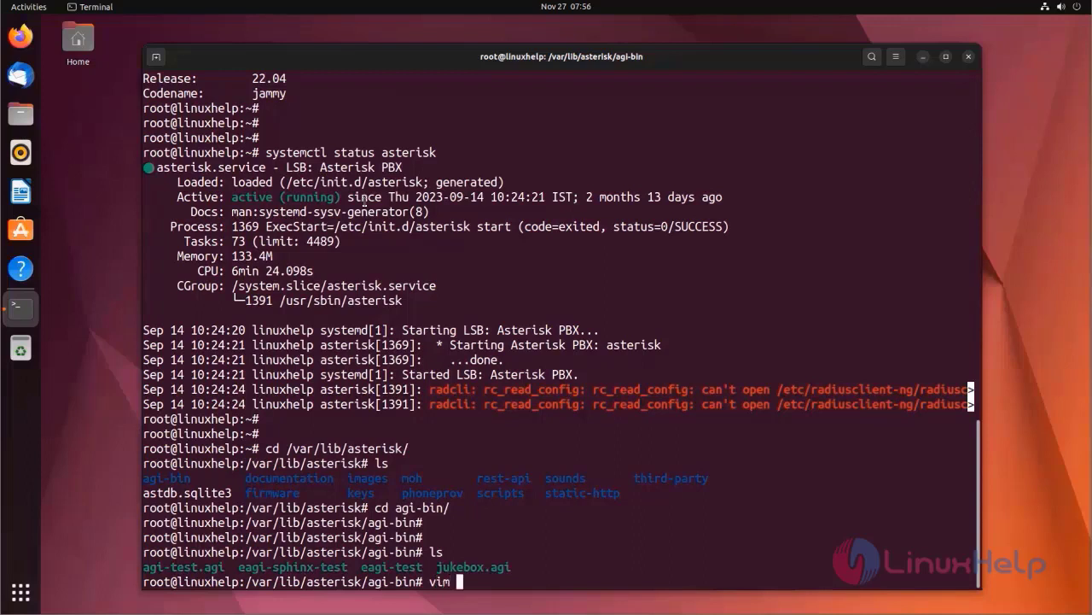
- Create the testagi script in vim, starting with the #!/usr/bin/bash shebang
{"action": "type", "text": "test"}
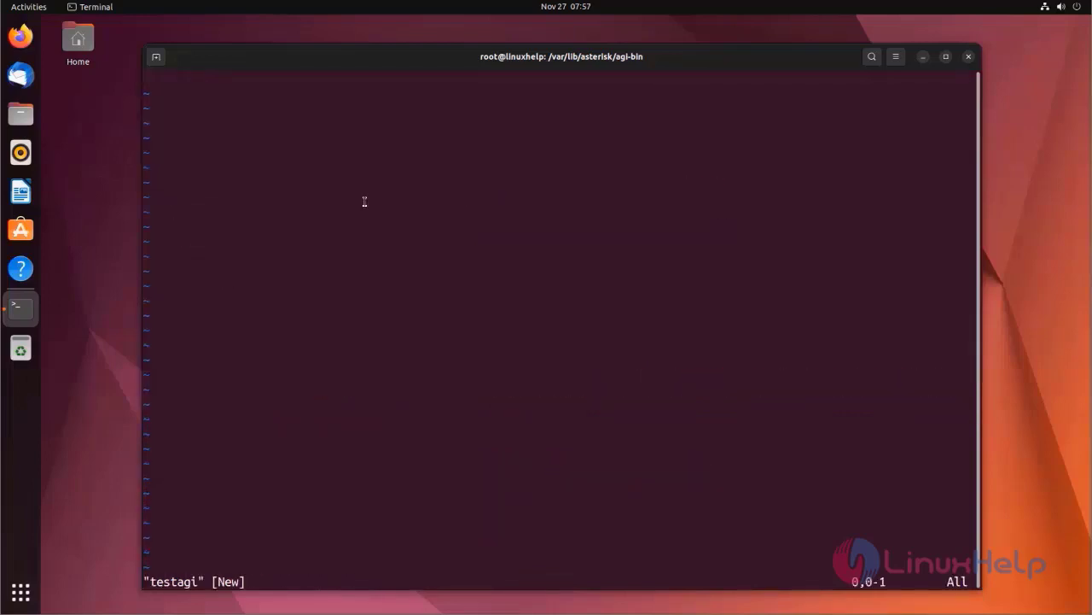
{"action": "key", "text": "i"}
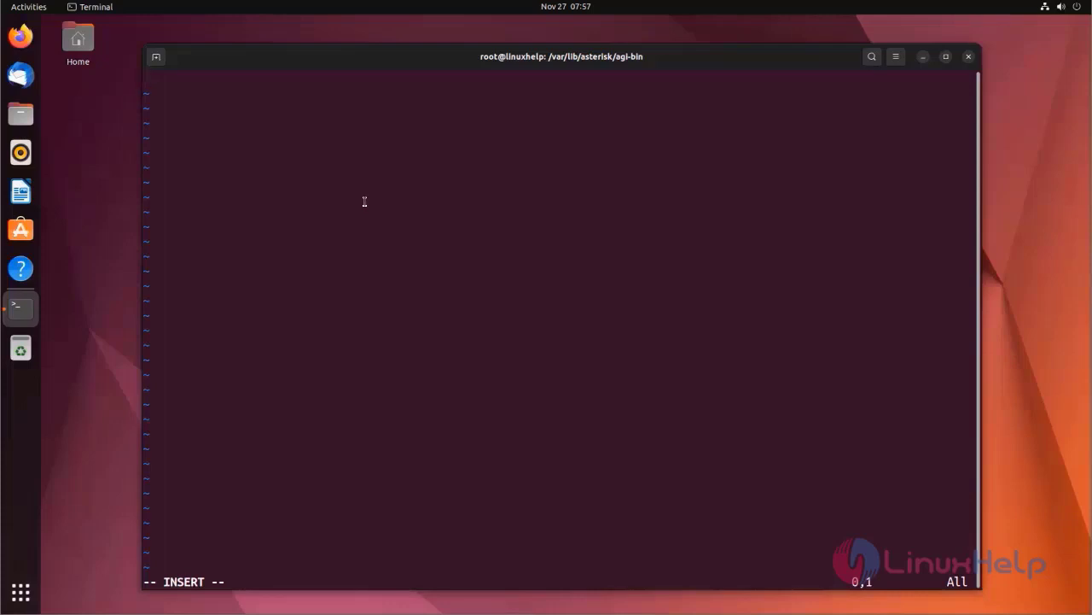
{"action": "type", "text": "#"}
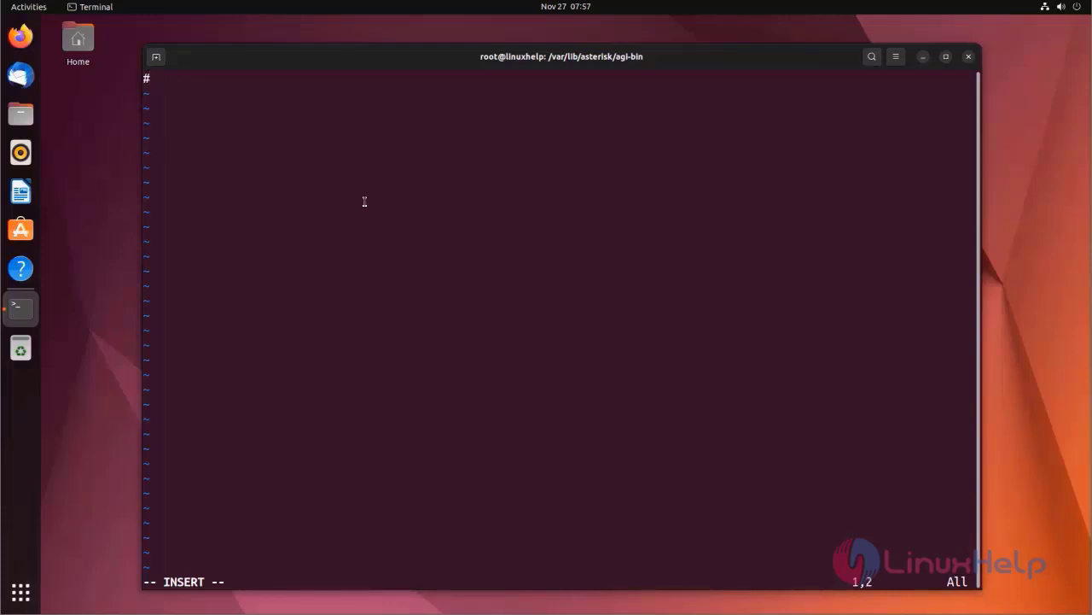
{"action": "type", "text": "! /"}
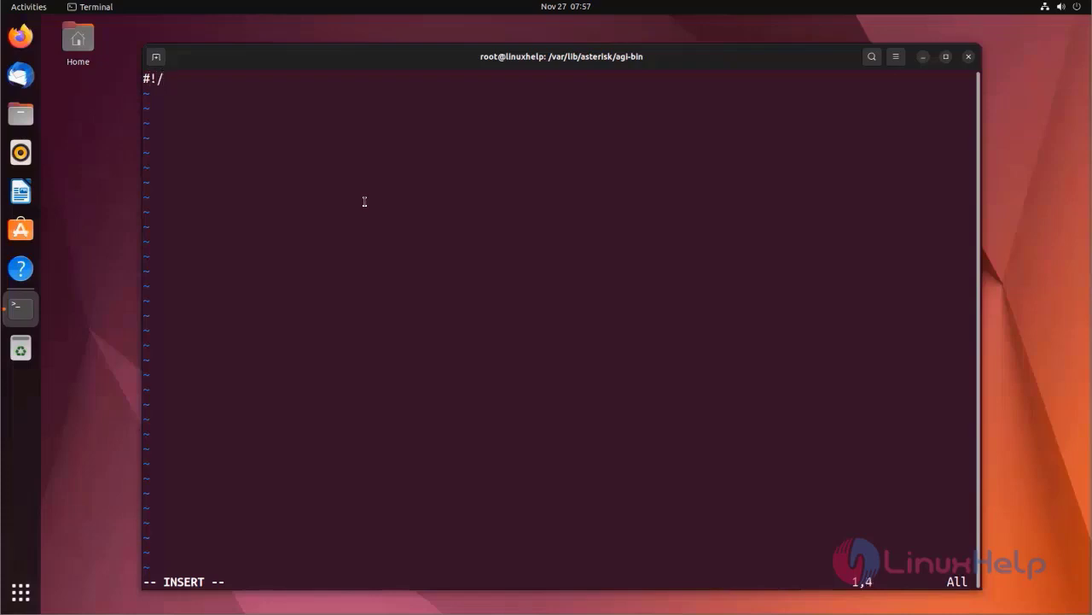
{"action": "type", "text": "us"}
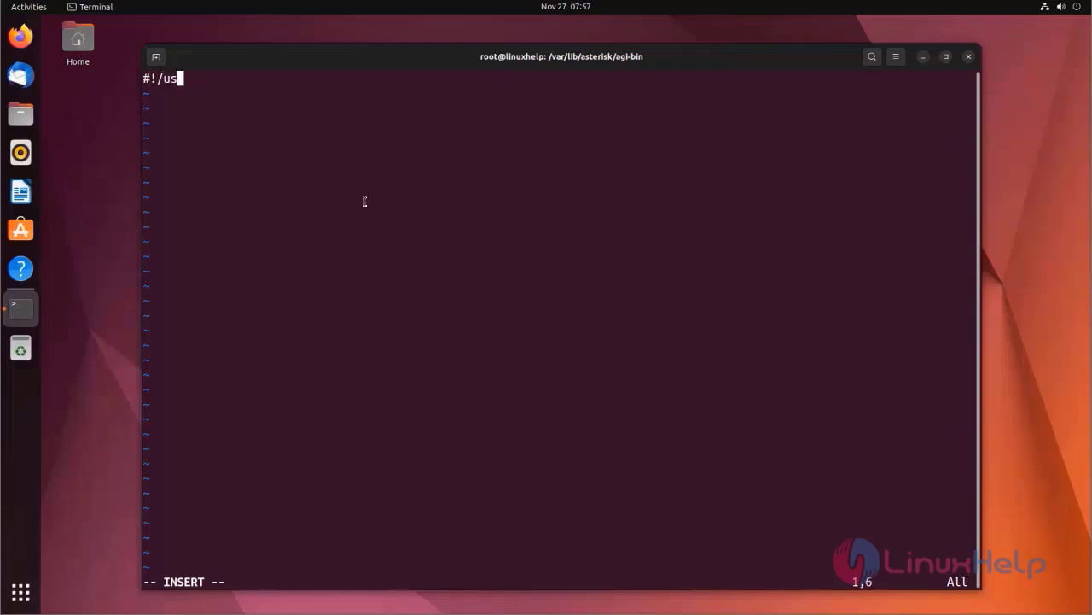
{"action": "type", "text": "r/bin"}
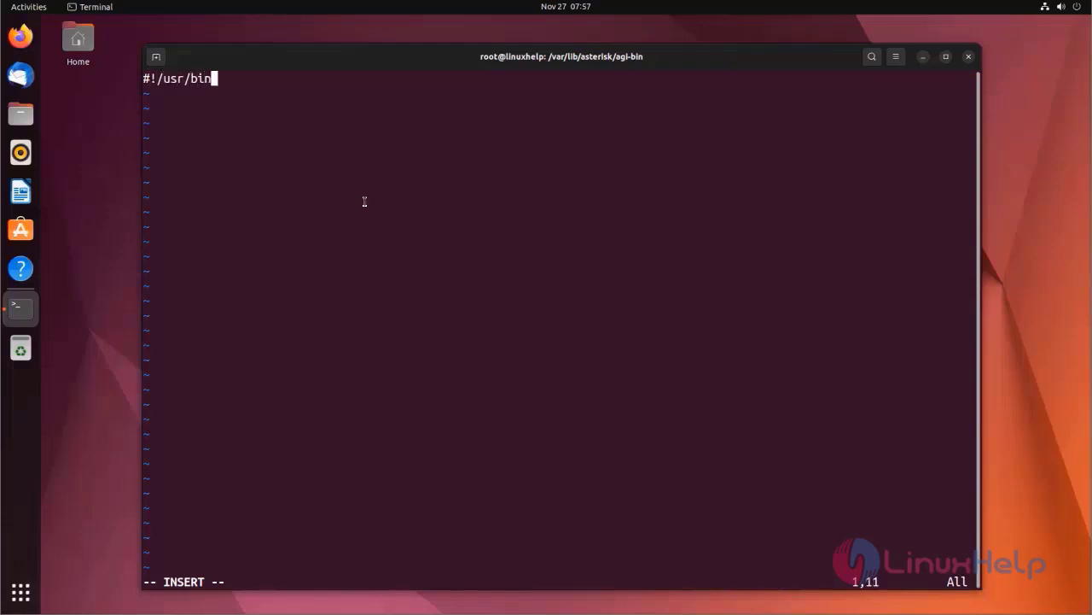
{"action": "type", "text": "/ba"}
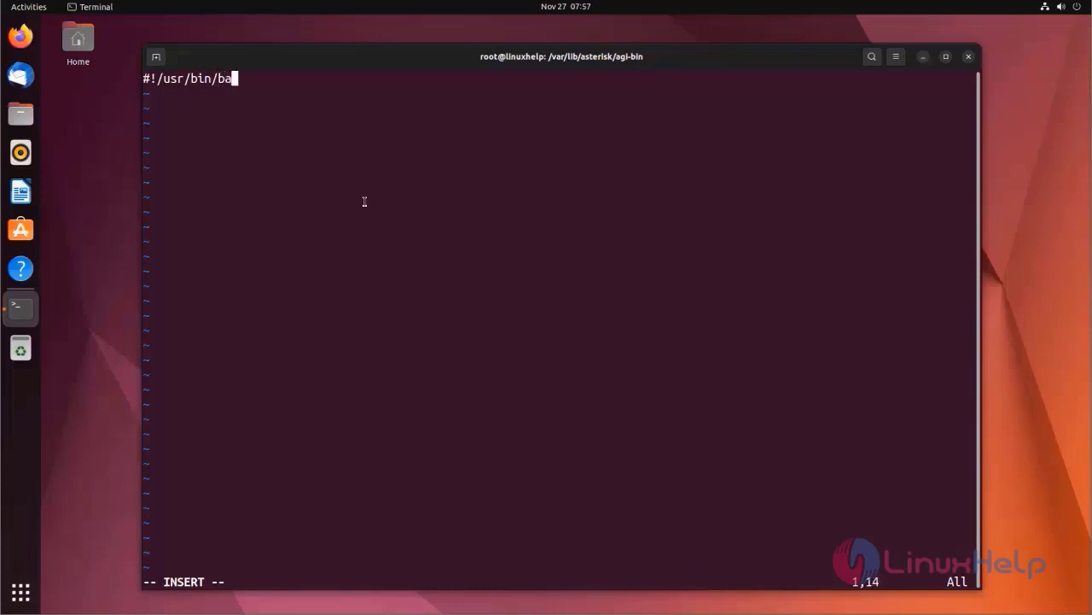
{"action": "type", "text": "sh"}
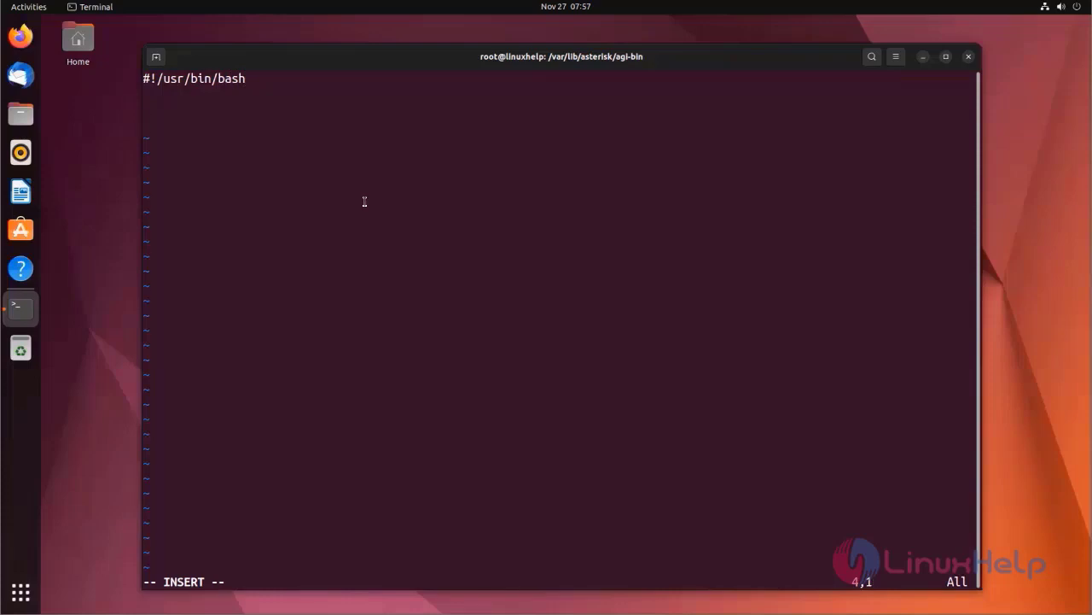
- Add the line echo "SET VARIABLE rep $1" to the script
{"action": "type", "text": "echo"}
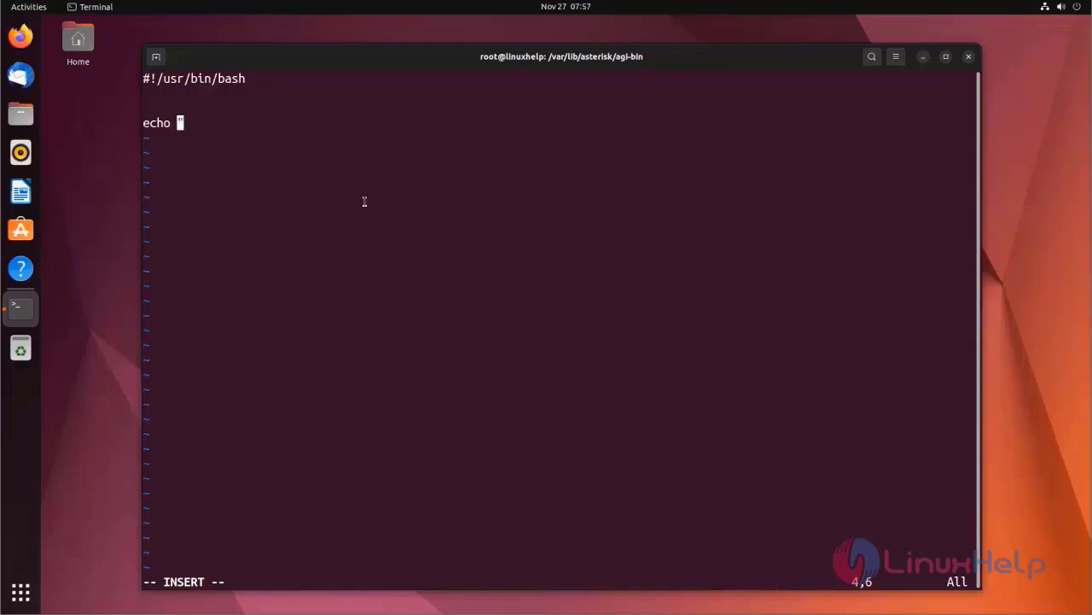
{"action": "type", "text": "\""}
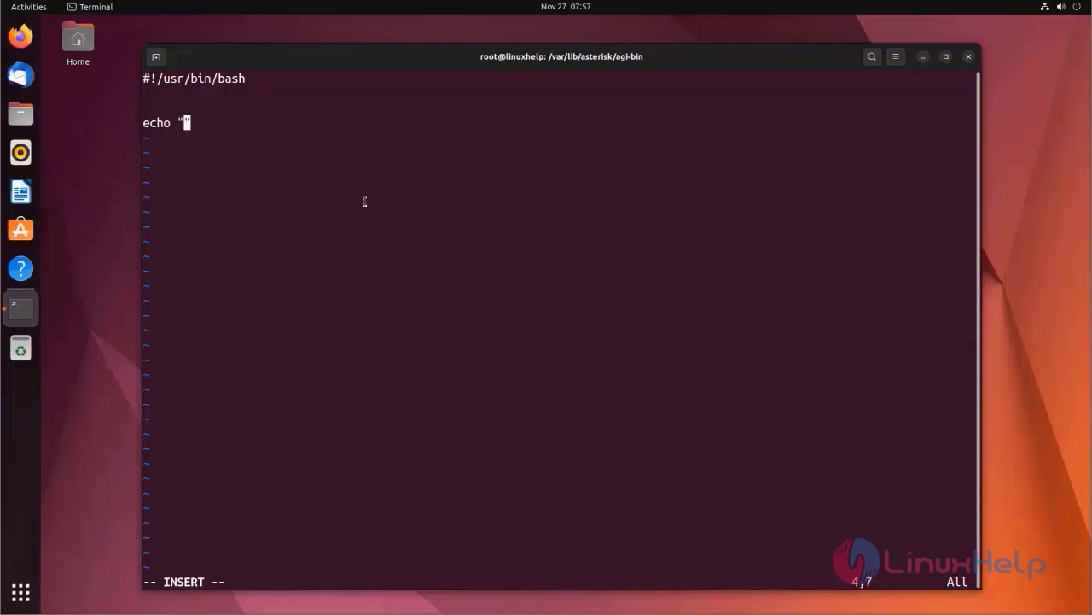
{"action": "type", "text": "\""}
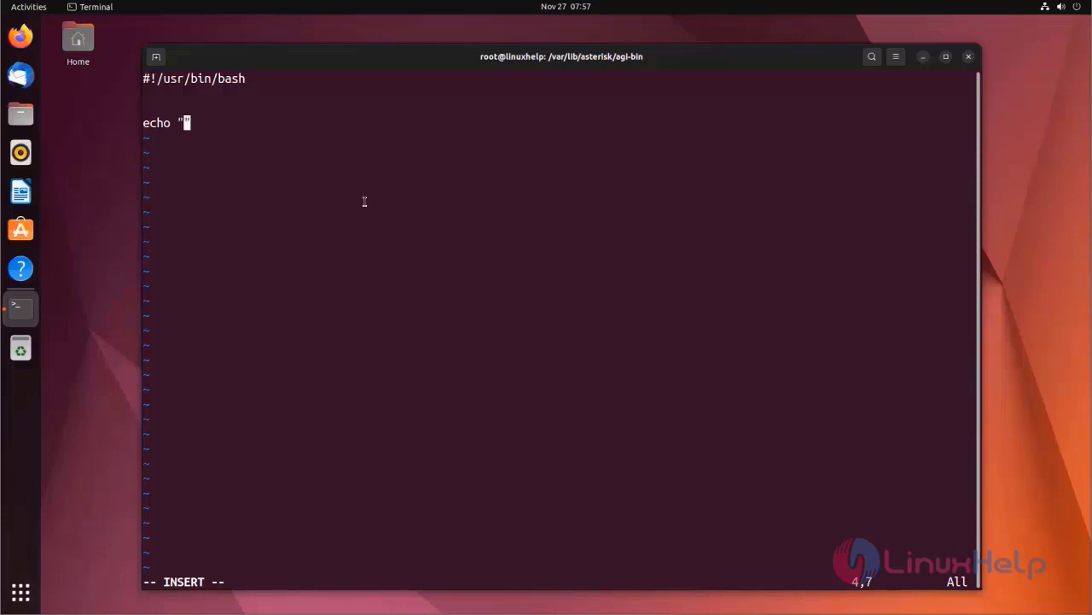
{"action": "type", "text": "SET VAR"}
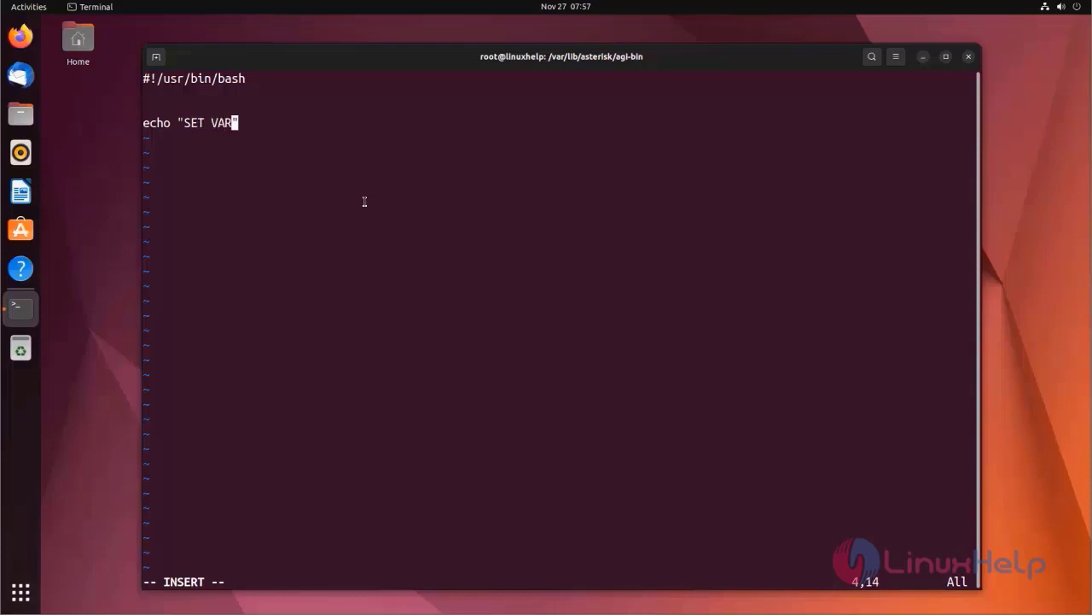
{"action": "type", "text": "IABLE\""}
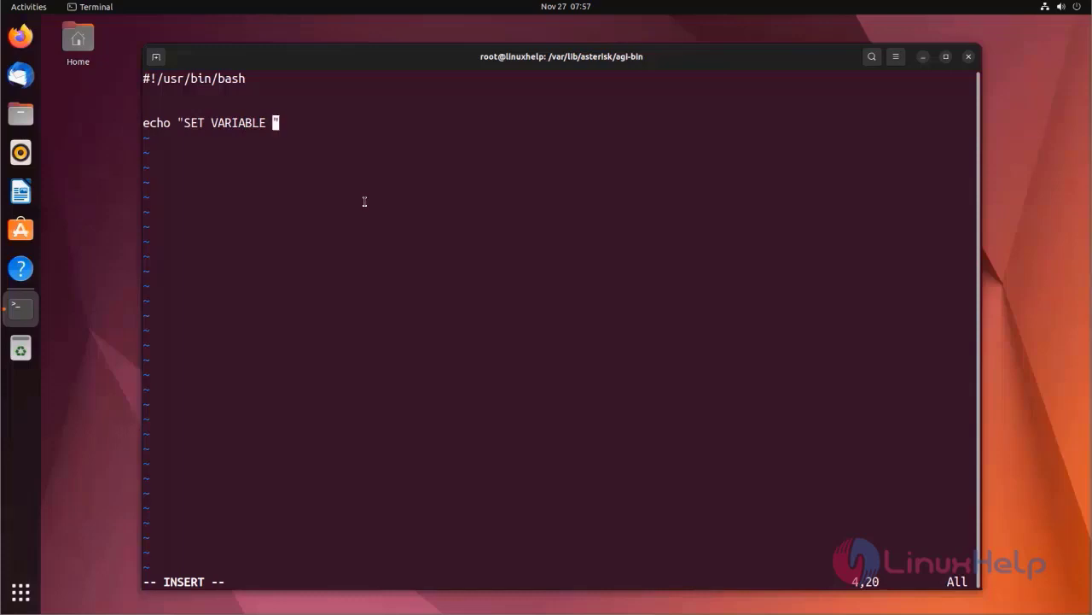
{"action": "type", "text": "rep"}
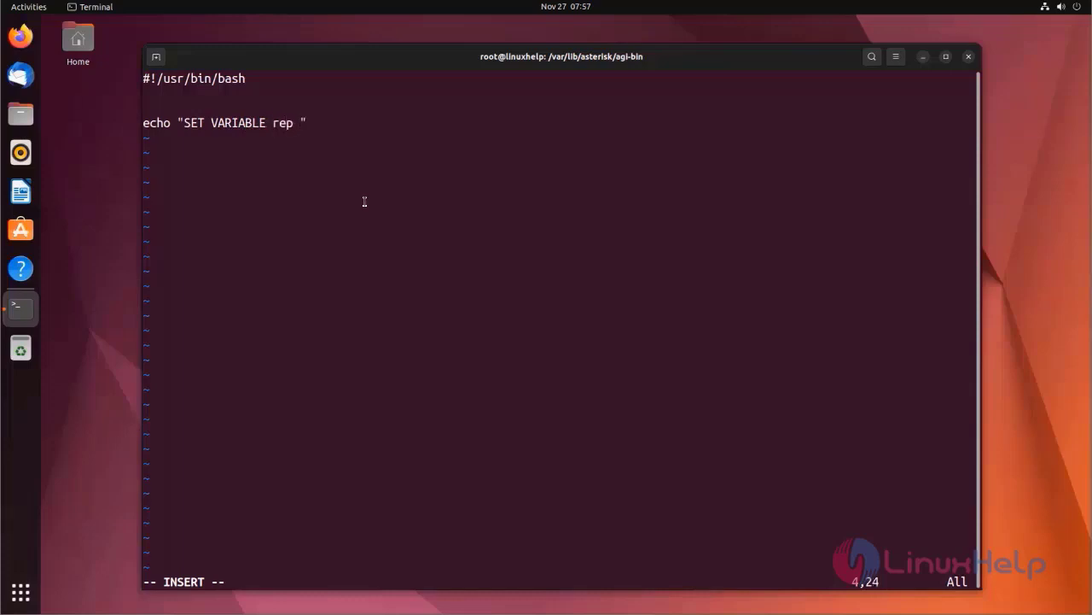
{"action": "type", "text": "$1"}
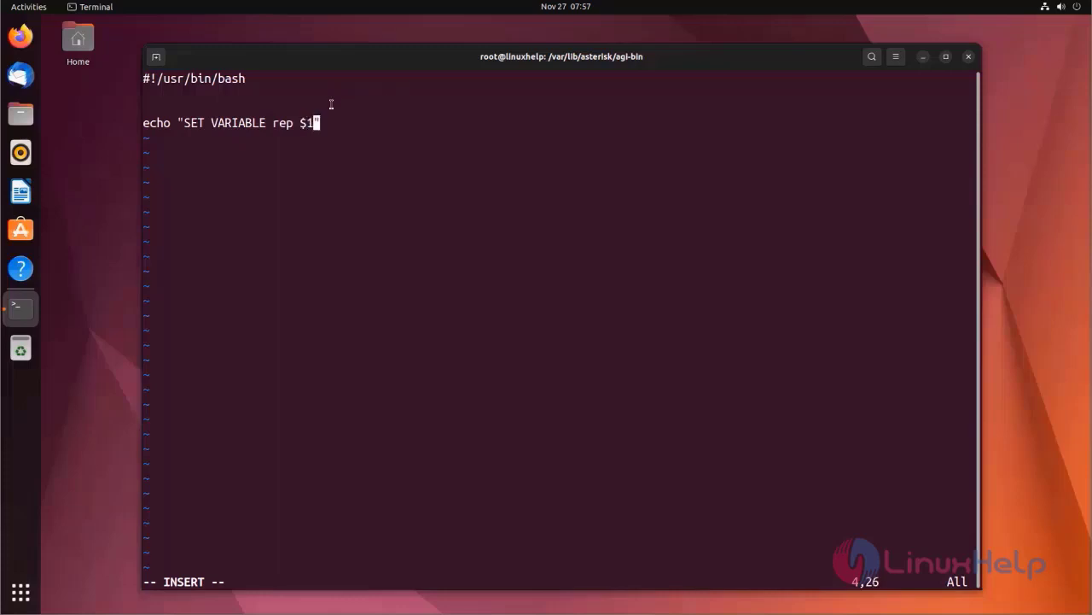
{"action": "mouse_move", "coordinate": [333, 126]}
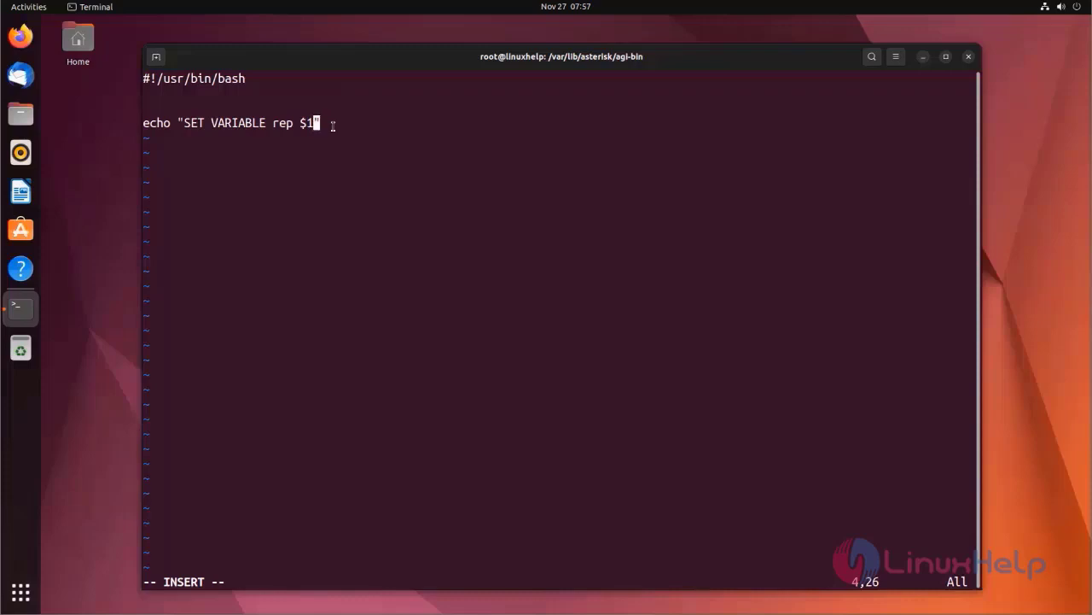
- Add a second line echo "SET VARIABLE exten $2" and save the script with :wq
{"action": "key", "text": "Return"}
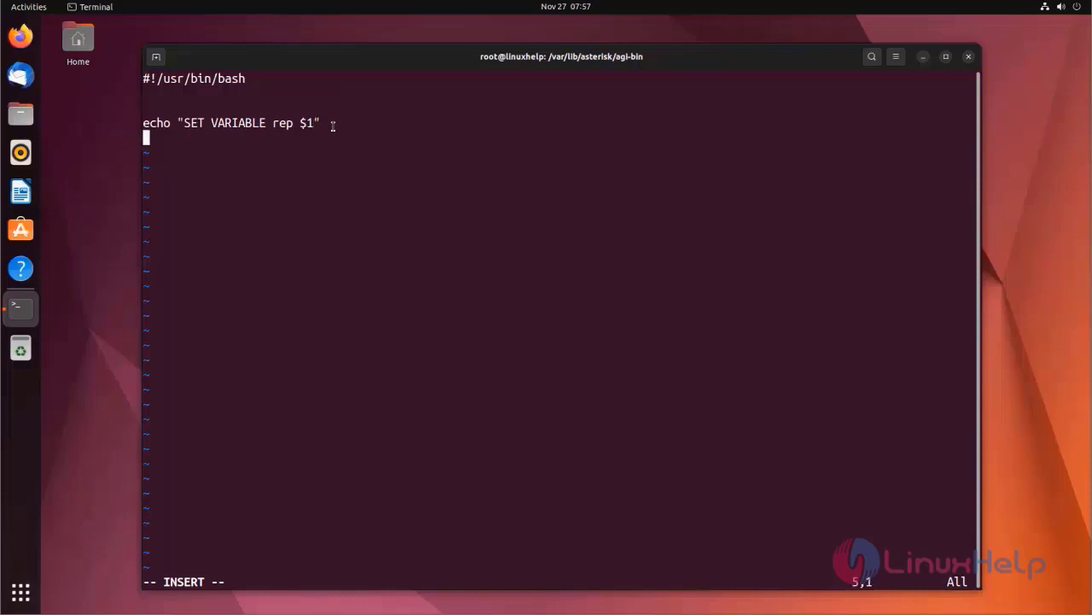
{"action": "type", "text": "ec"}
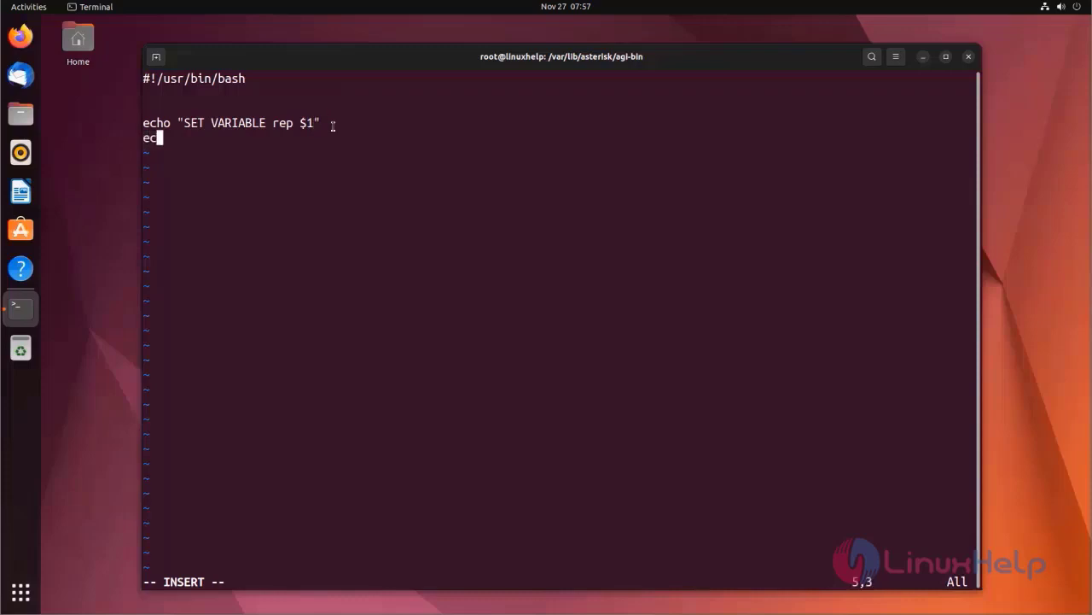
{"action": "type", "text": "ho \""}
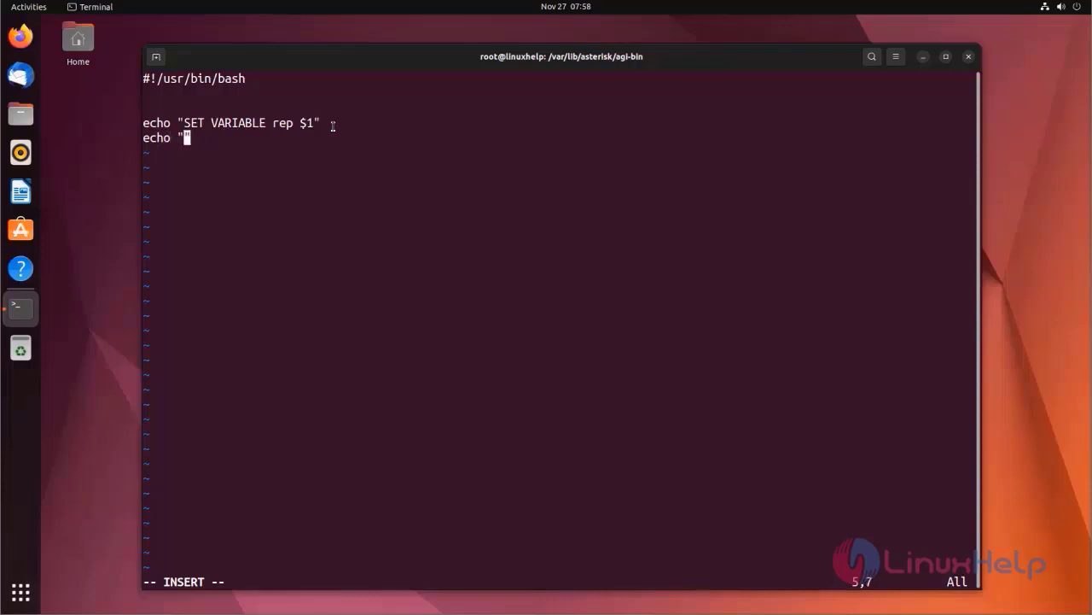
{"action": "type", "text": "\""}
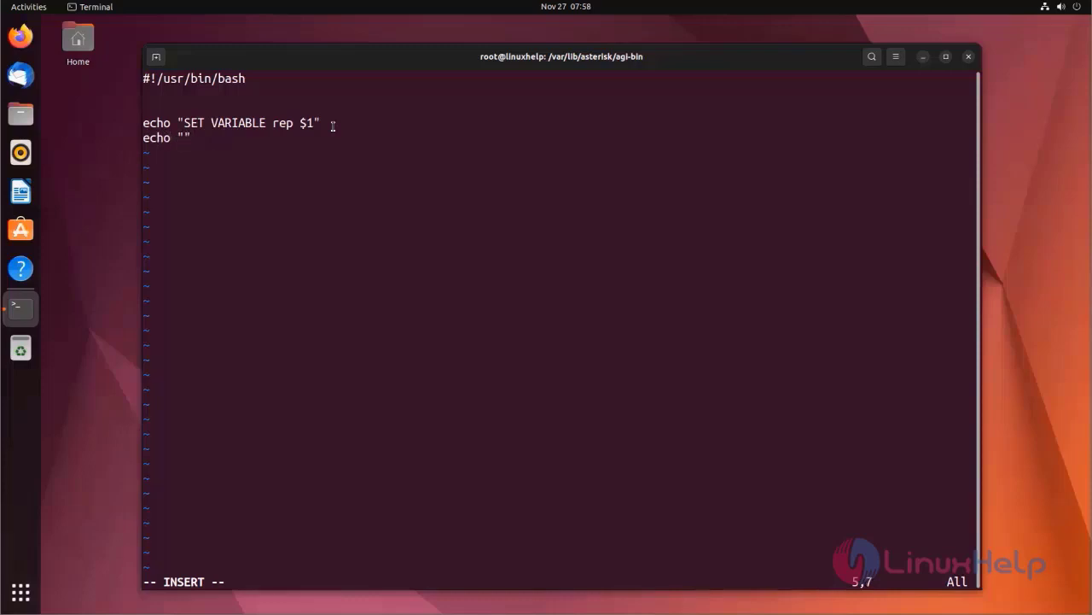
{"action": "type", "text": "SET"}
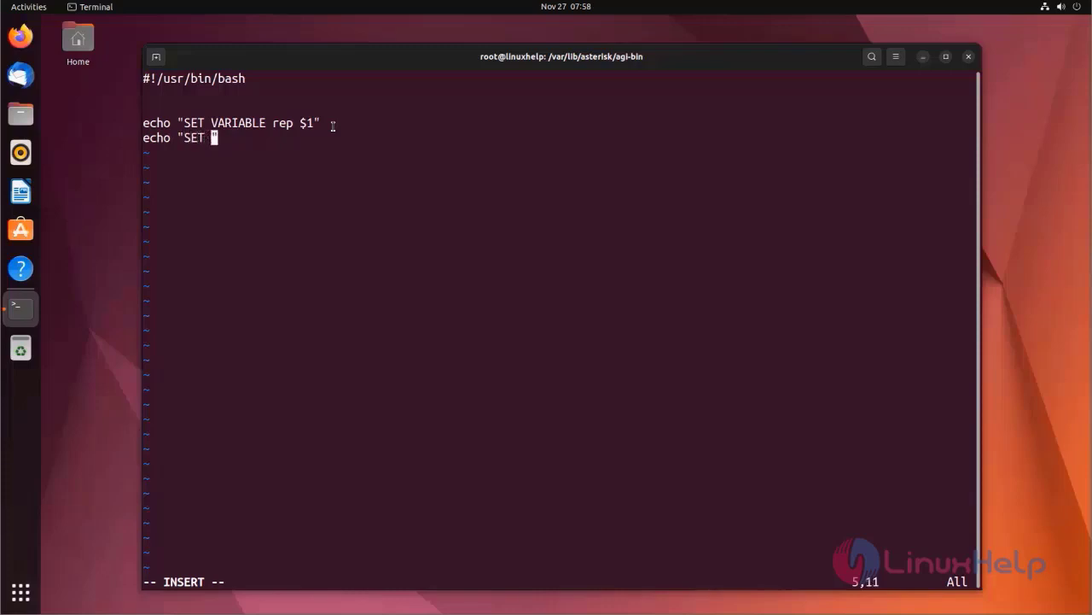
{"action": "type", "text": "VARIABLE"}
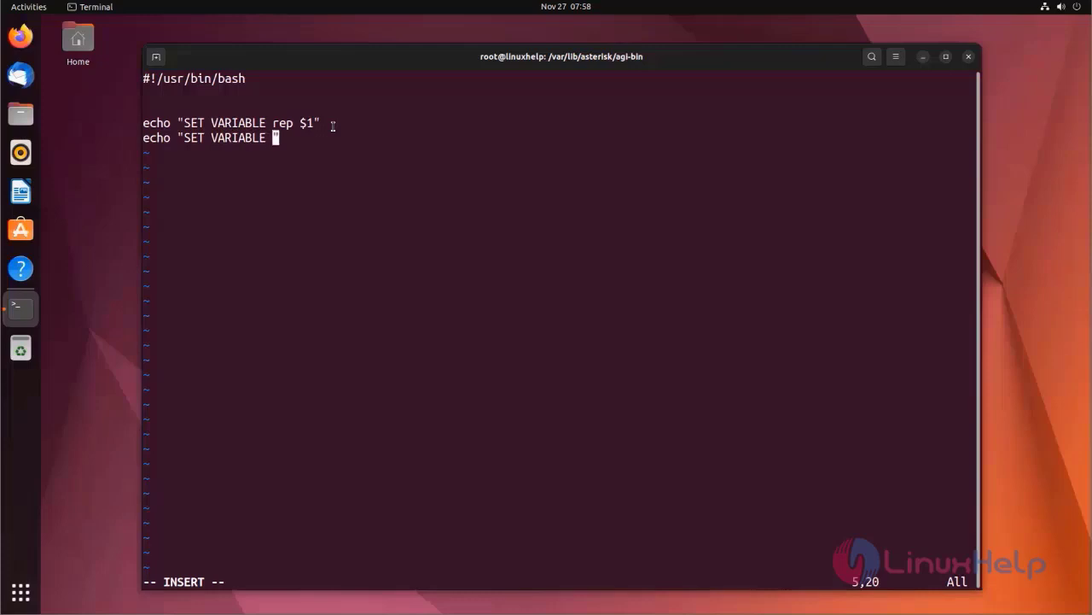
{"action": "type", "text": "exten"}
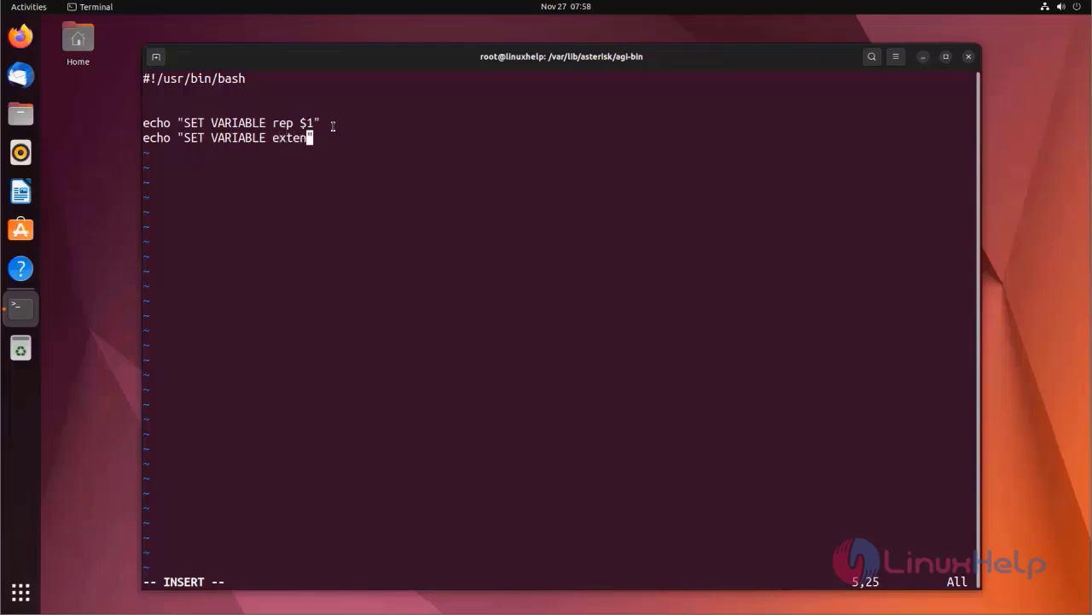
{"action": "type", "text": "\" \""}
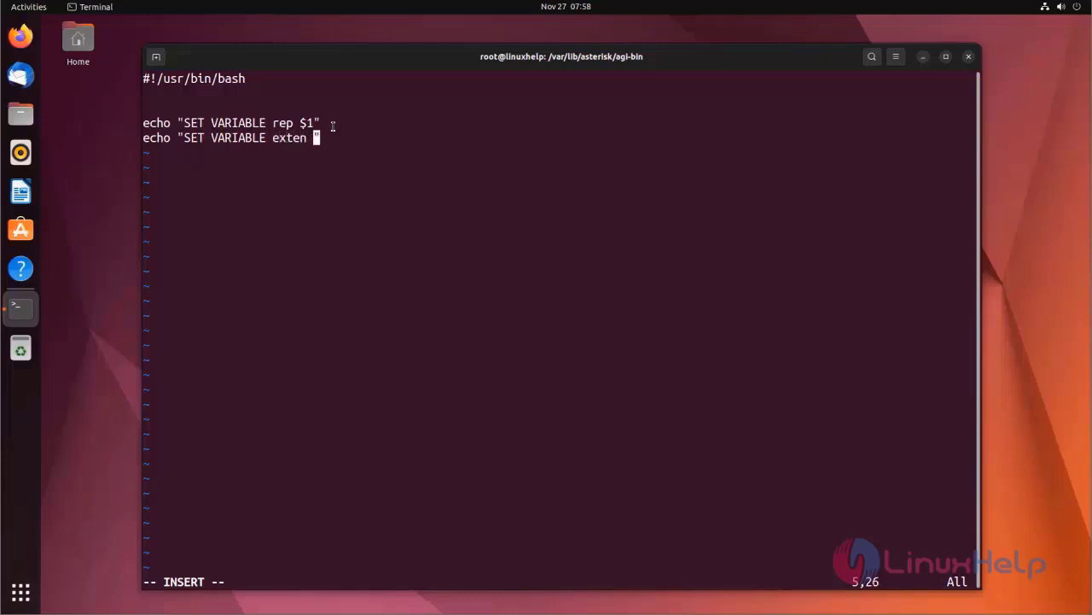
{"action": "type", "text": "$"}
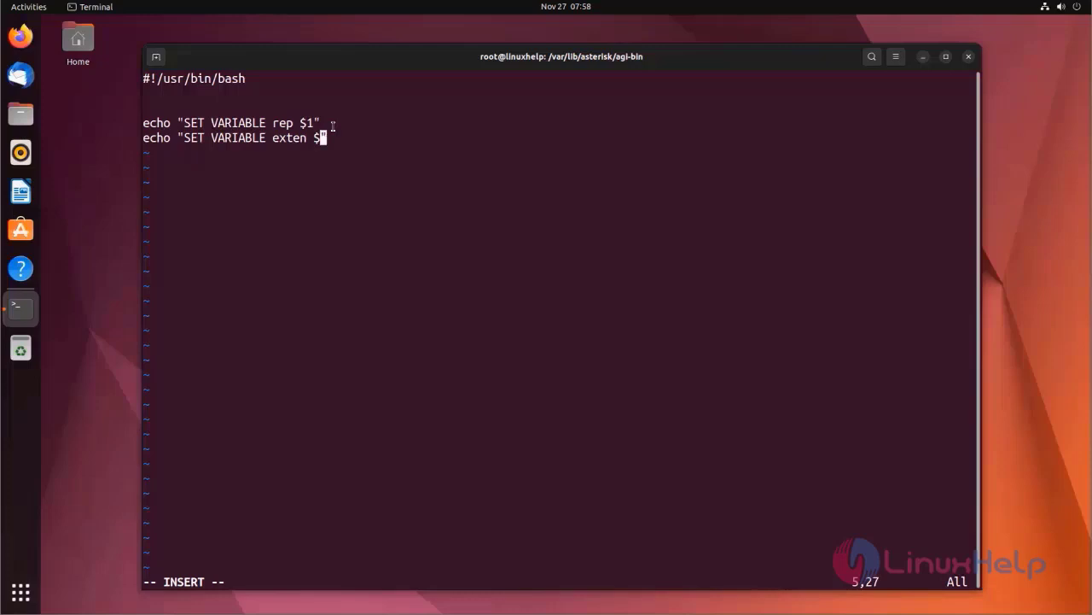
{"action": "type", "text": "2"}
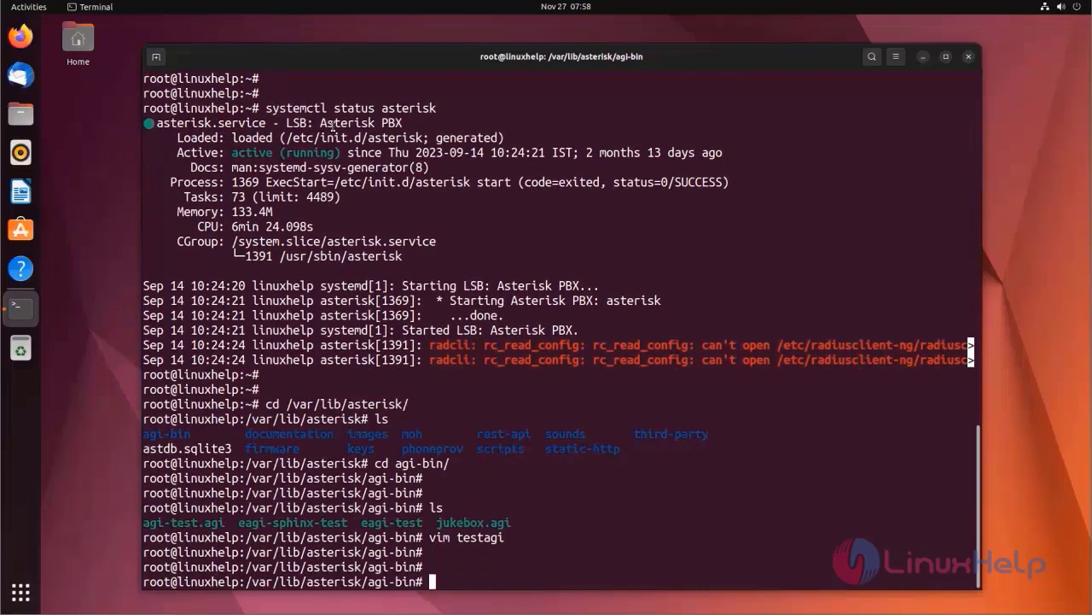
- Confirm testagi appears in the agi-bin listing and make it executable with chmod +x testagi
{"action": "key", "text": "Return"}
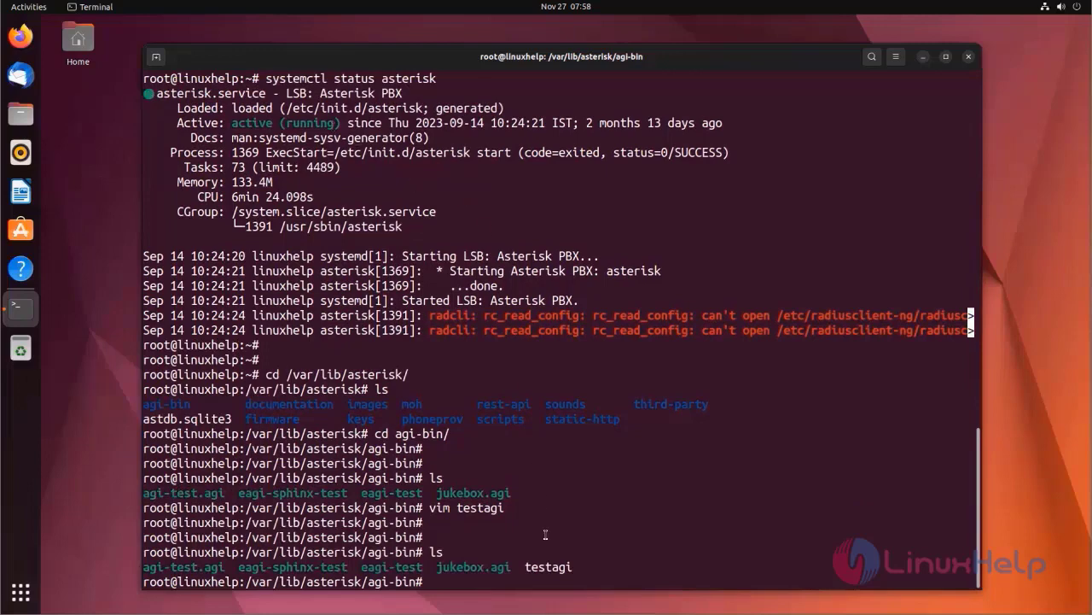
{"action": "double_click", "coordinate": [548, 567]}
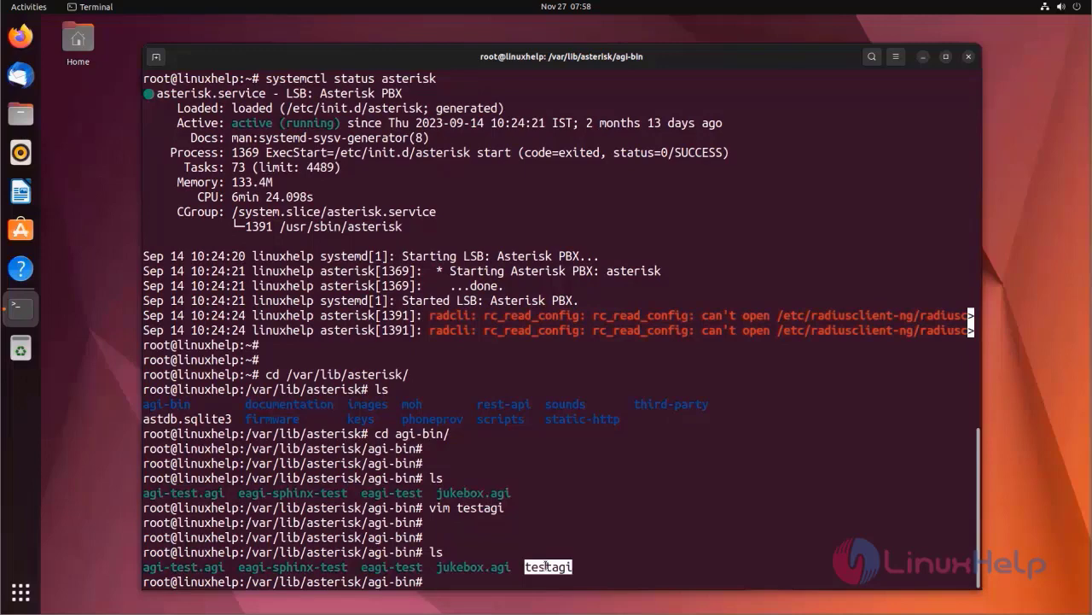
{"action": "type", "text": "chmod"}
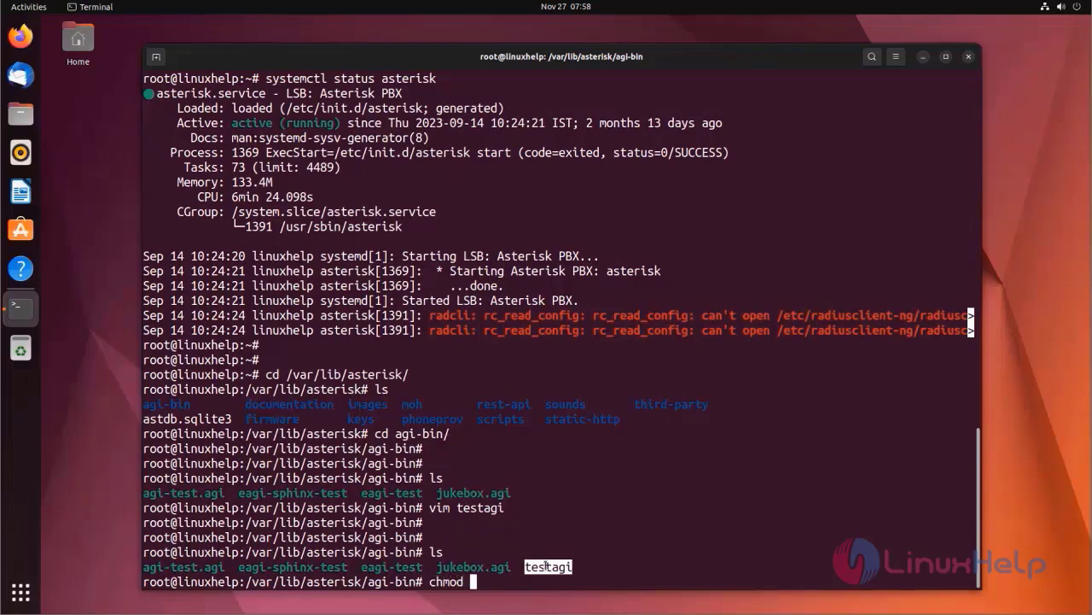
{"action": "type", "text": "+x"}
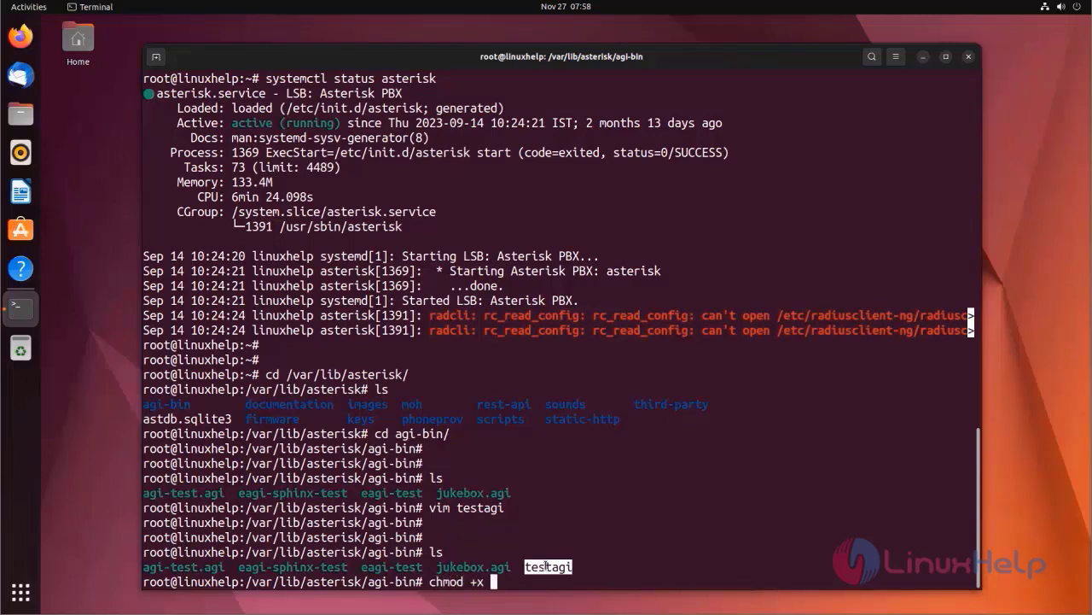
{"action": "type", "text": "testagi"}
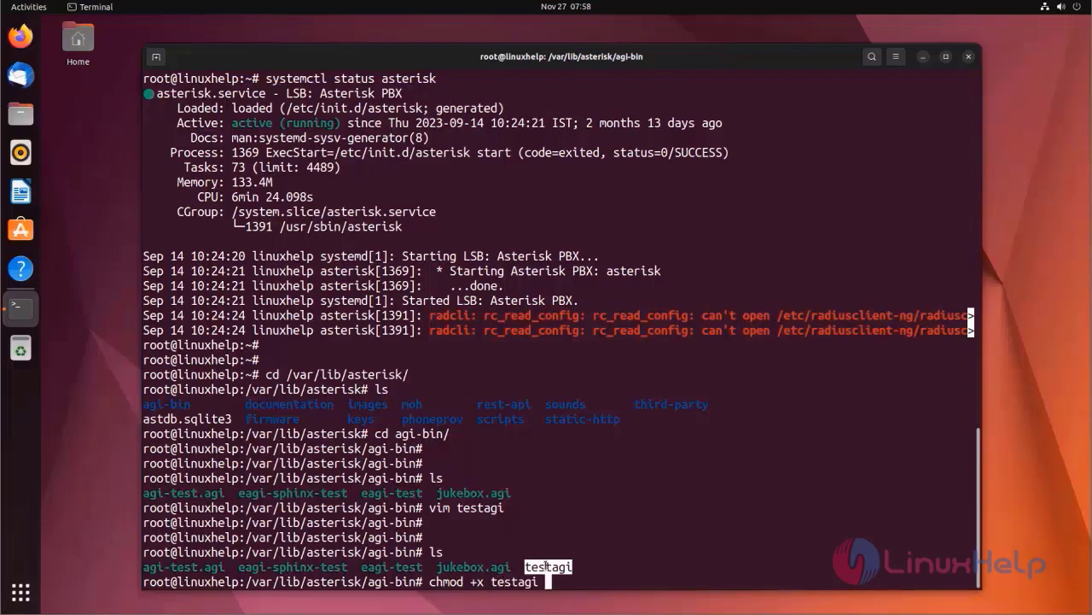
{"action": "key", "text": "Return"}
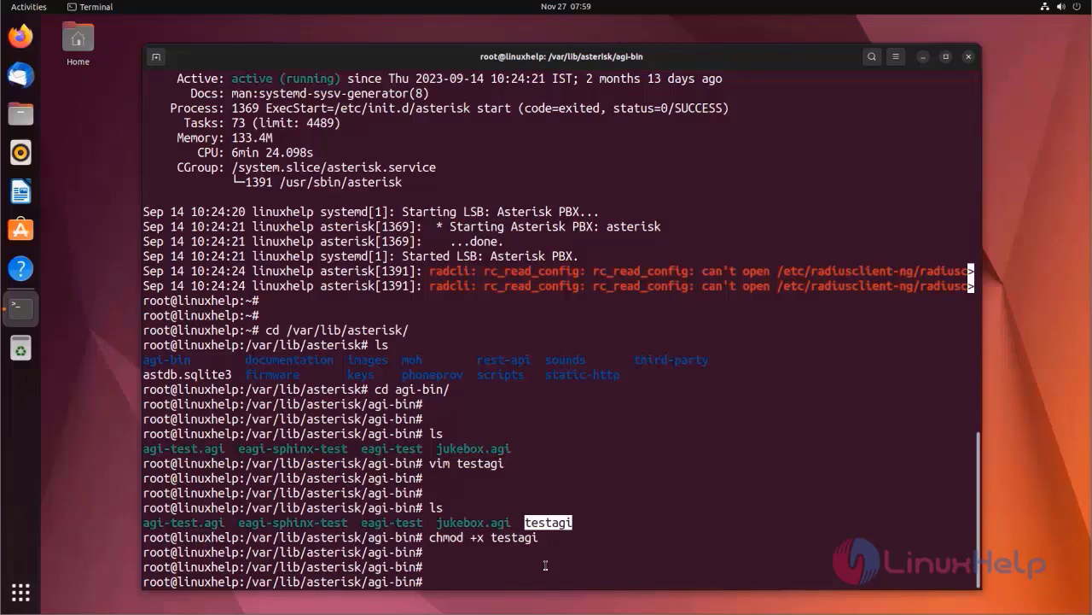
- Move to /etc/asterisk and open extensions.conf in vim
{"action": "type", "text": "cd /"}
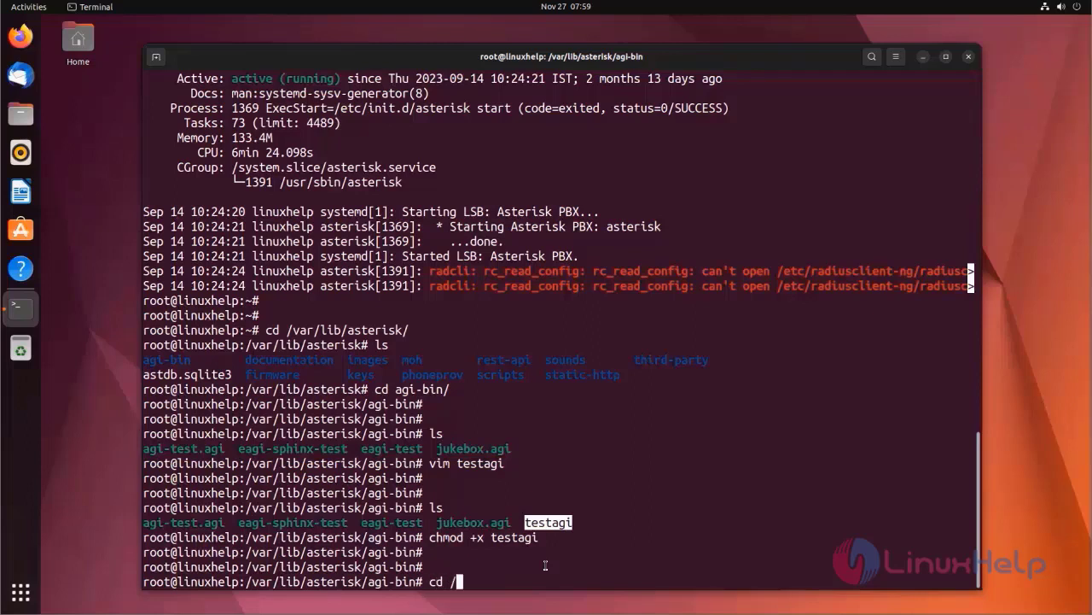
{"action": "type", "text": "etc/asterisk/"}
{"action": "type", "text": "vim"}
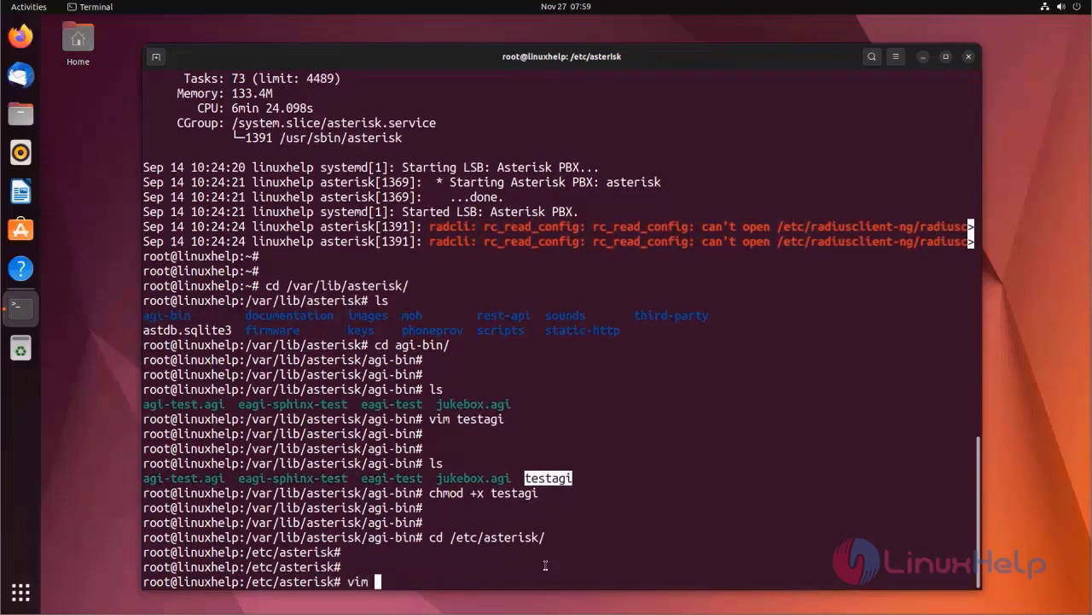
{"action": "type", "text": "extensions"}
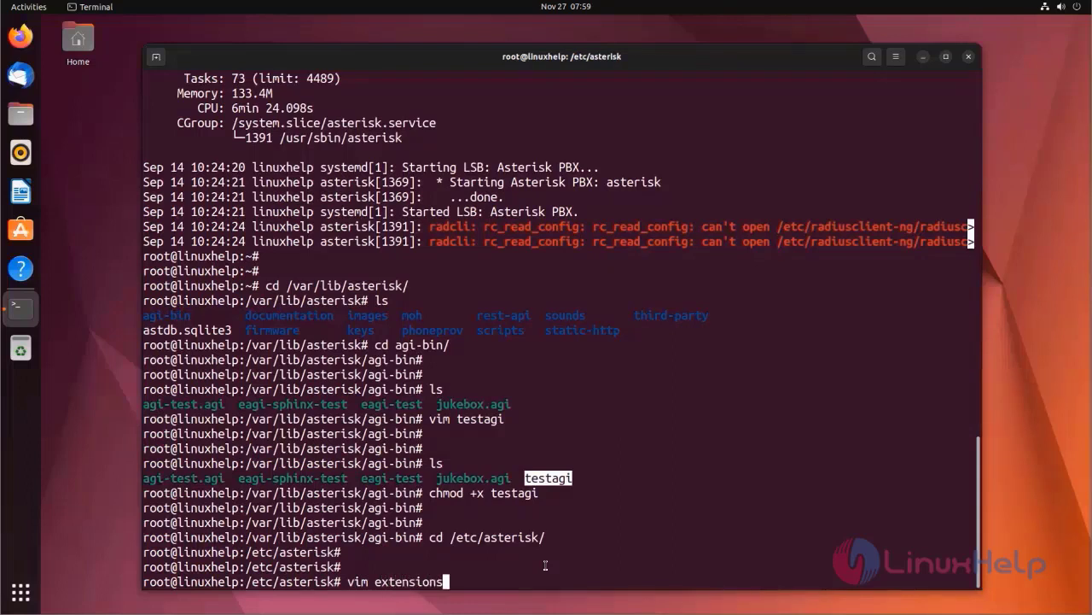
{"action": "type", "text": ".conf"}
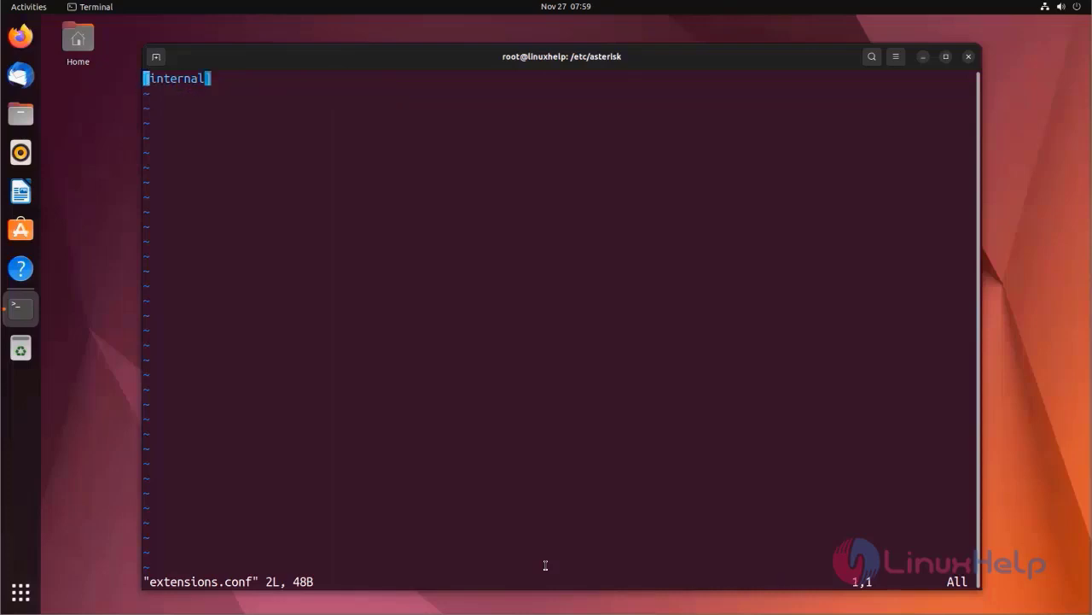
- Under [internal], begin the line exten => _XXX,1,AGI( for three-digit extensions
{"action": "key", "text": "i"}
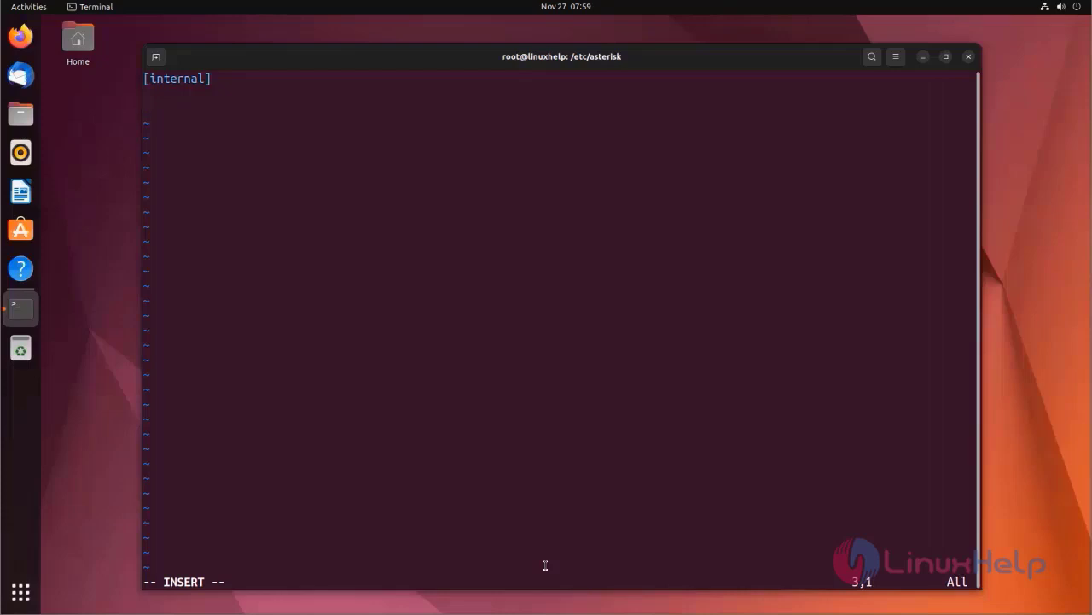
{"action": "type", "text": "exten"}
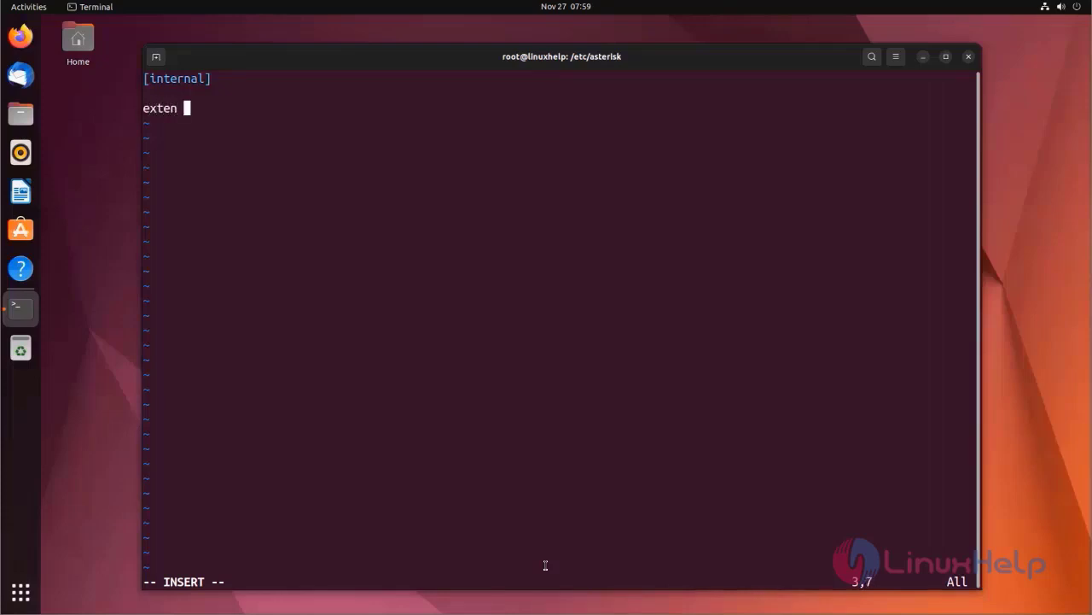
{"action": "type", "text": "=>"}
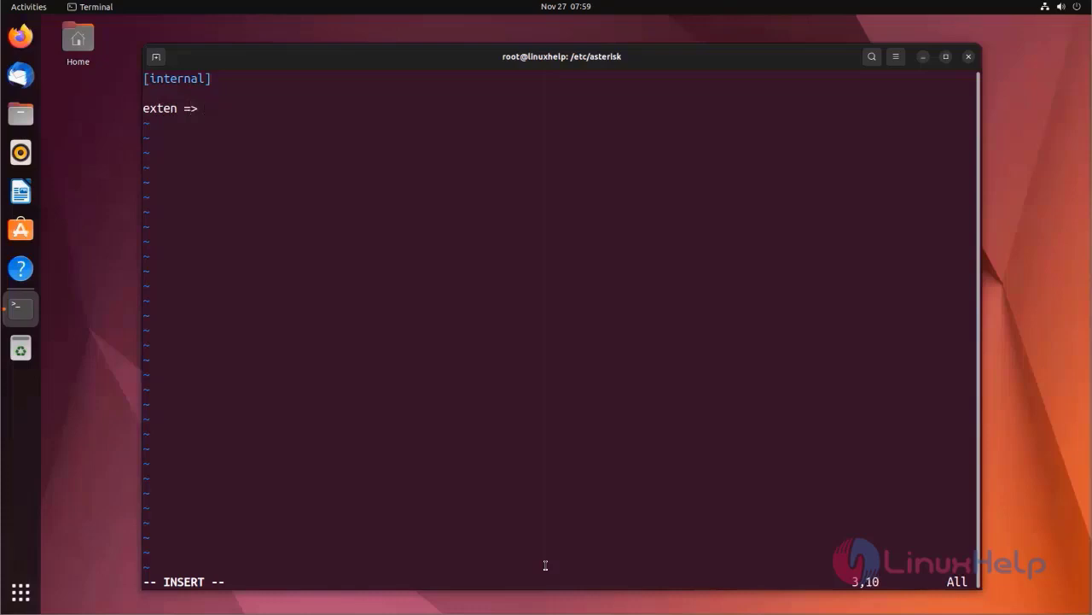
{"action": "type", "text": "\" \""}
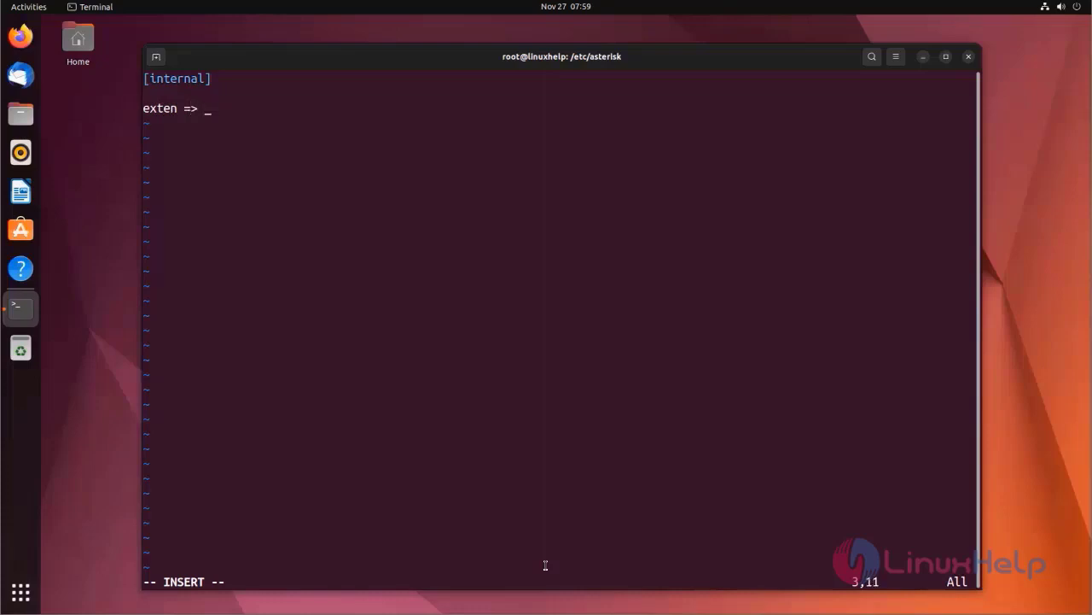
{"action": "type", "text": "XXX,"}
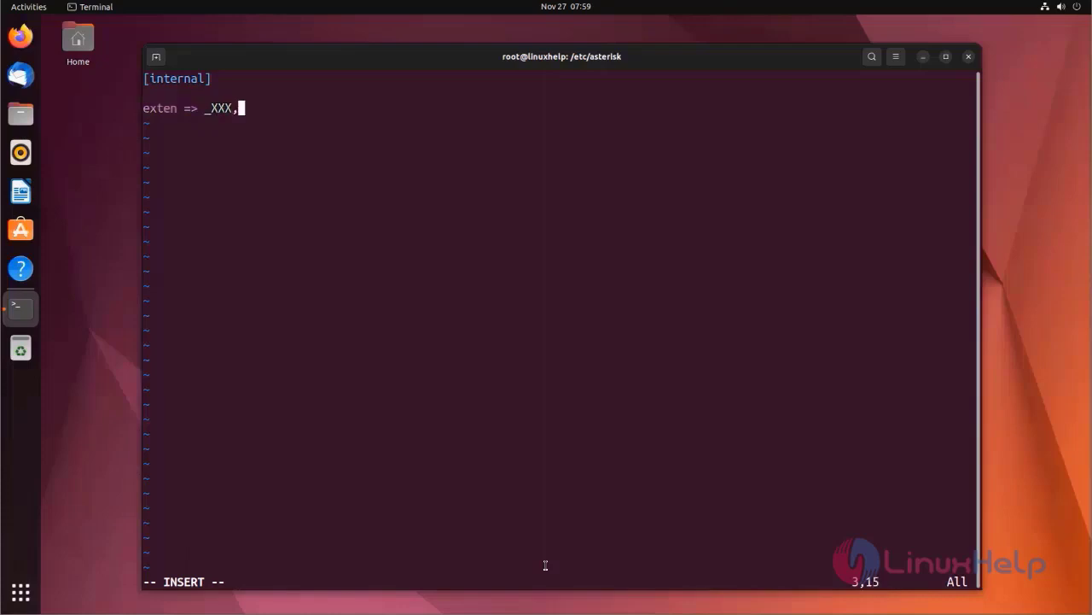
{"action": "type", "text": "1"}
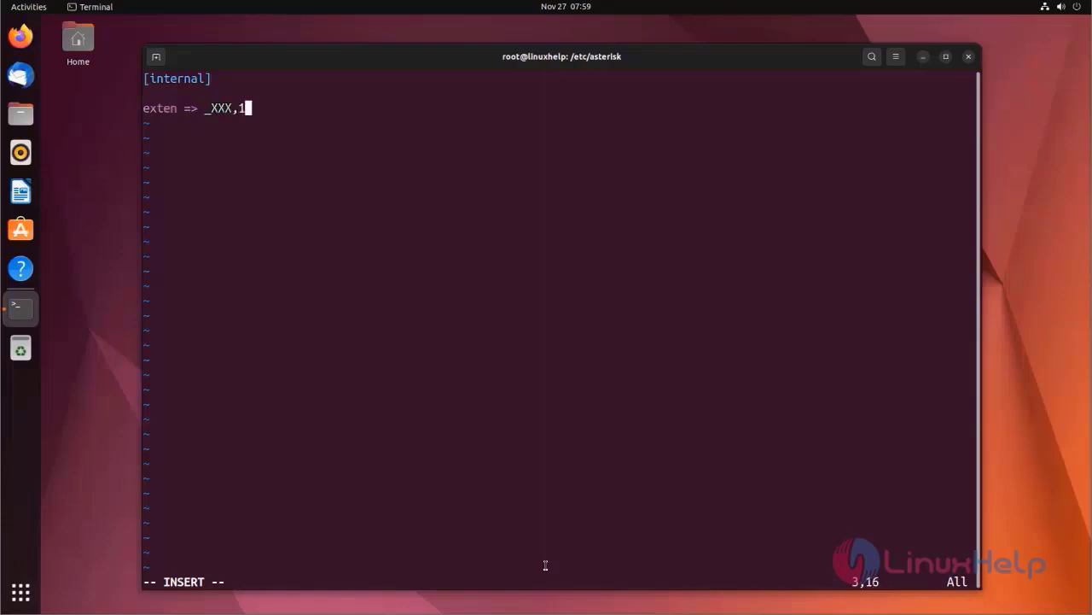
{"action": "type", "text": ","}
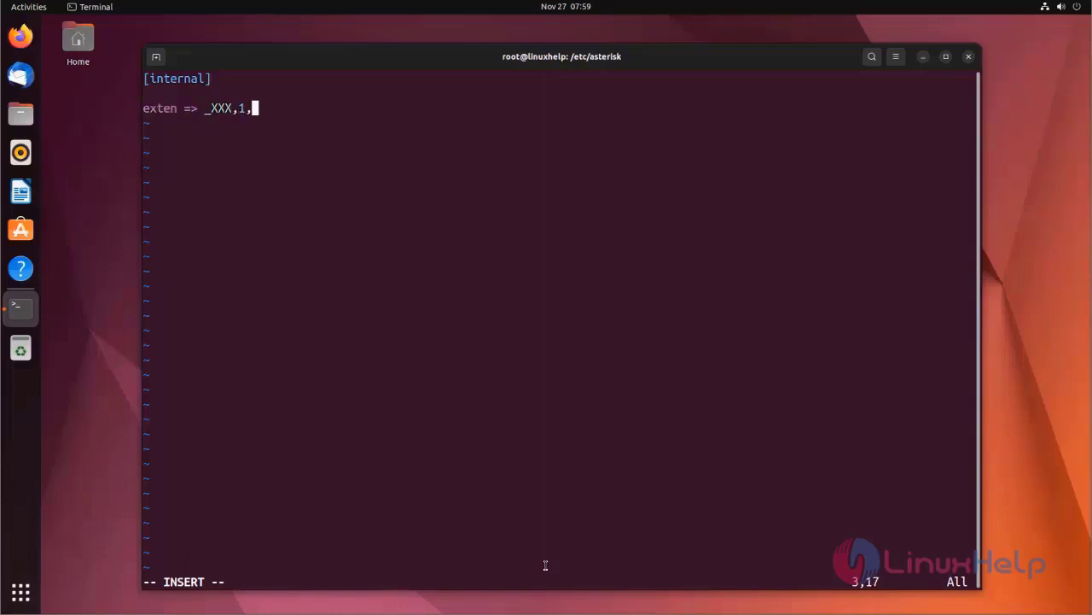
{"action": "type", "text": "AGI"}
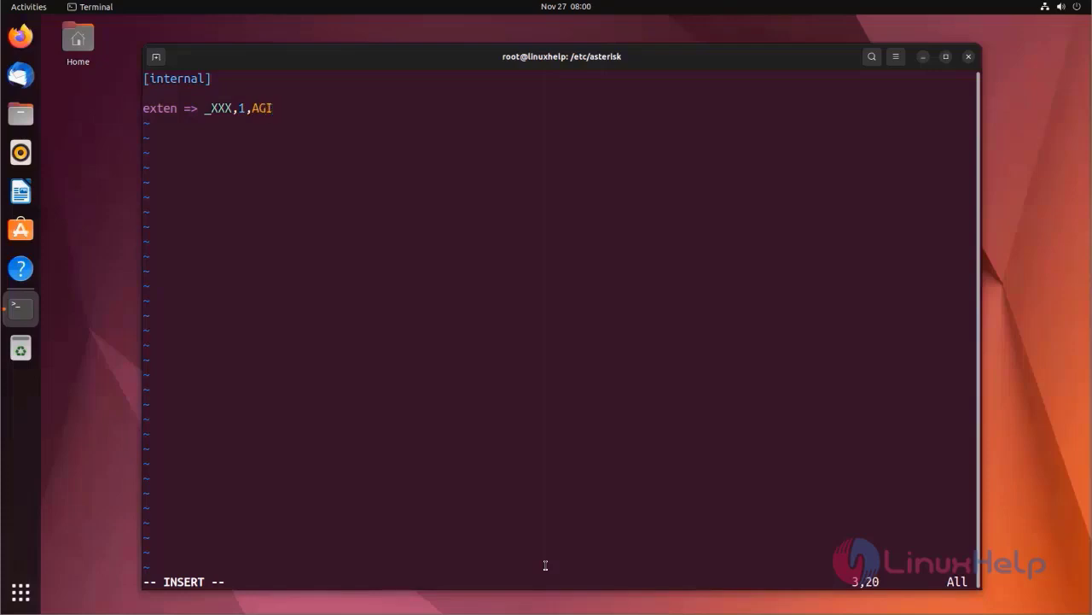
{"action": "type", "text": "()"}
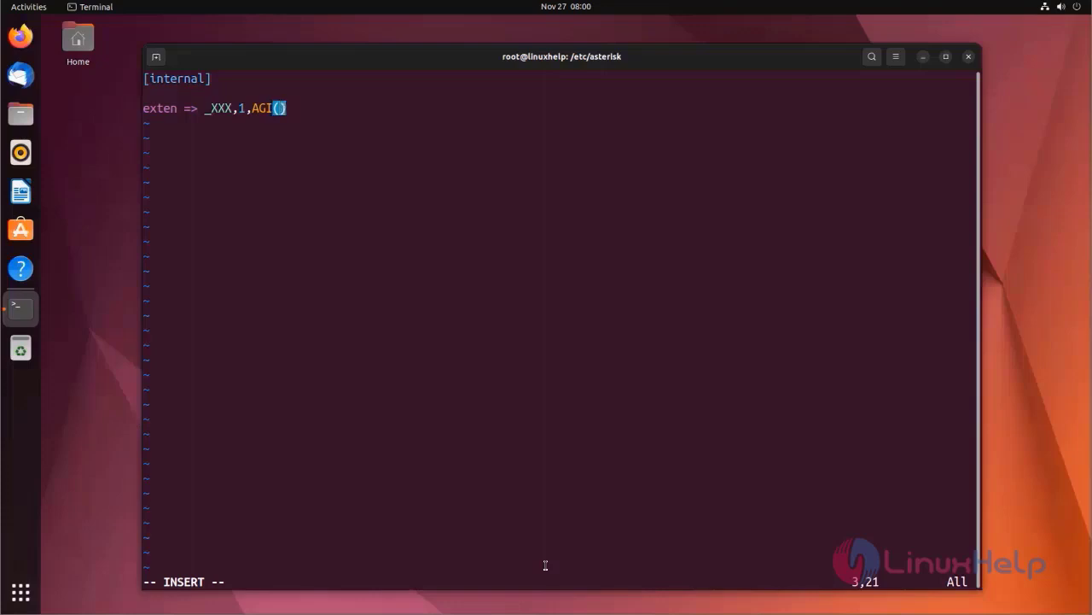
- Complete the AGI call as testagi,3,${EXTEN}) and start the next exten line
{"action": "type", "text": "test"}
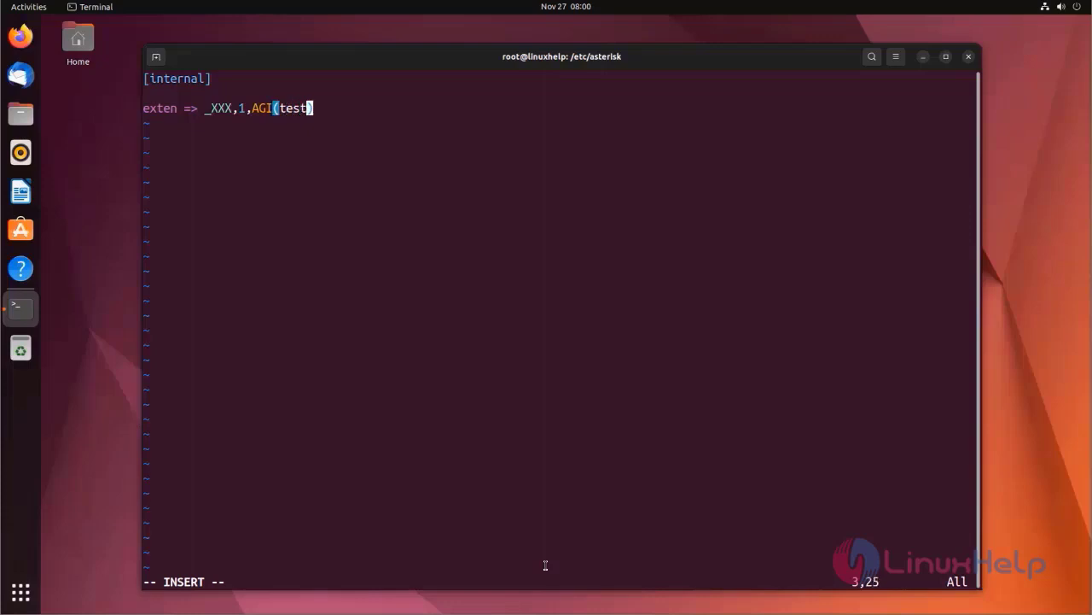
{"action": "type", "text": "agi"}
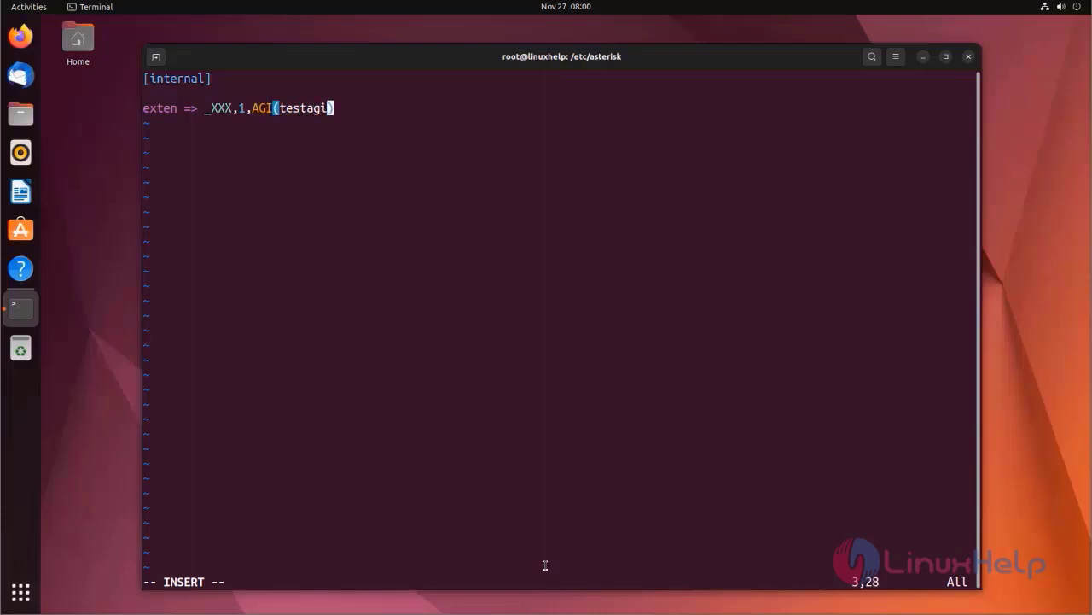
{"action": "type", "text": ","}
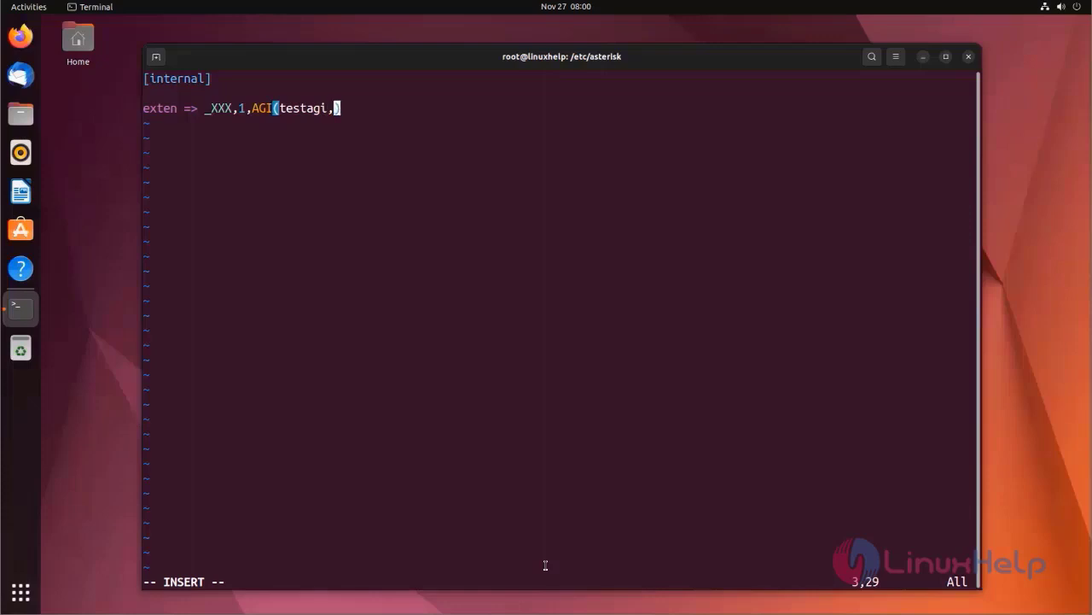
{"action": "type", "text": "3"}
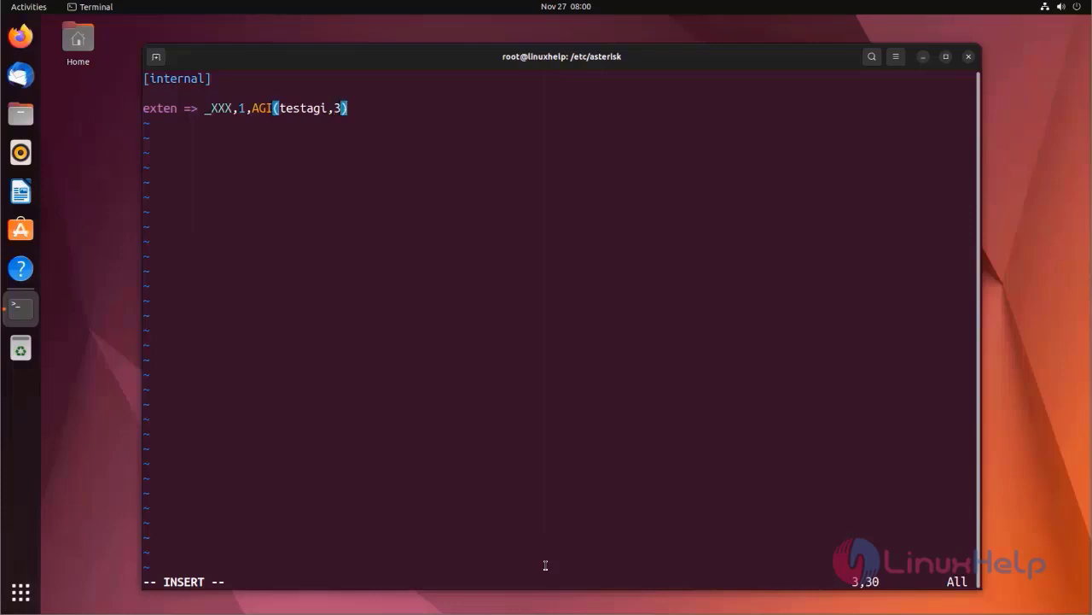
{"action": "type", "text": ","}
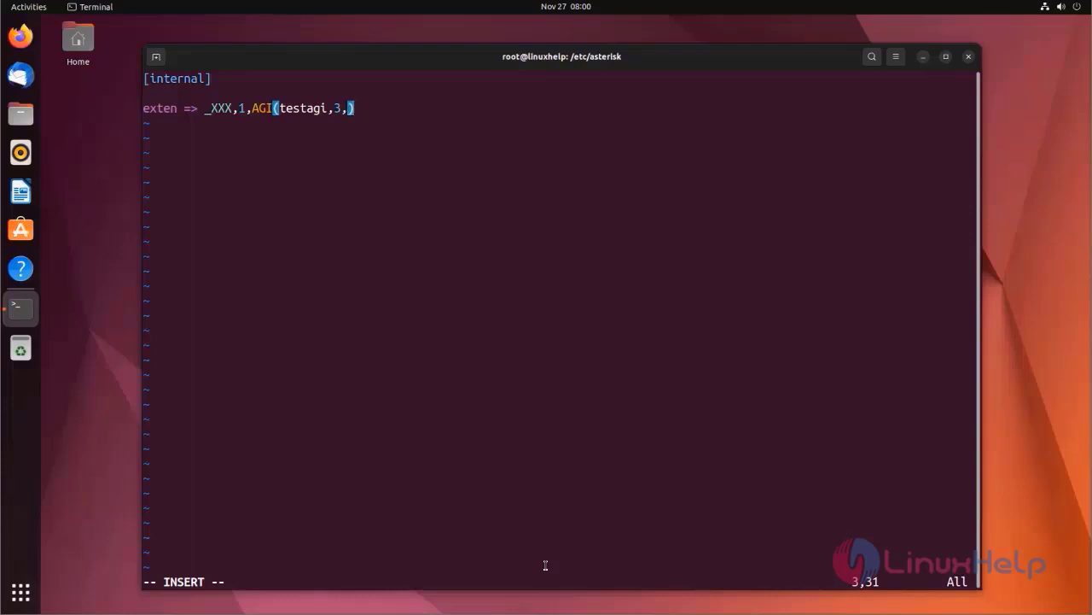
{"action": "type", "text": "${}"}
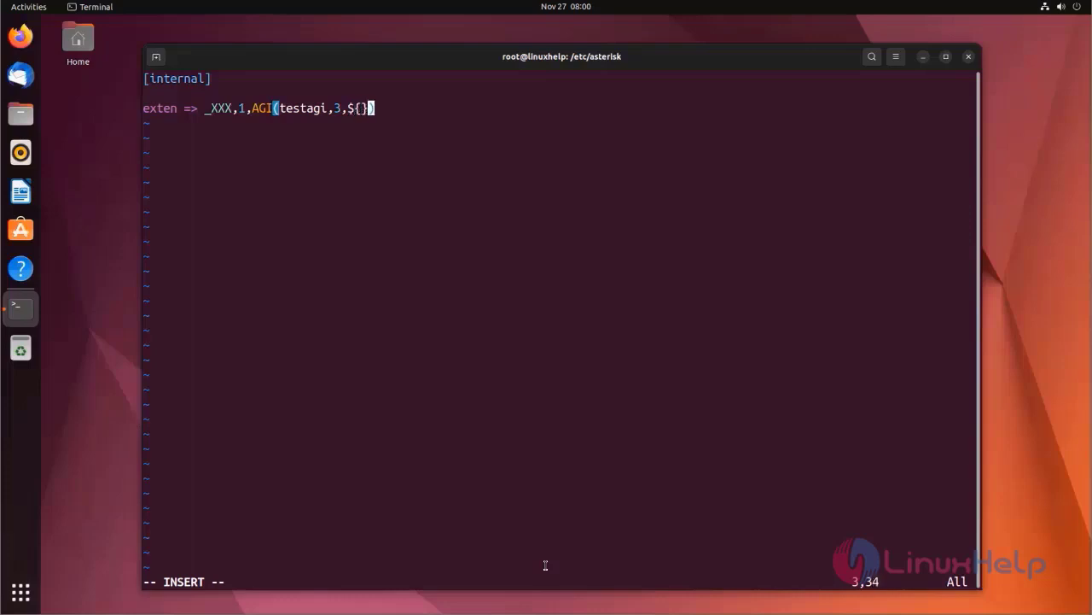
{"action": "type", "text": "EXTEN"}
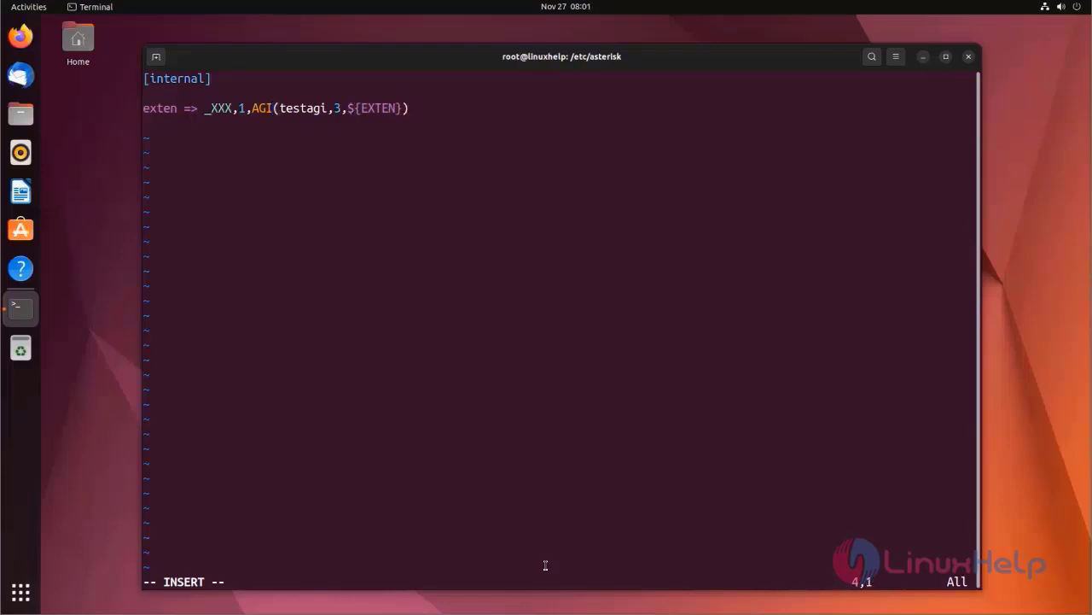
{"action": "type", "text": "exten"}
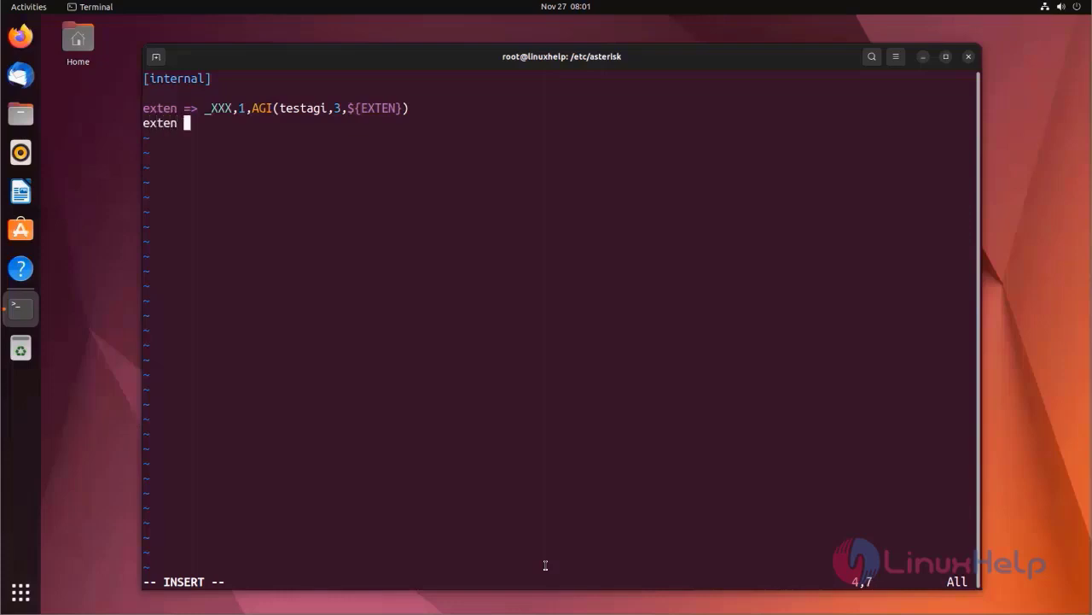
- Write exten => _XXX,n,NoOp(Dialing Extension is as the next priority line
{"action": "type", "text": "=>"}
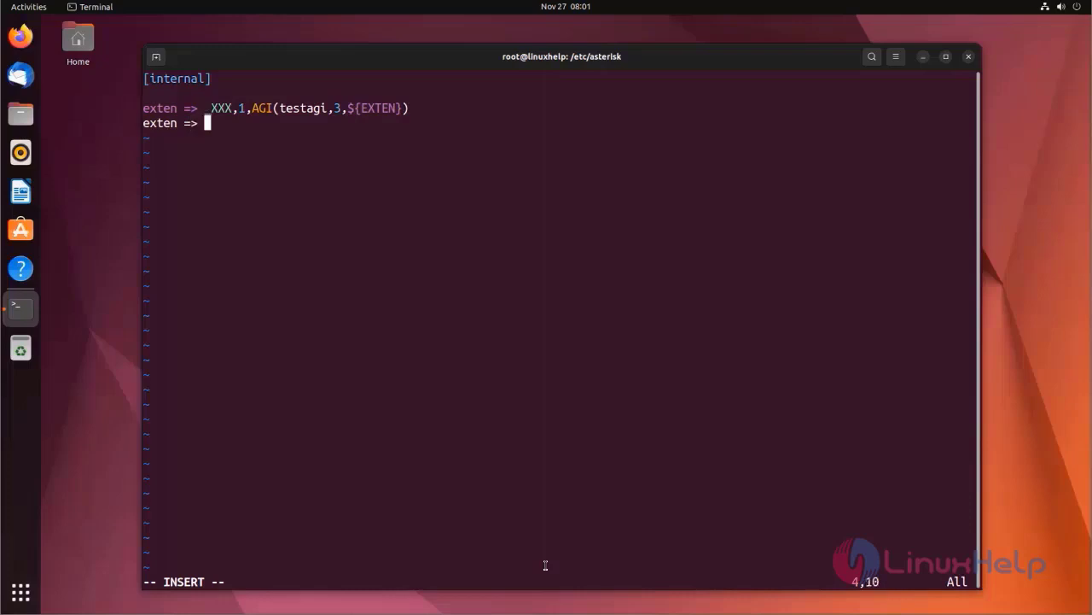
{"action": "type", "text": "_XX"}
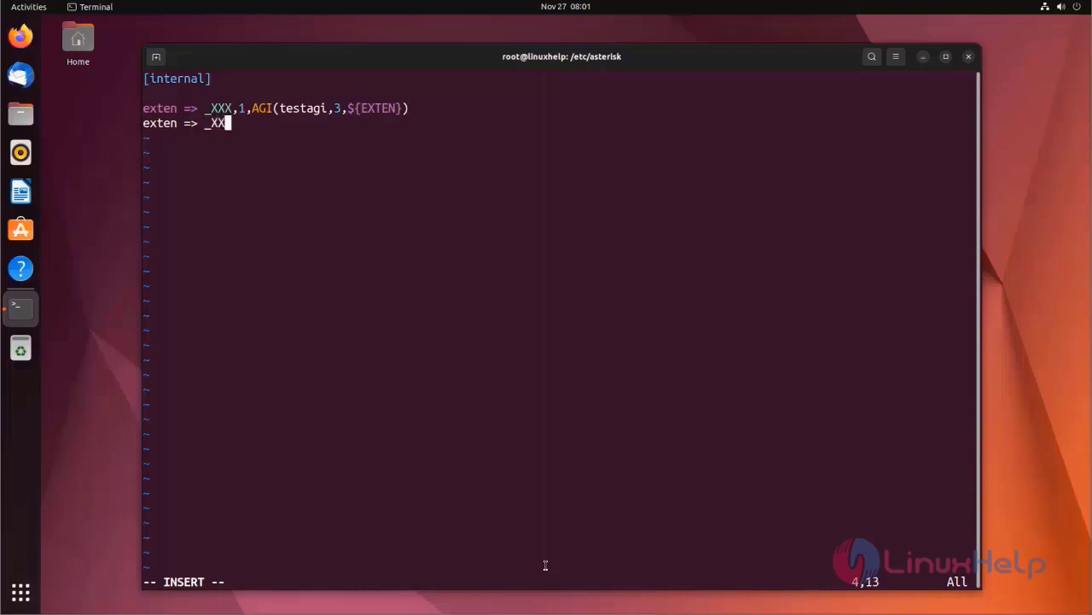
{"action": "type", "text": "X,"}
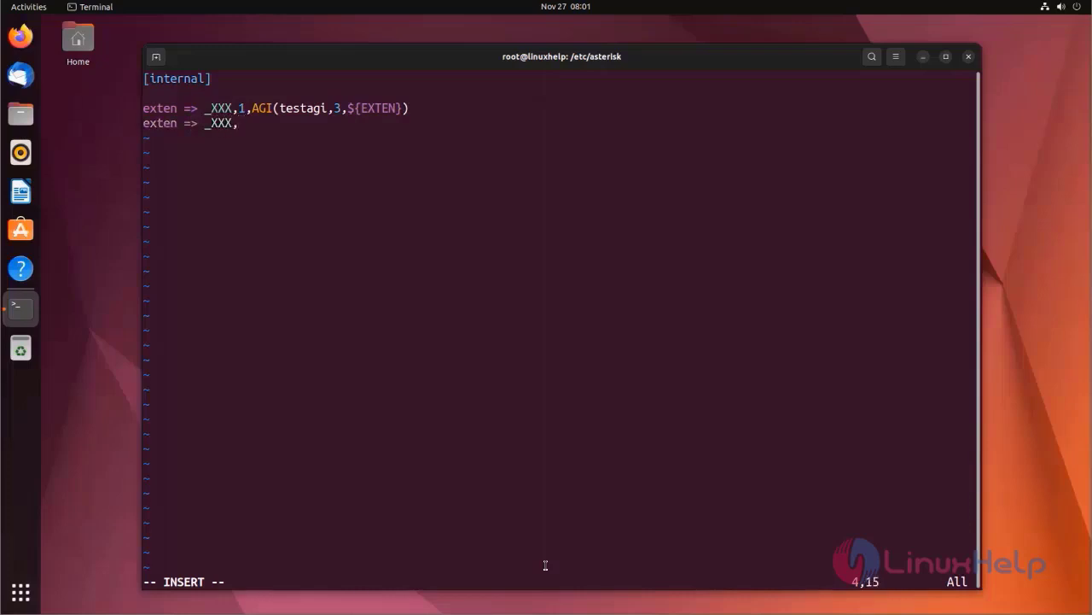
{"action": "type", "text": "n"}
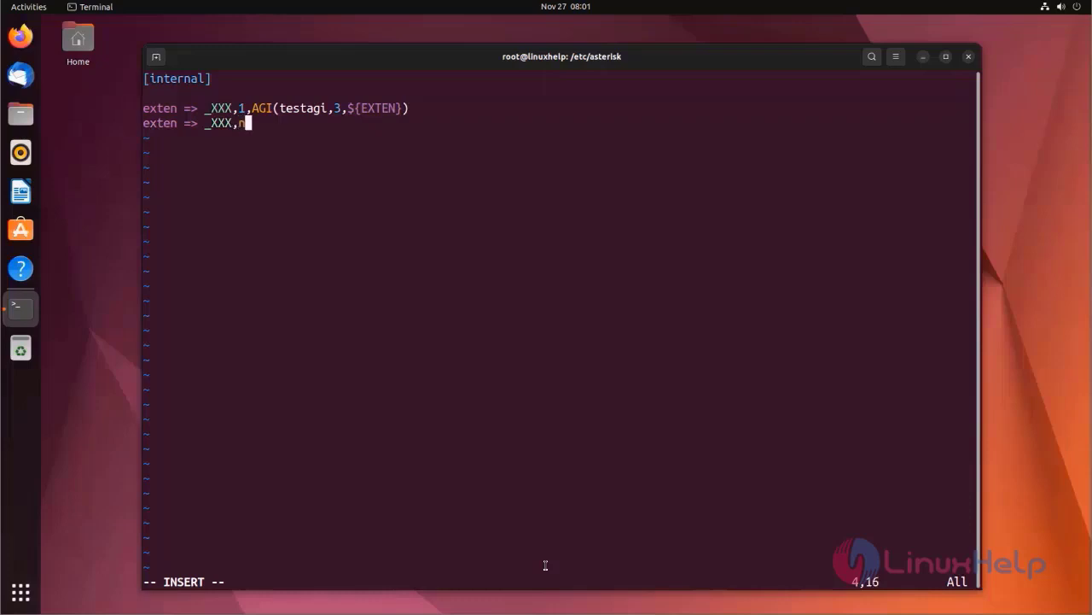
{"action": "type", "text": ","}
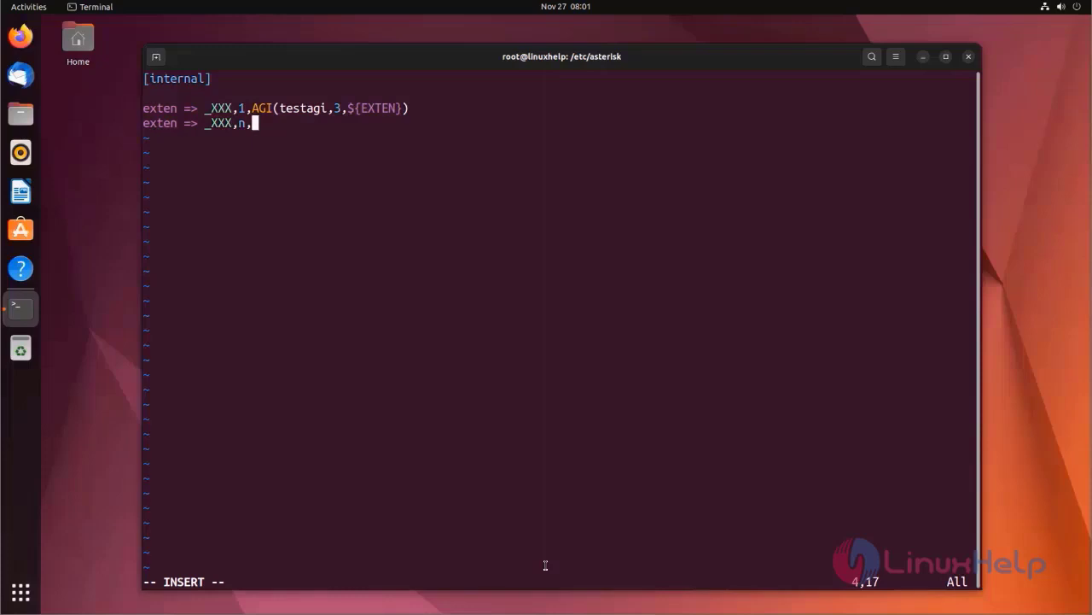
{"action": "type", "text": "No"}
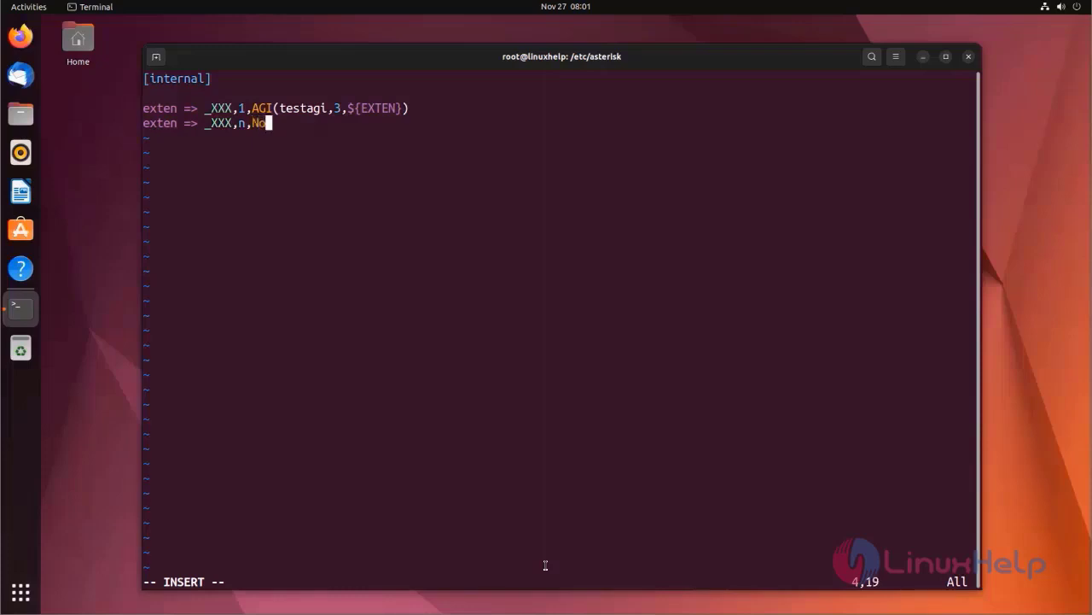
{"action": "type", "text": "Op"}
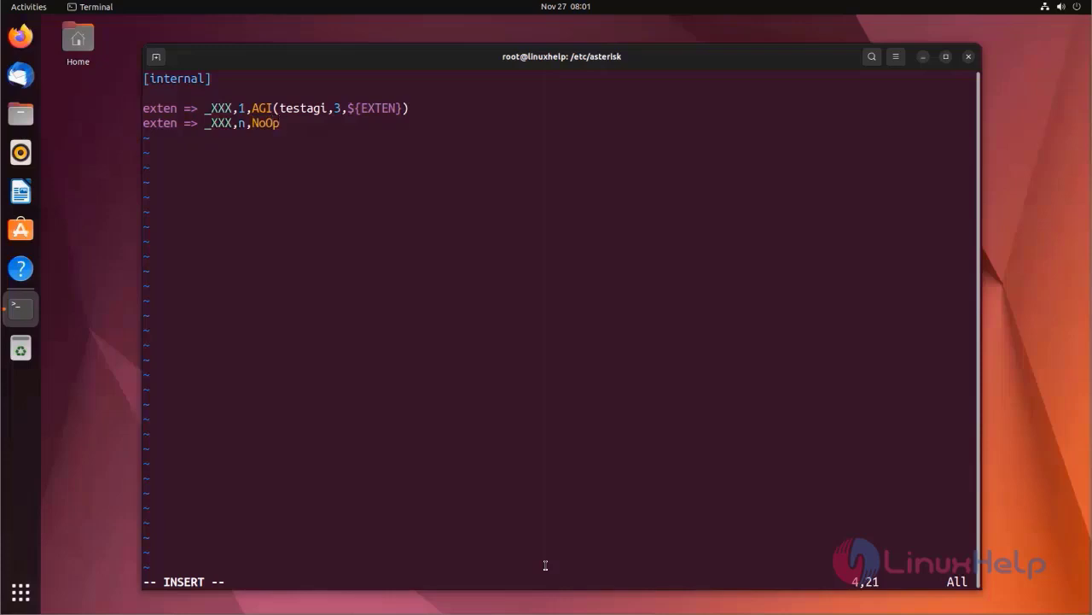
{"action": "type", "text": "()"}
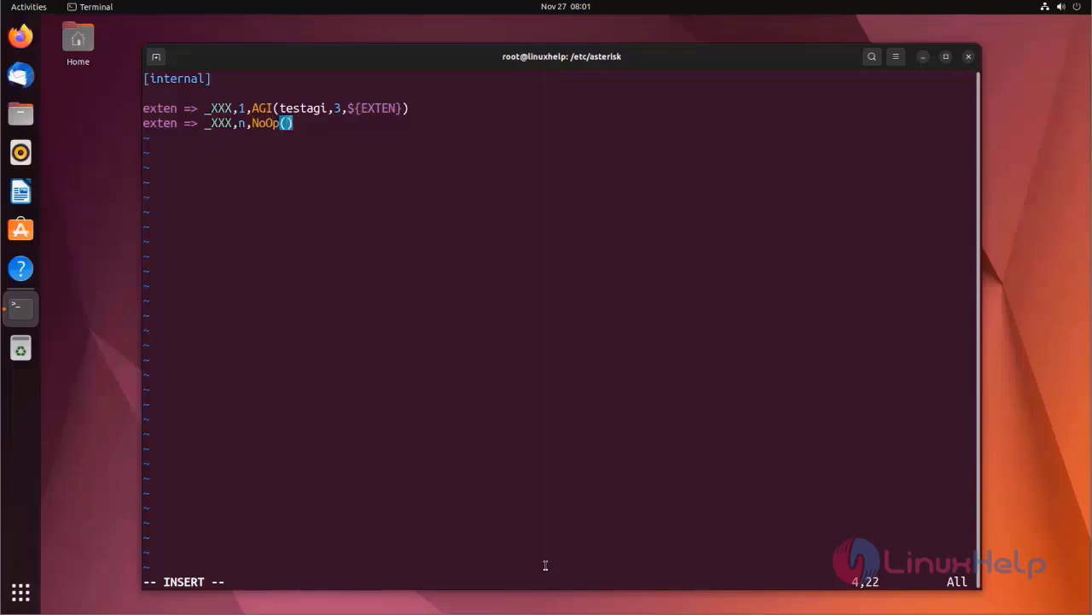
{"action": "type", "text": "Dial"}
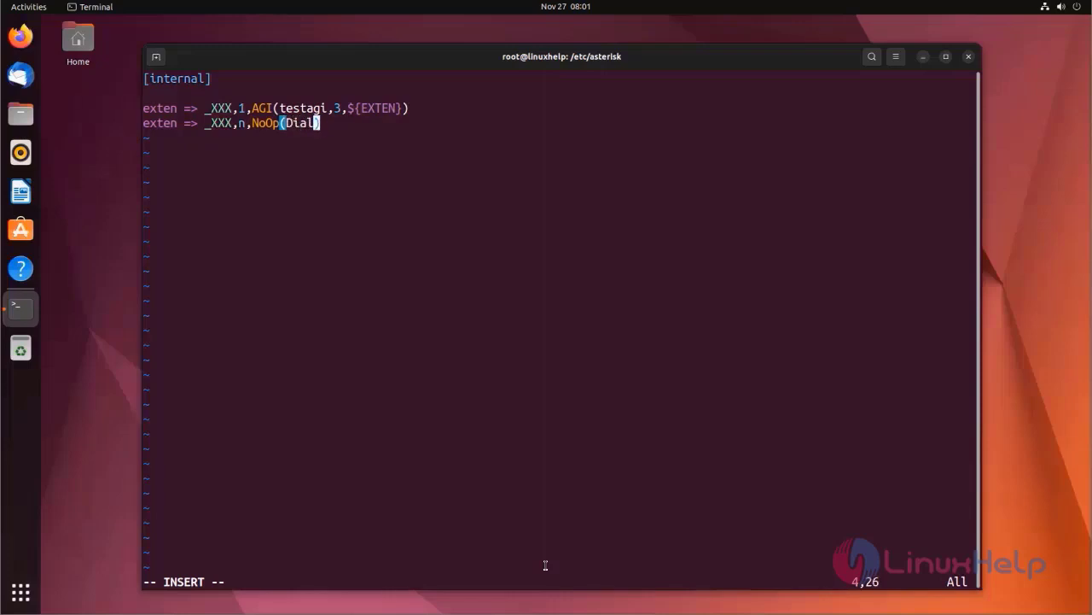
{"action": "type", "text": "ing E"}
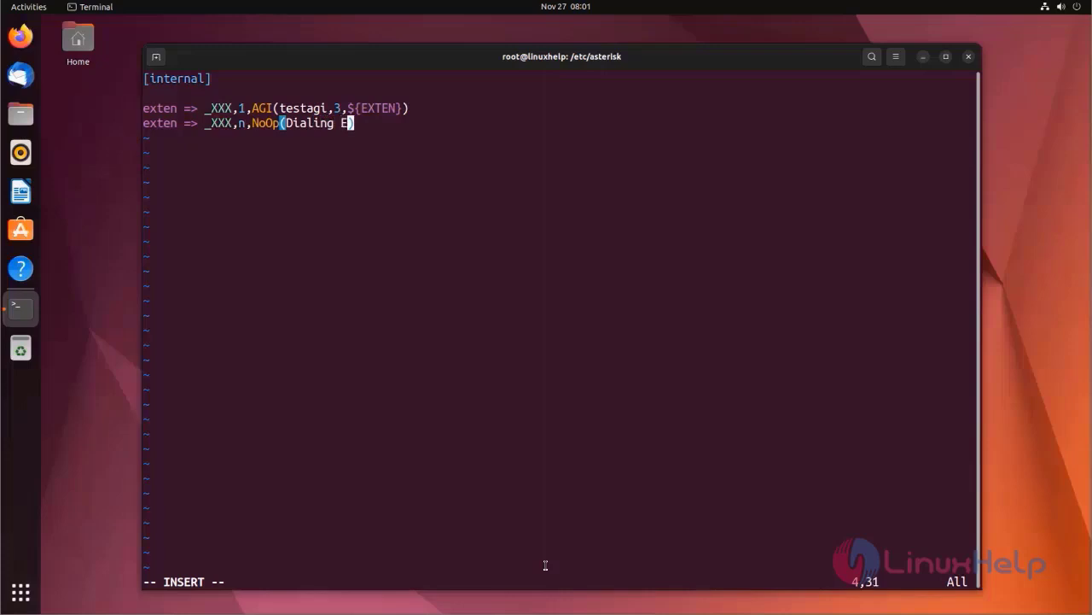
{"action": "type", "text": "xtension"}
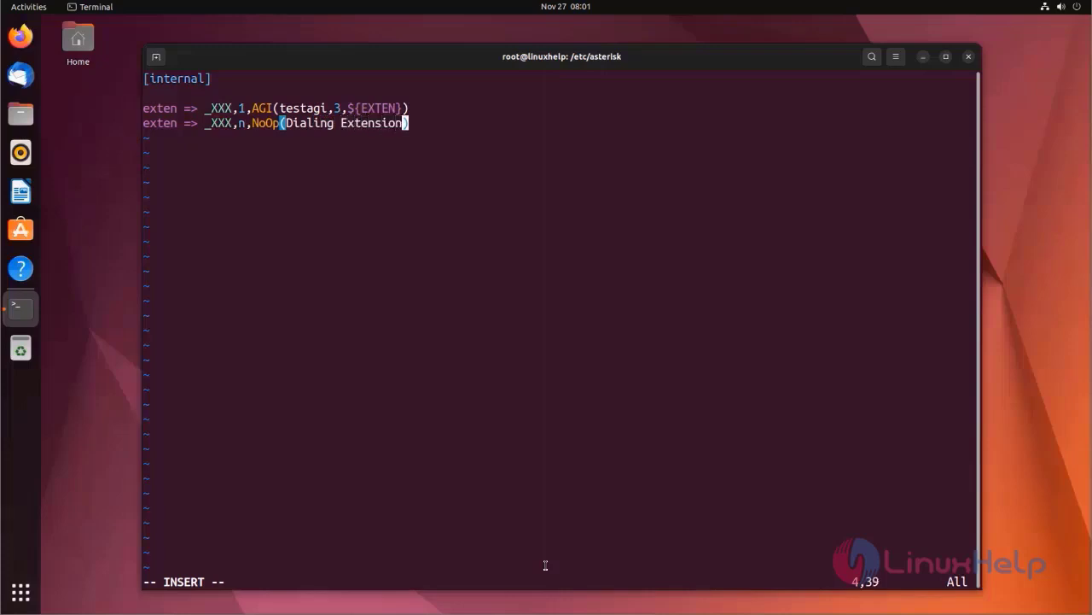
{"action": "type", "text": "is ==============="}
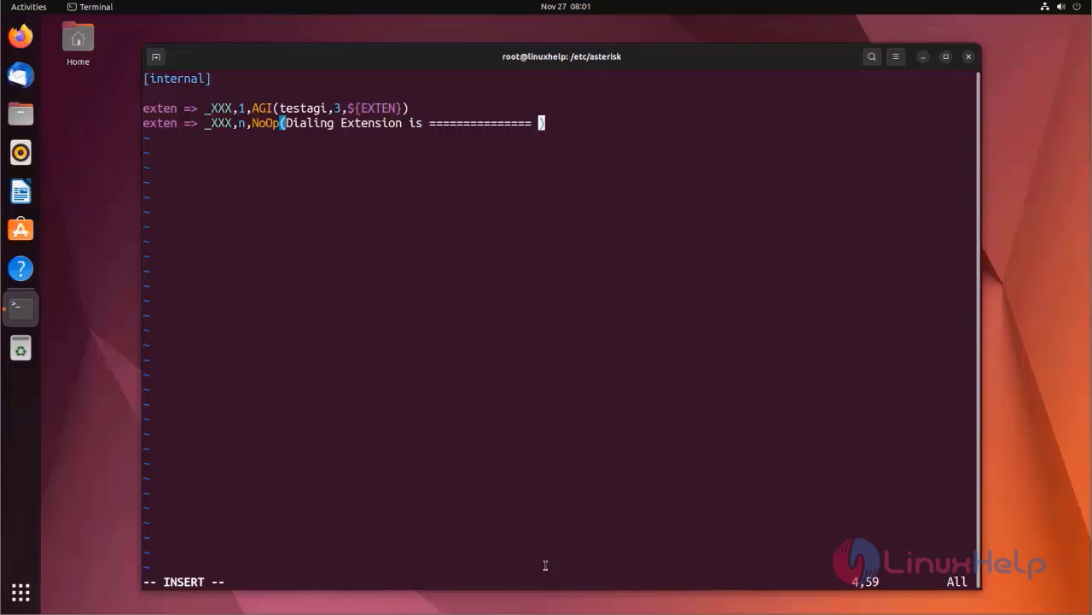
- Finish the NoOp message with ${exten} and the repeat is ${rep}), then start a third exten line
{"action": "type", "text": "${}"}
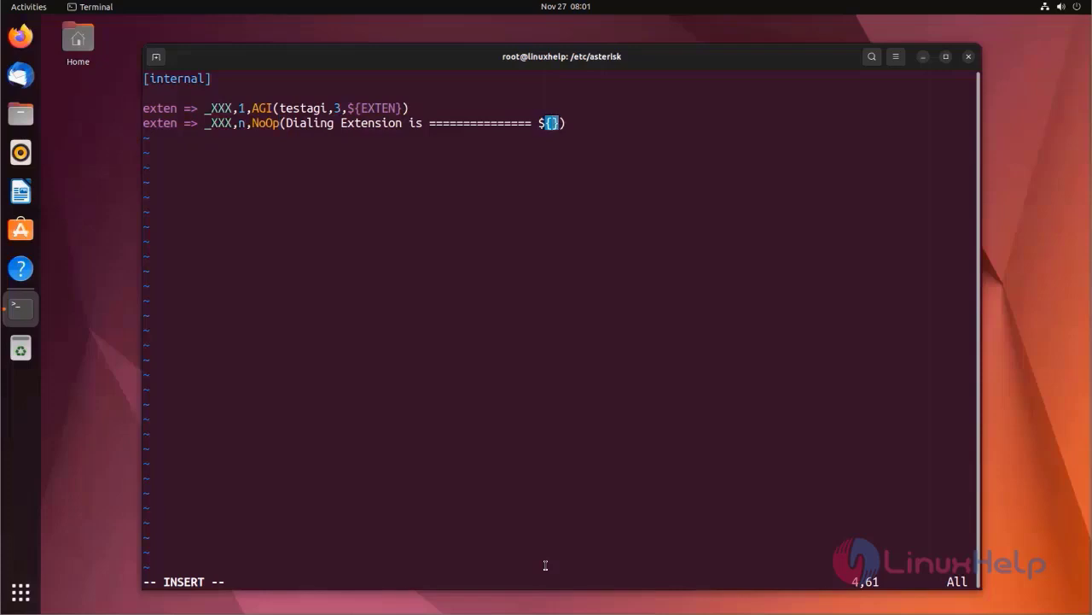
{"action": "type", "text": "exten"}
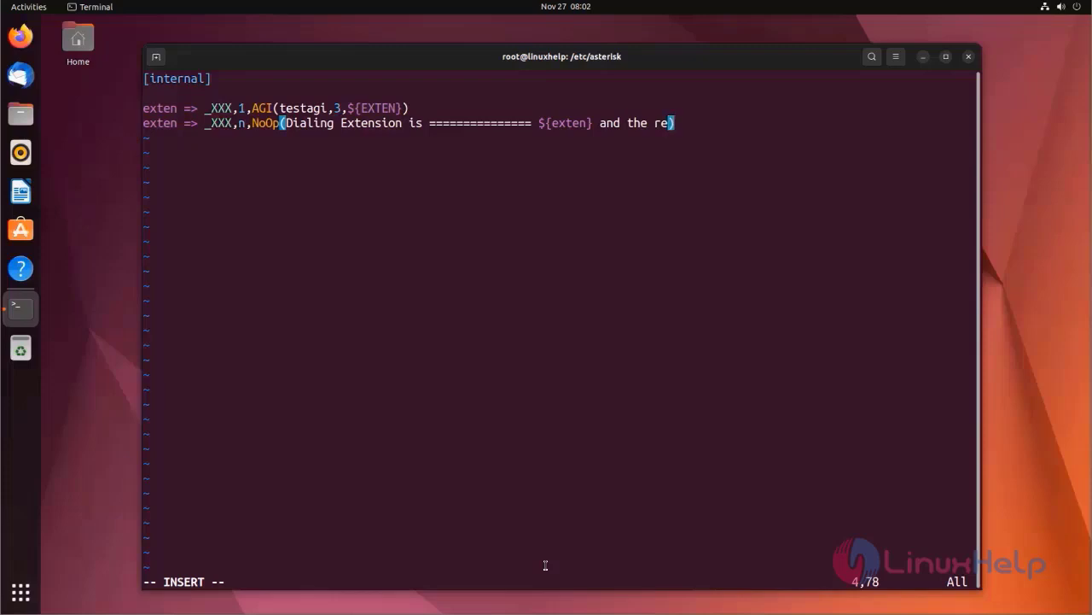
{"action": "type", "text": "peat"}
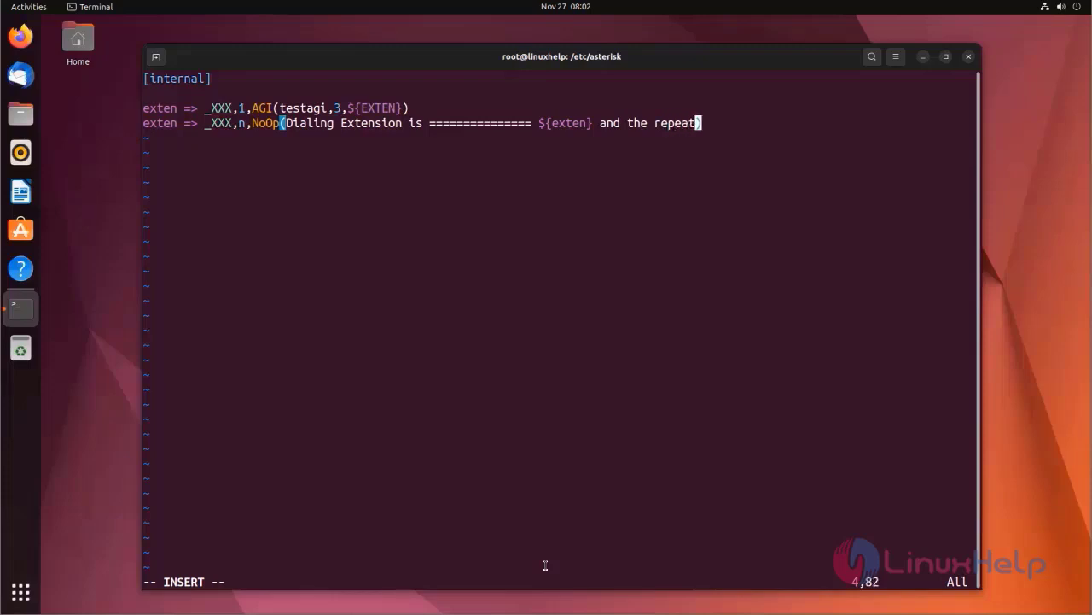
{"action": "type", "text": "i"}
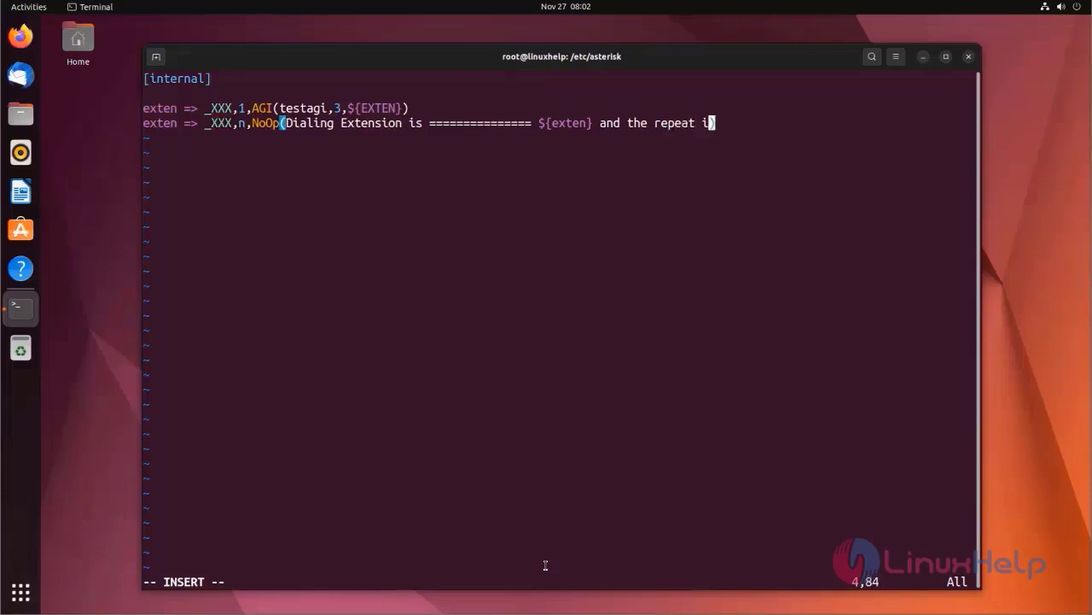
{"action": "type", "text": "s =========="}
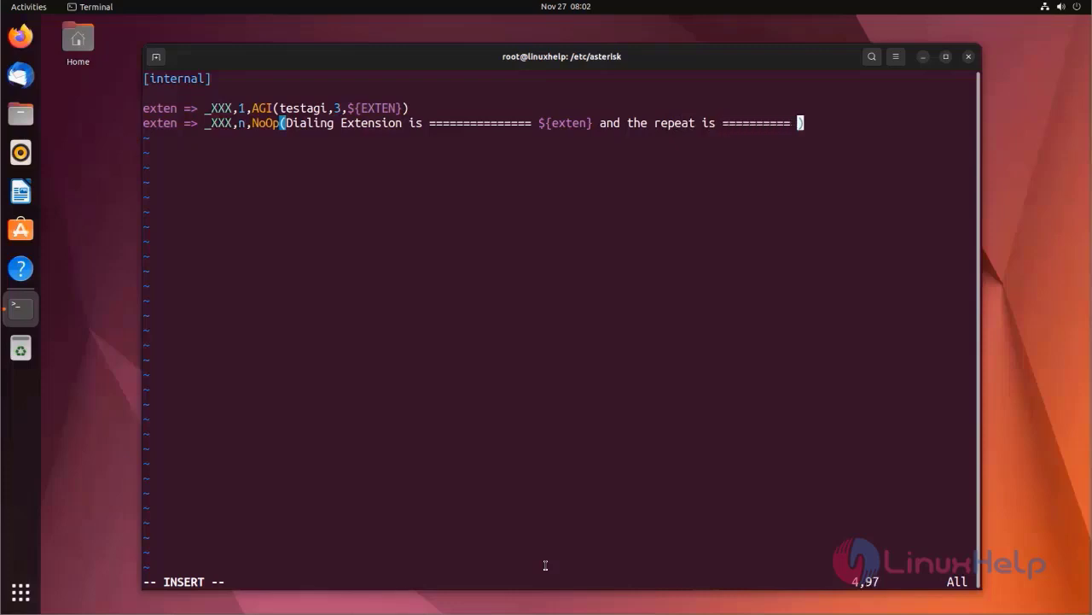
{"action": "type", "text": "${}"}
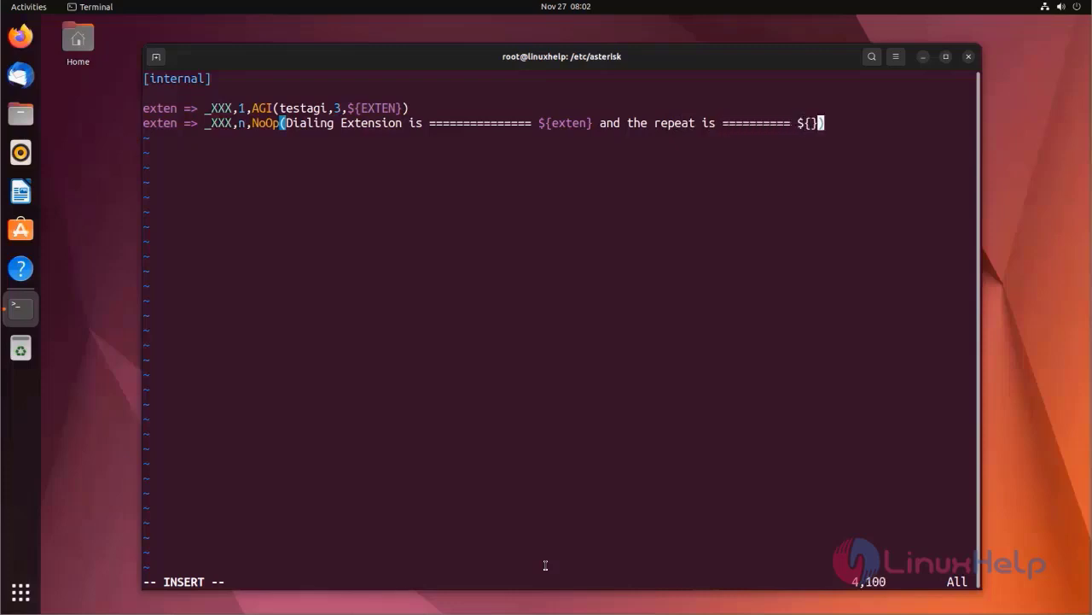
{"action": "type", "text": "rep"}
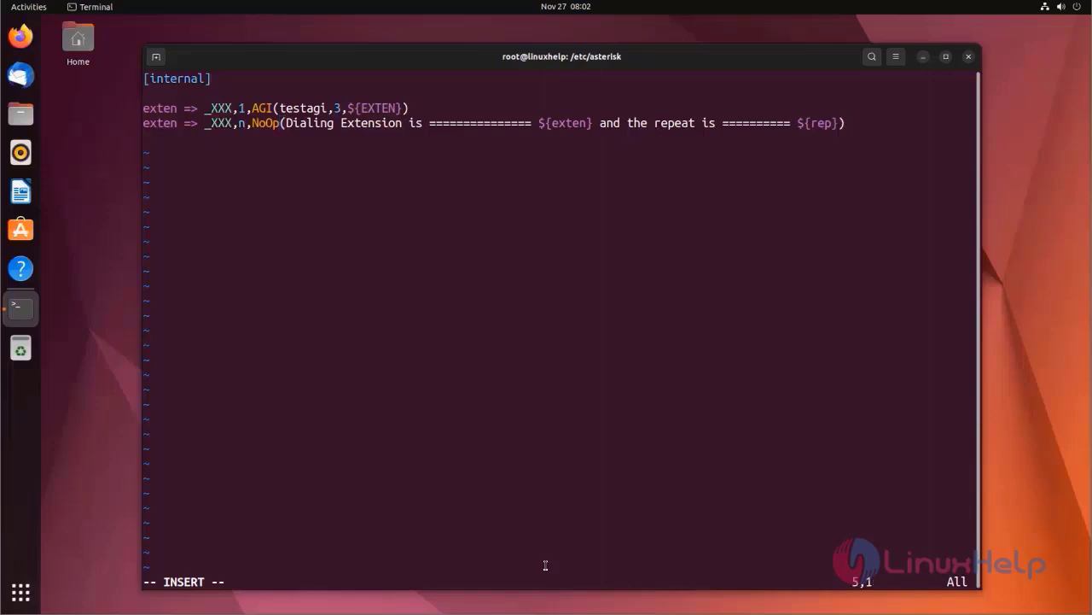
{"action": "type", "text": "exten ="}
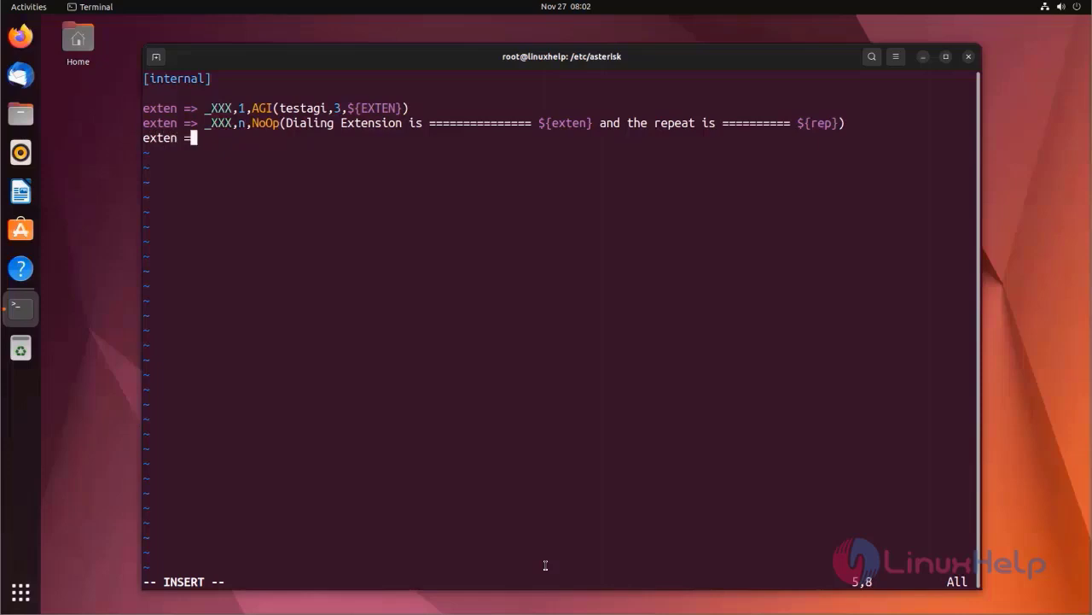
- Write the line exten => _XXX,n,Set(repeat=${rep}) after the NoOp entry
{"action": "type", "text": ">"}
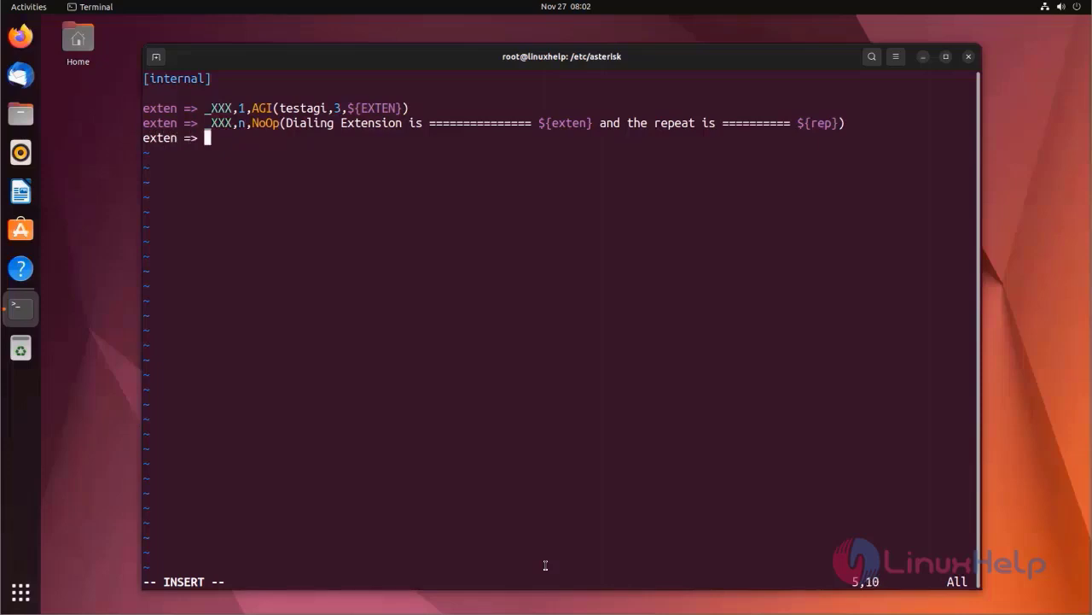
{"action": "type", "text": "_XXX"}
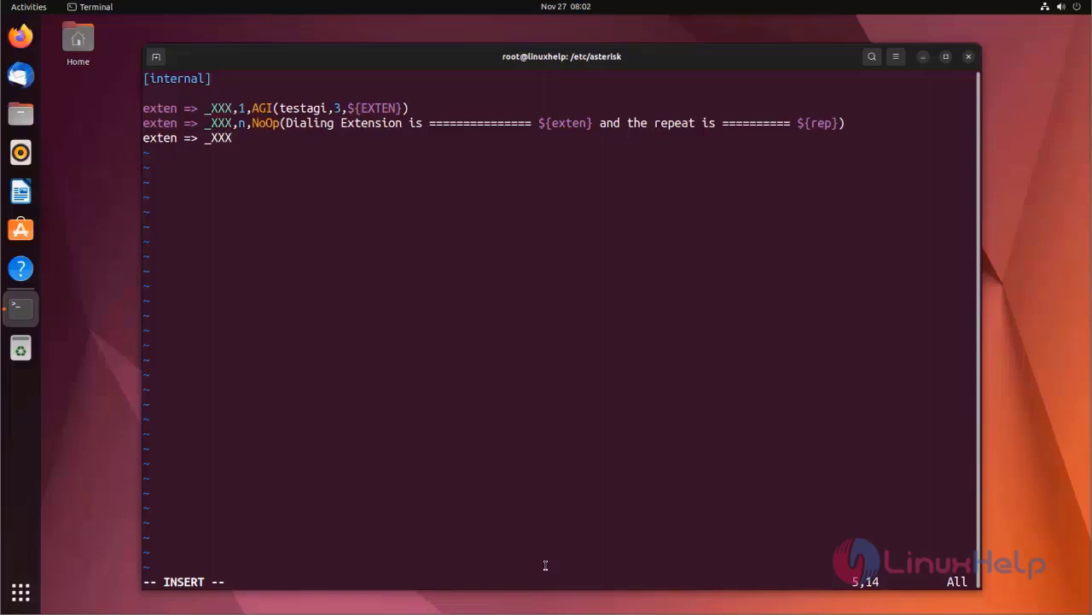
{"action": "type", "text": ",n."}
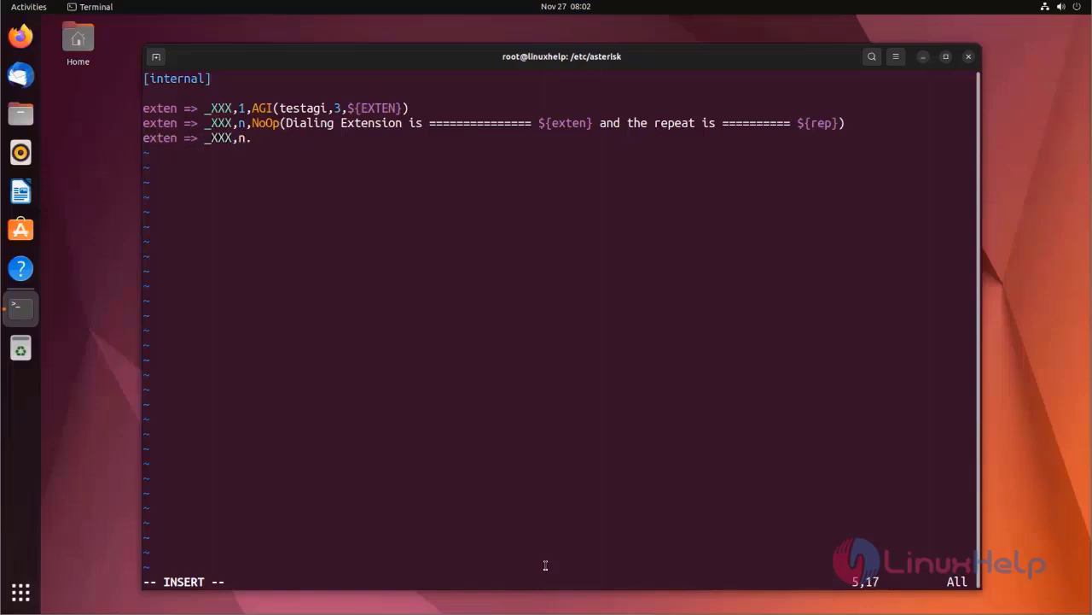
{"action": "type", "text": ","}
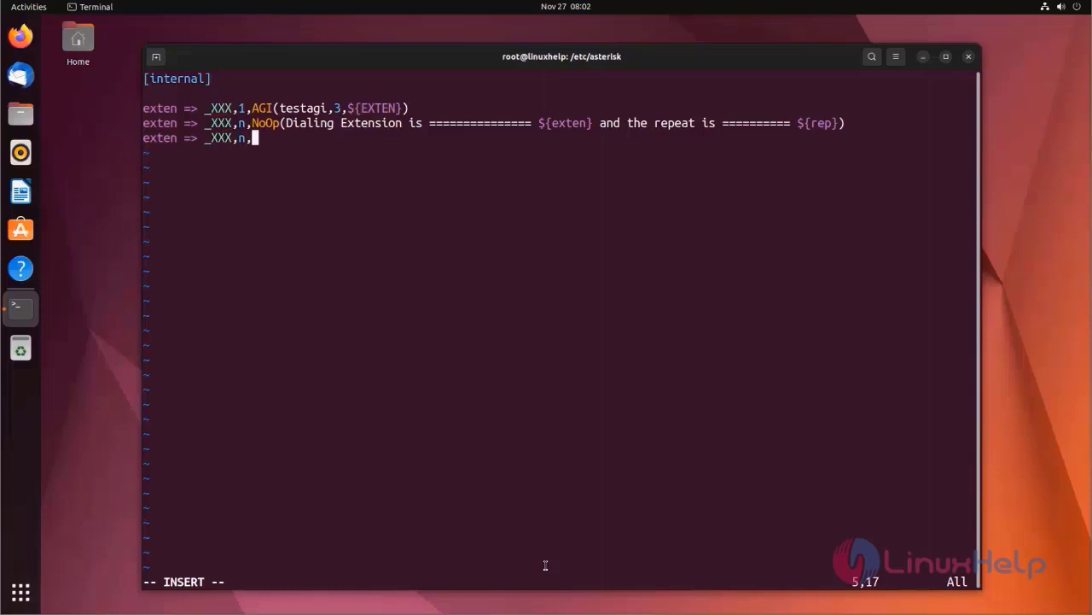
{"action": "type", "text": "Se"}
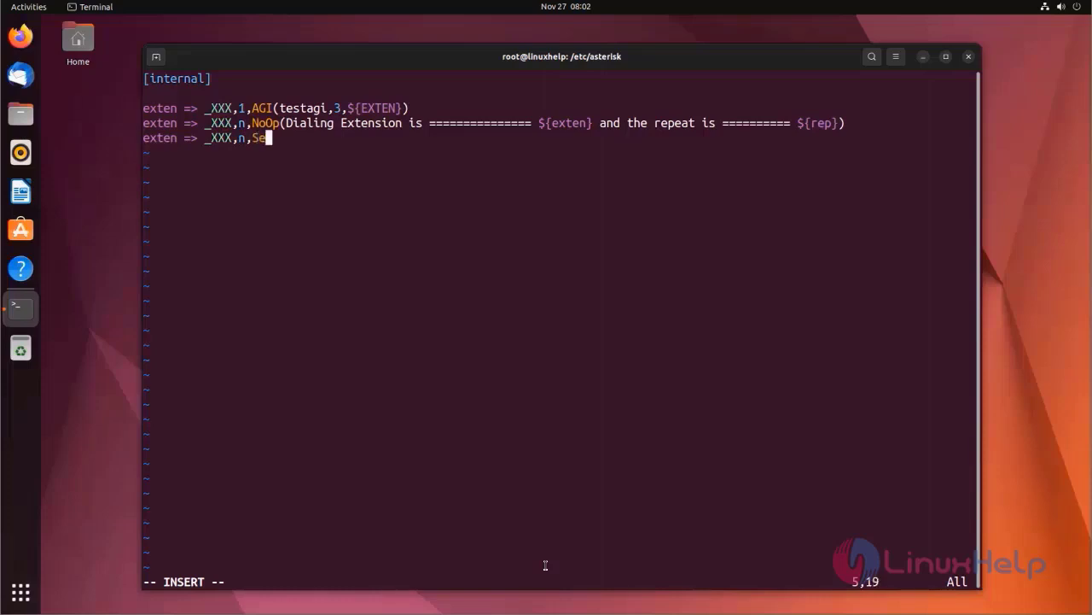
{"action": "type", "text": "t()"}
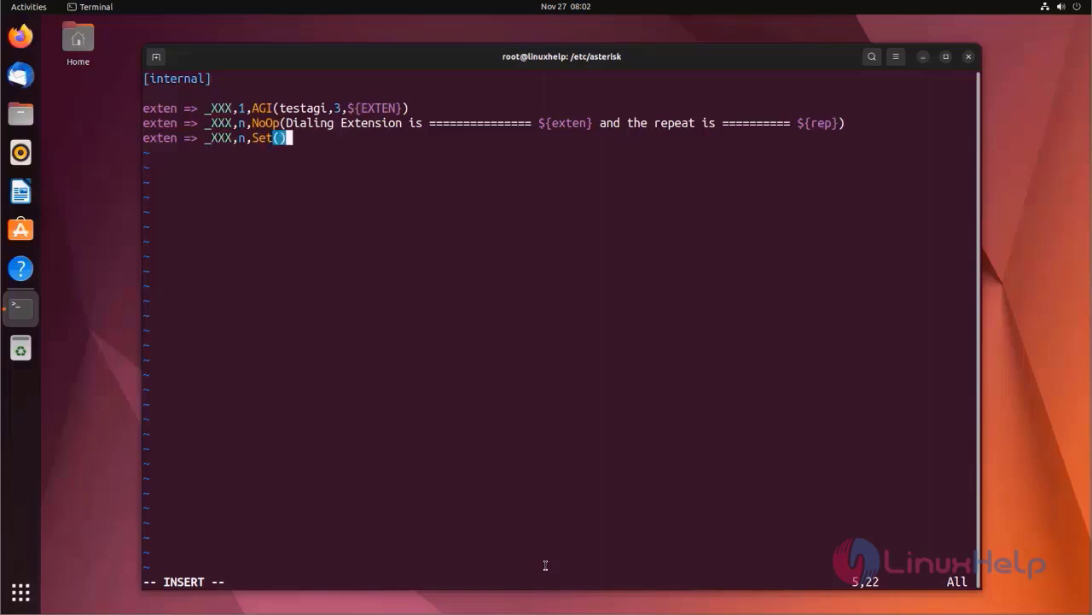
{"action": "type", "text": "repe"}
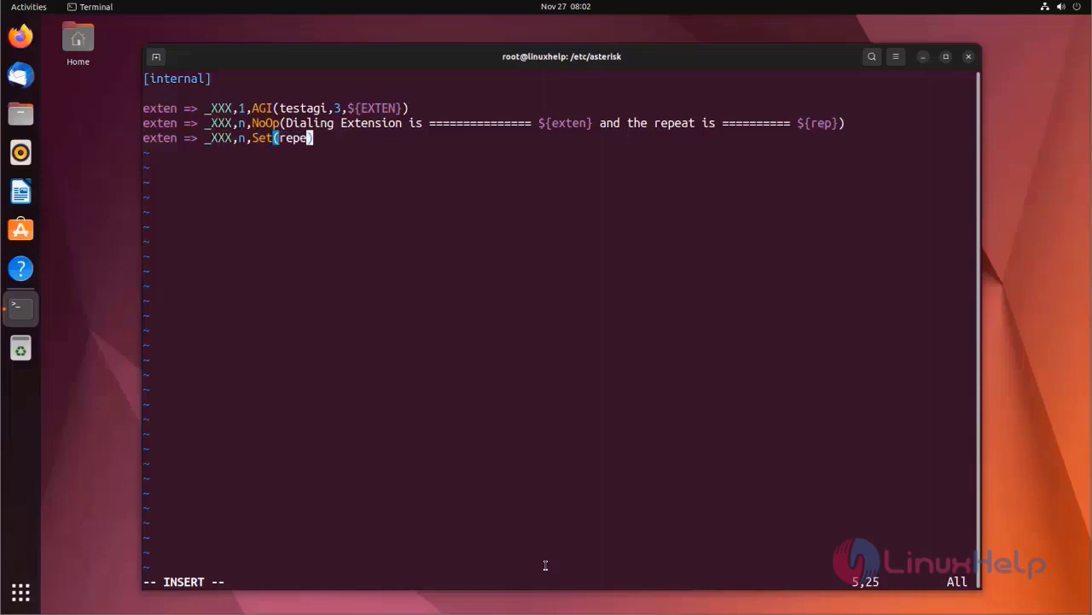
{"action": "type", "text": "at"}
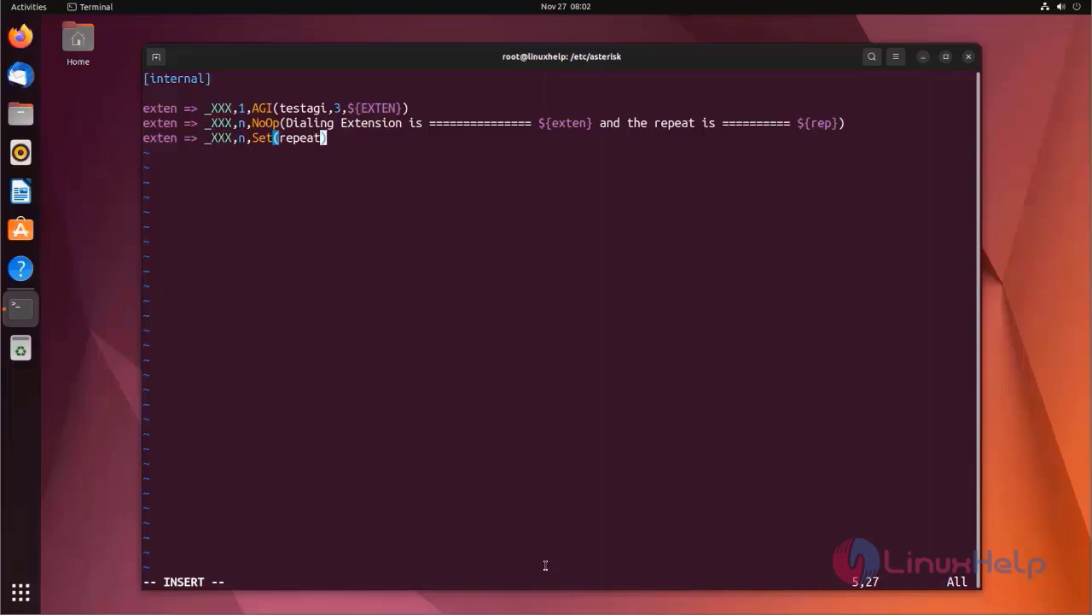
{"action": "type", "text": "="}
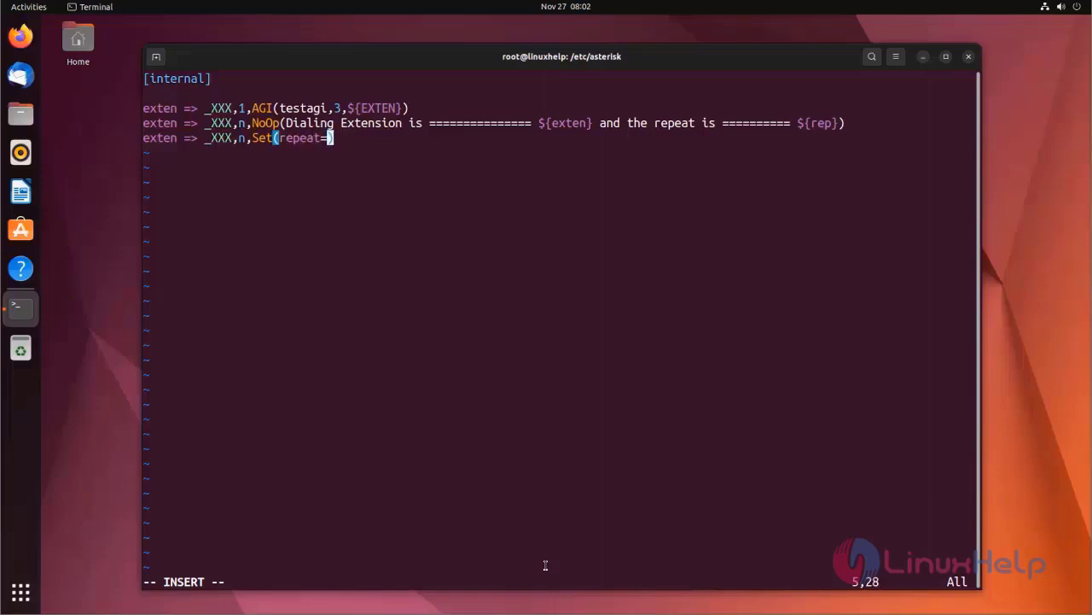
{"action": "type", "text": "${re"}
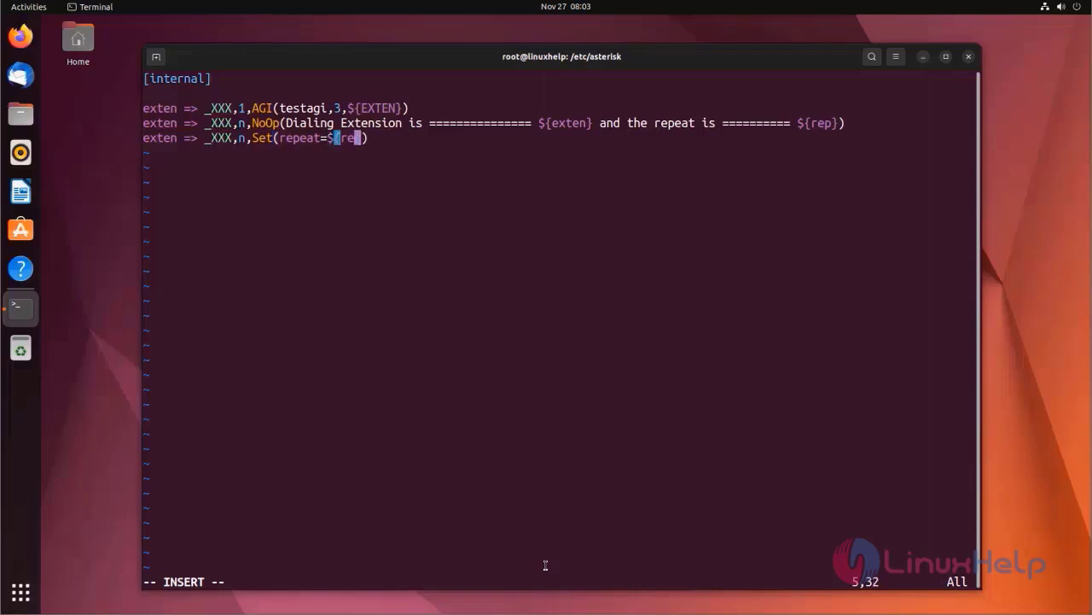
{"action": "type", "text": "p}"}
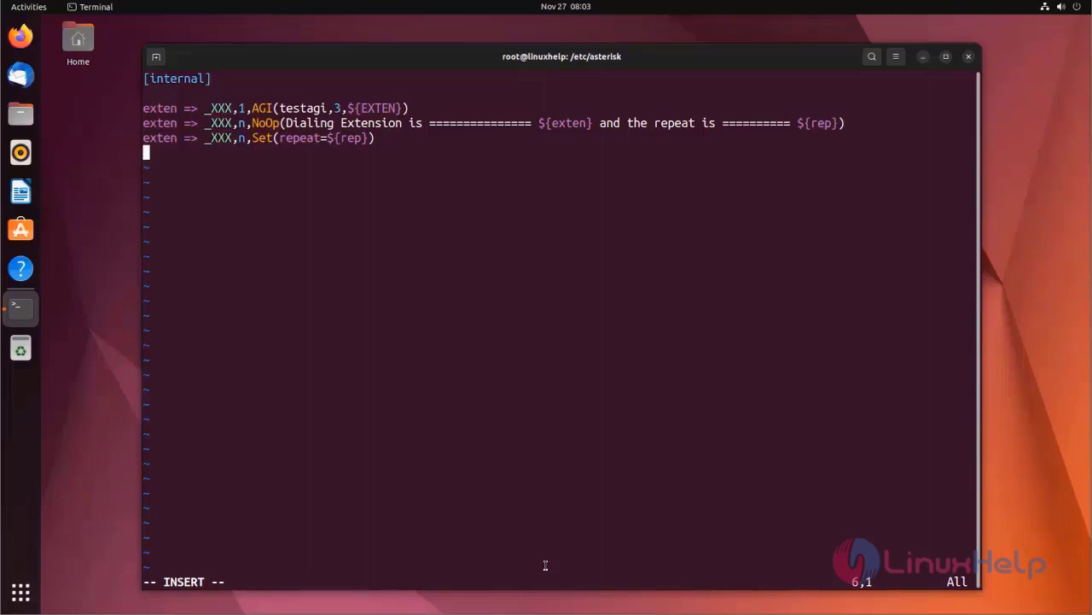
- Write the line exten => _XXX,n(repeat),Playback(hello) labelling the hello playback priority repeat
{"action": "type", "text": "exten =>"}
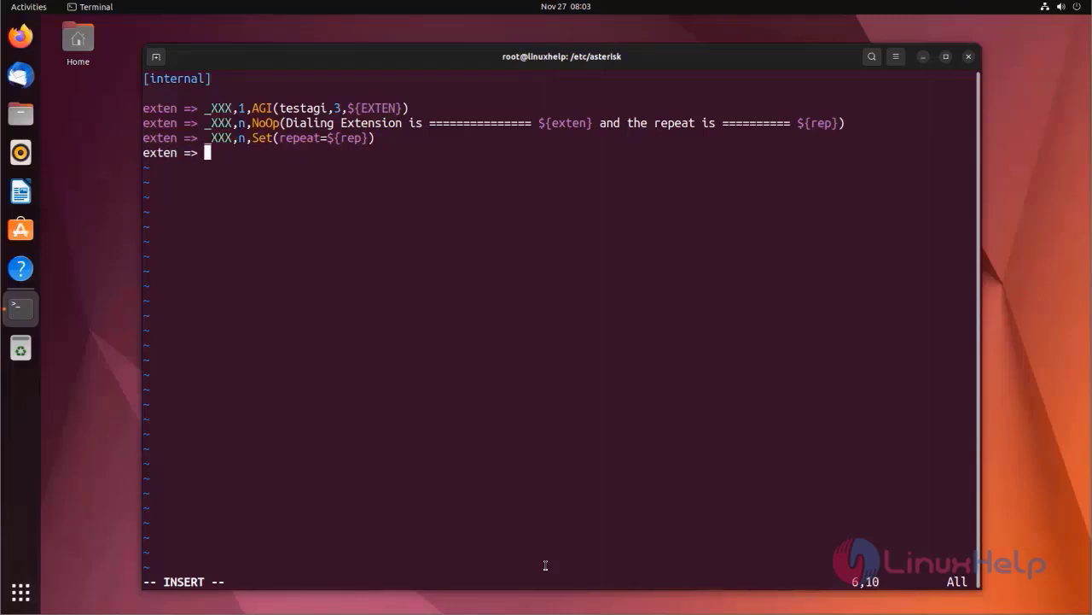
{"action": "type", "text": "_XXX"}
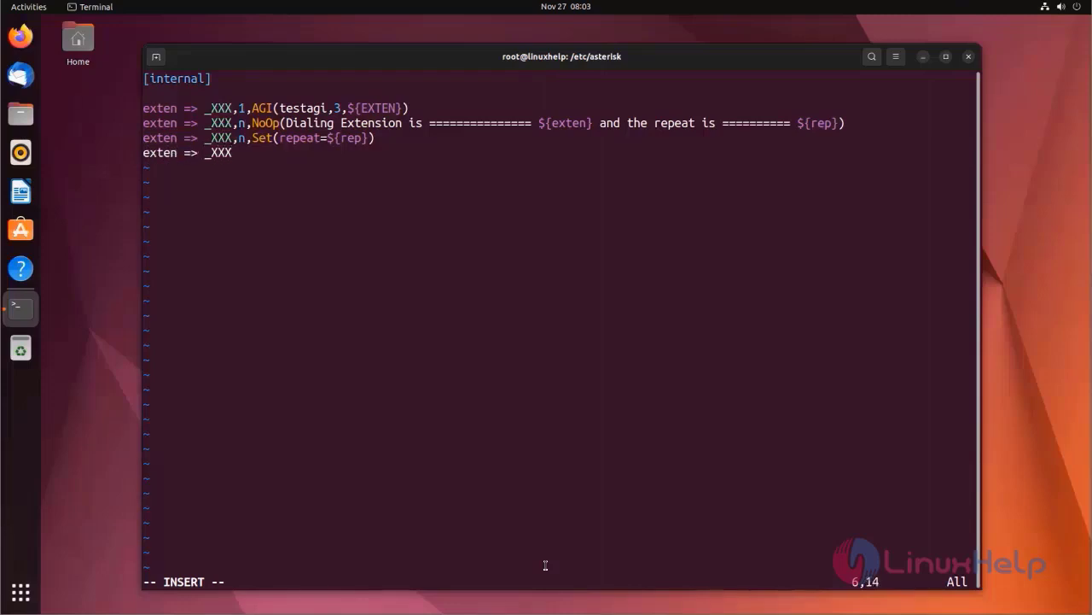
{"action": "type", "text": ",n"}
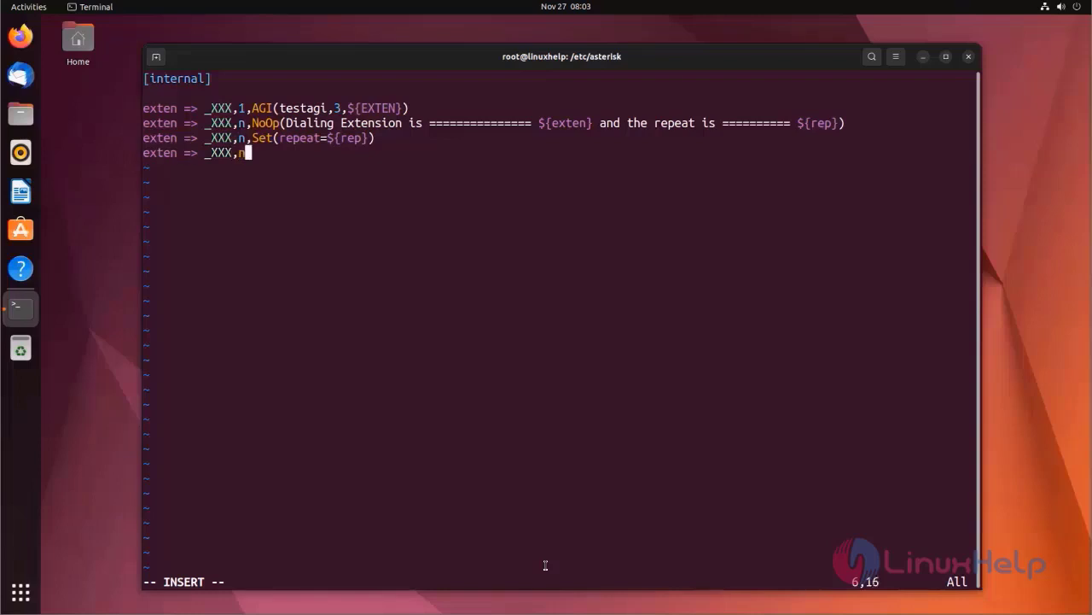
{"action": "type", "text": "("}
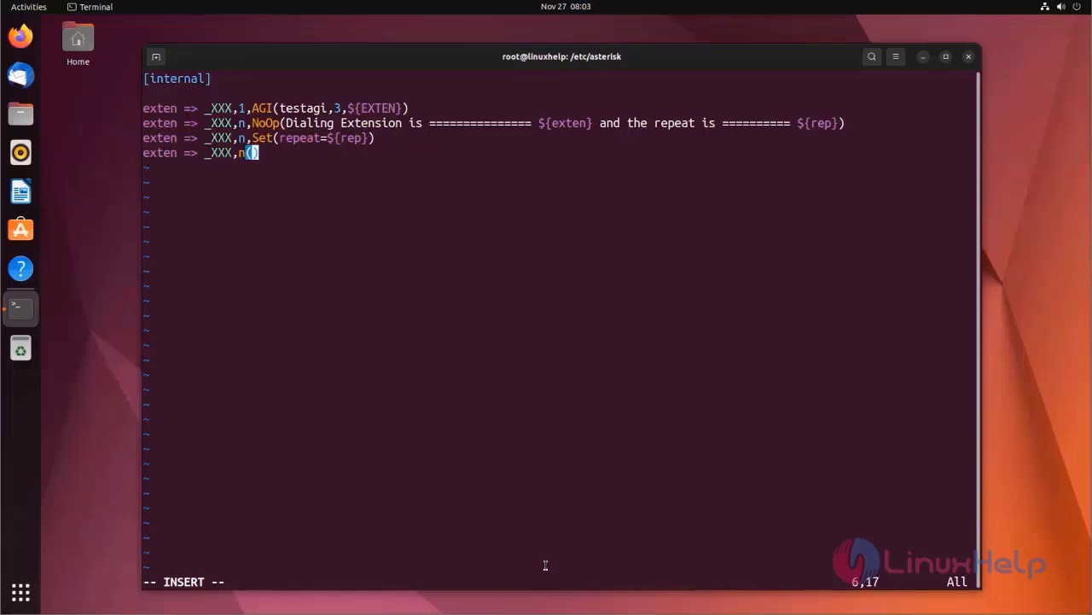
{"action": "type", "text": "repea"}
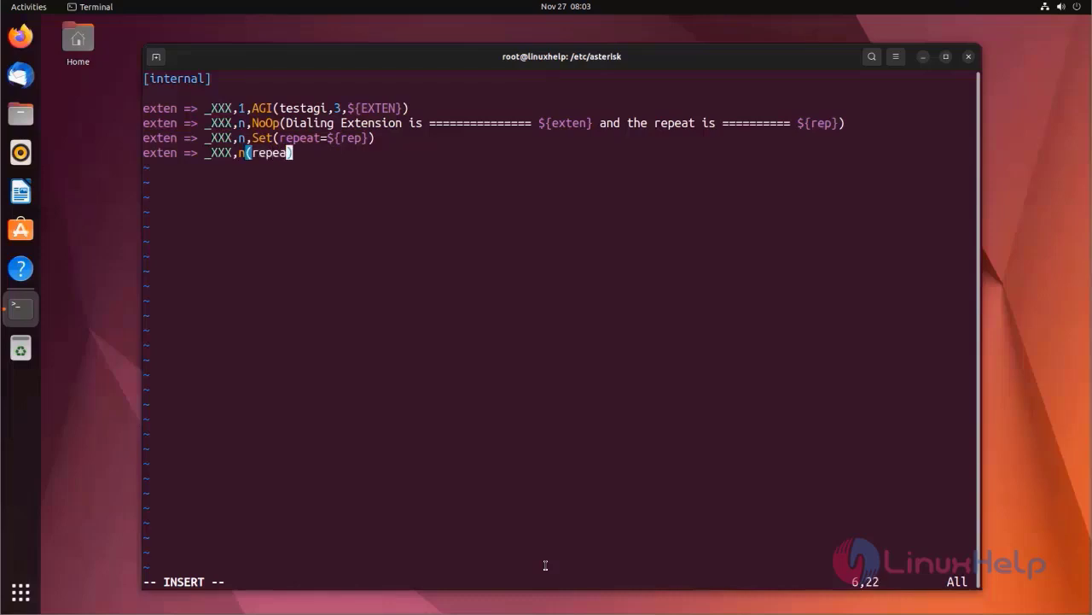
{"action": "type", "text": "t)"}
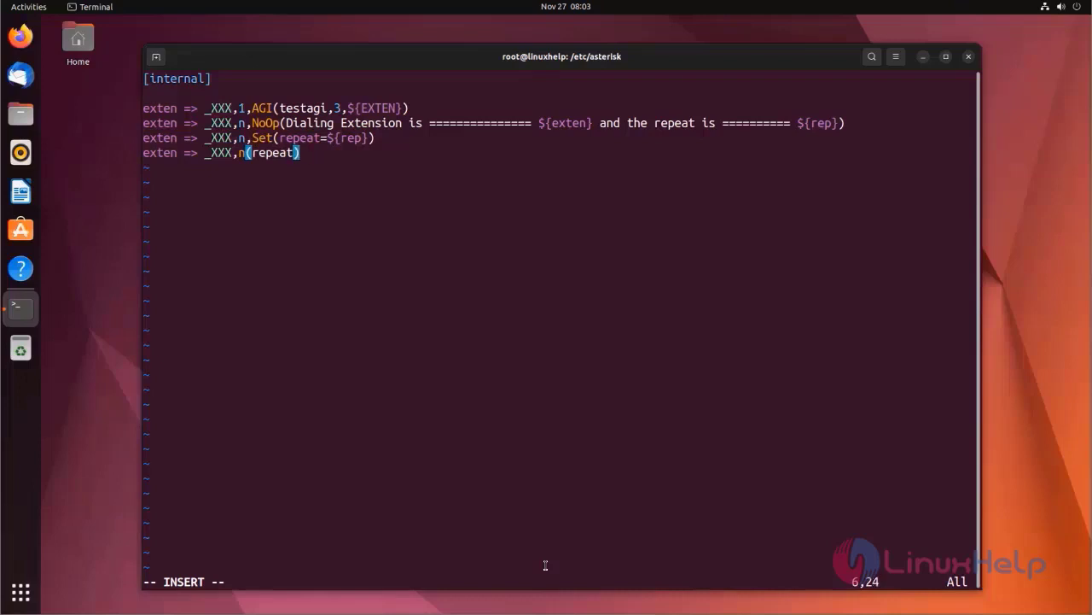
{"action": "type", "text": ","}
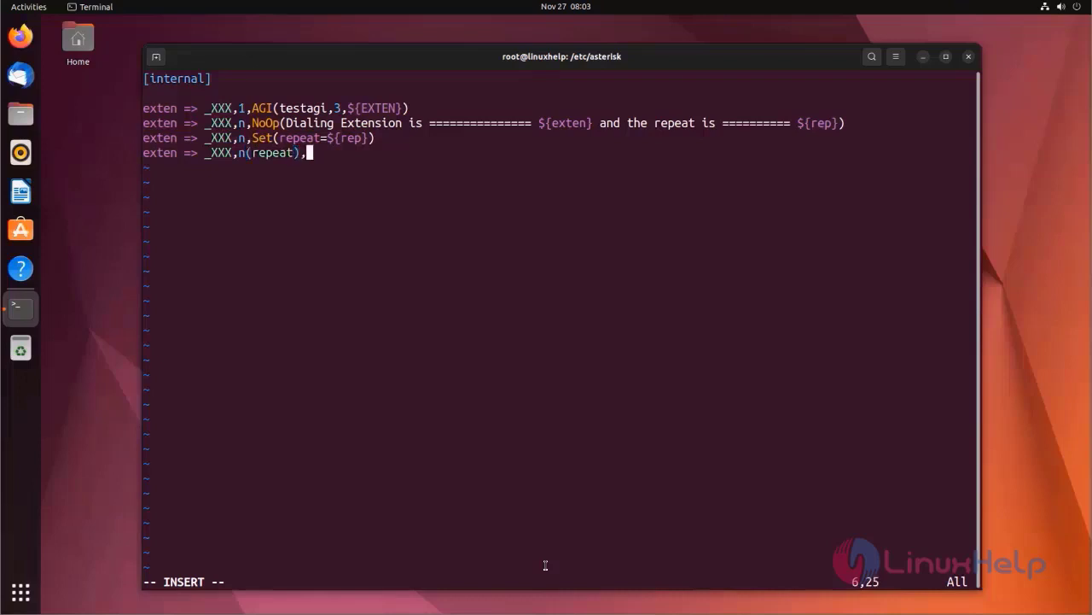
{"action": "type", "text": "Pla"}
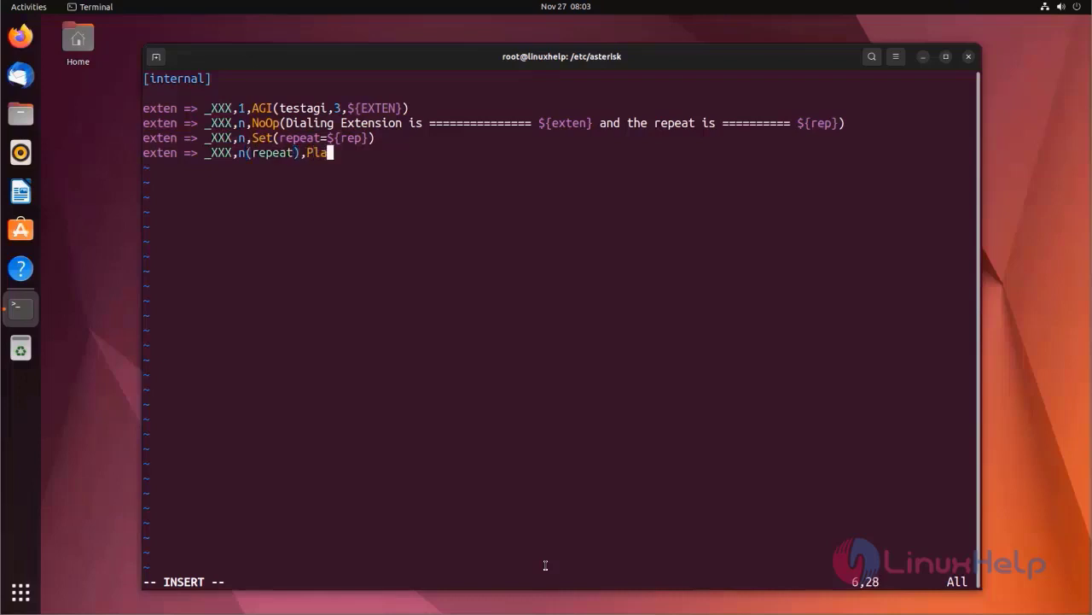
{"action": "type", "text": "back"}
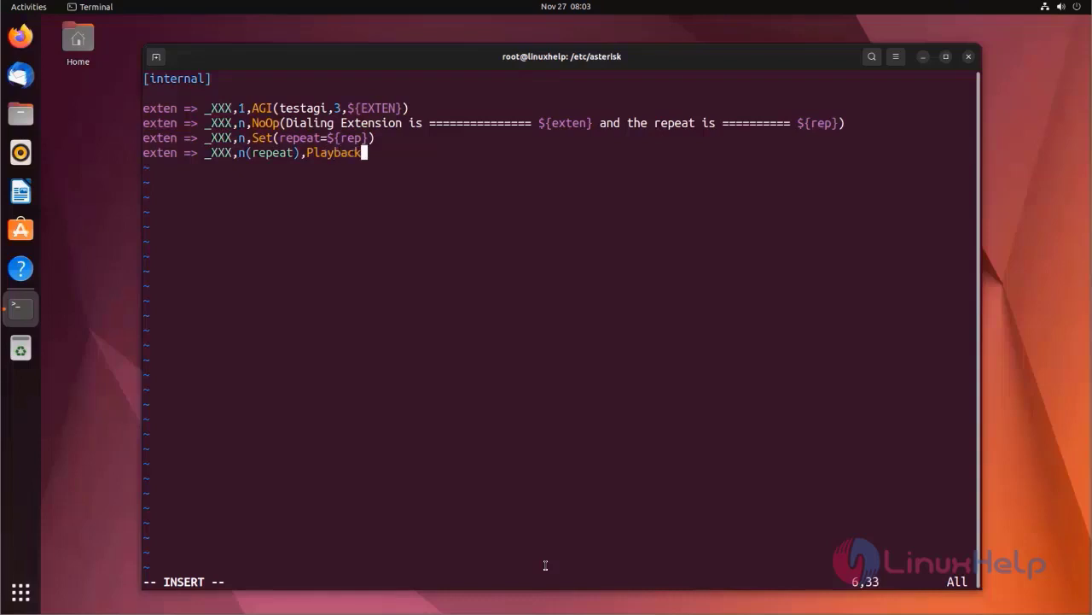
{"action": "type", "text": "(hello"}
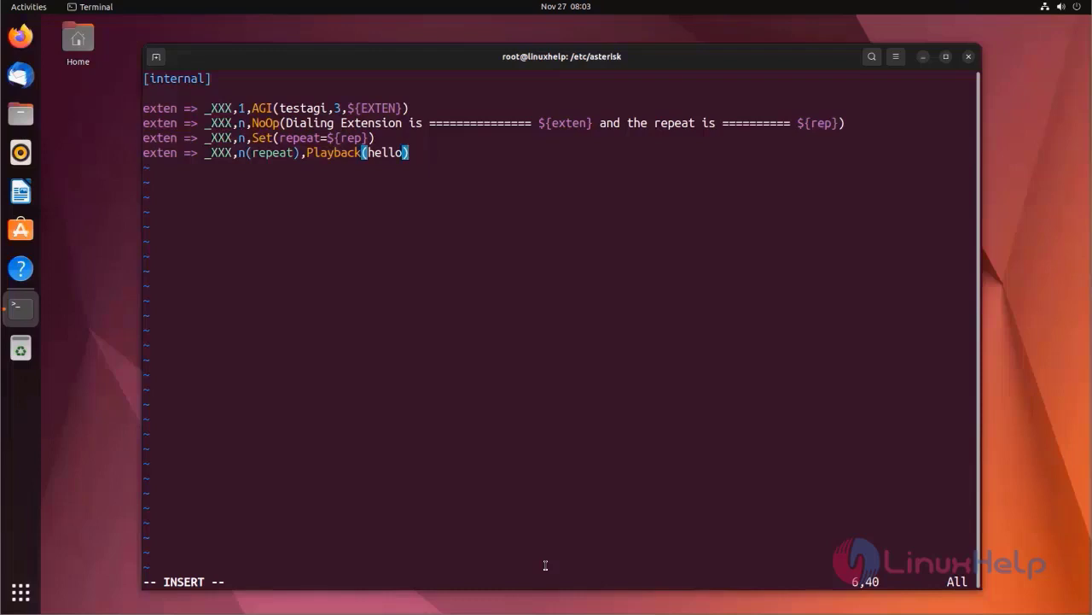
- Write the line exten => _XXX,n,Set(repeat=$[ ${repeat} - 1 ]) to decrement the repeat counter
{"action": "key", "text": "Enter"}
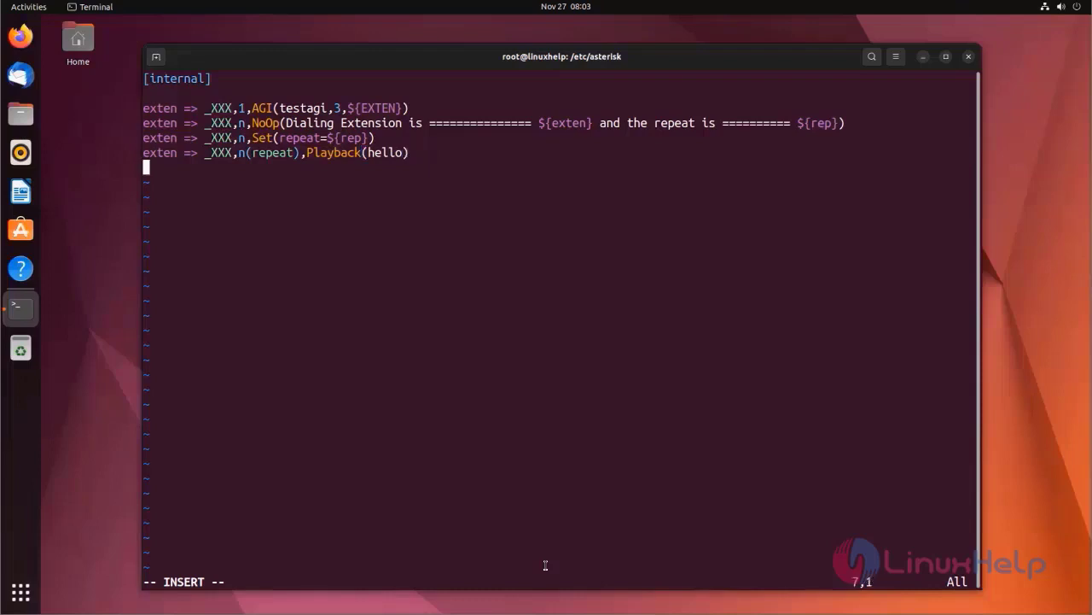
{"action": "type", "text": "exten =>"}
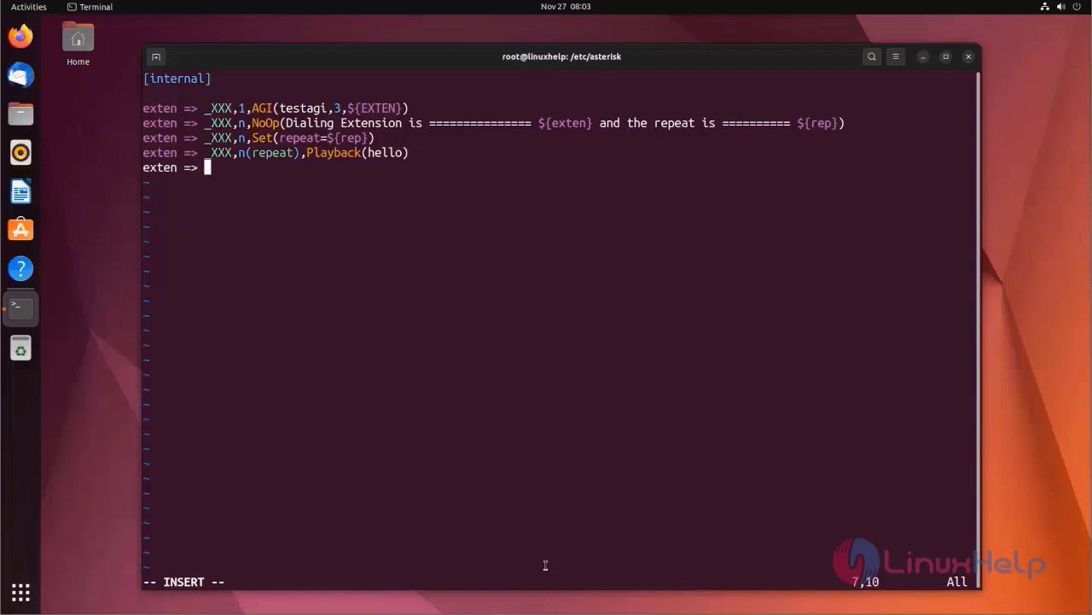
{"action": "type", "text": "_XXX"}
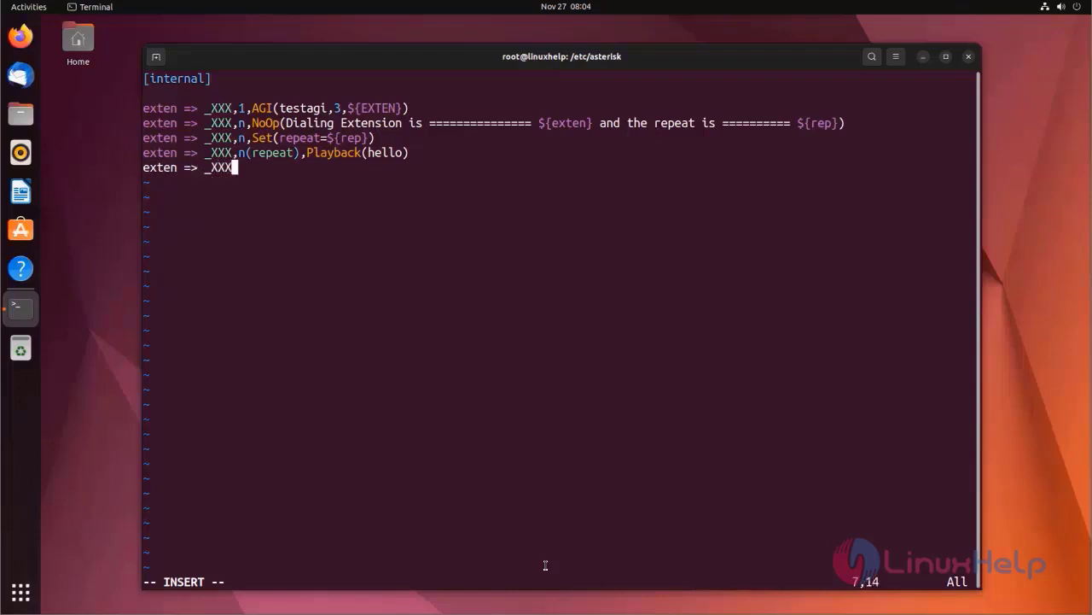
{"action": "type", "text": ",n"}
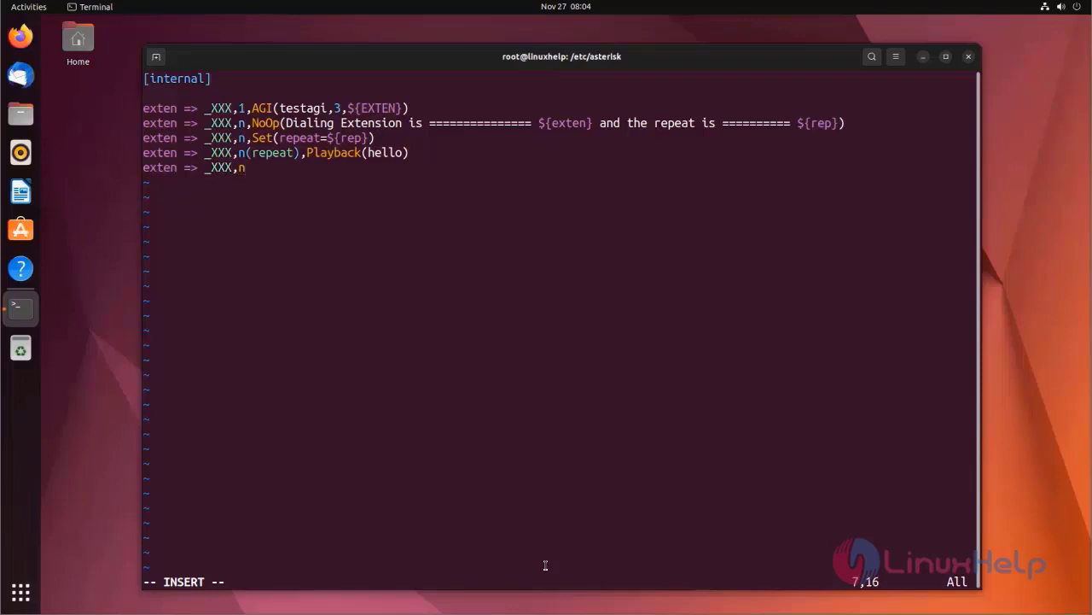
{"action": "type", "text": "S"}
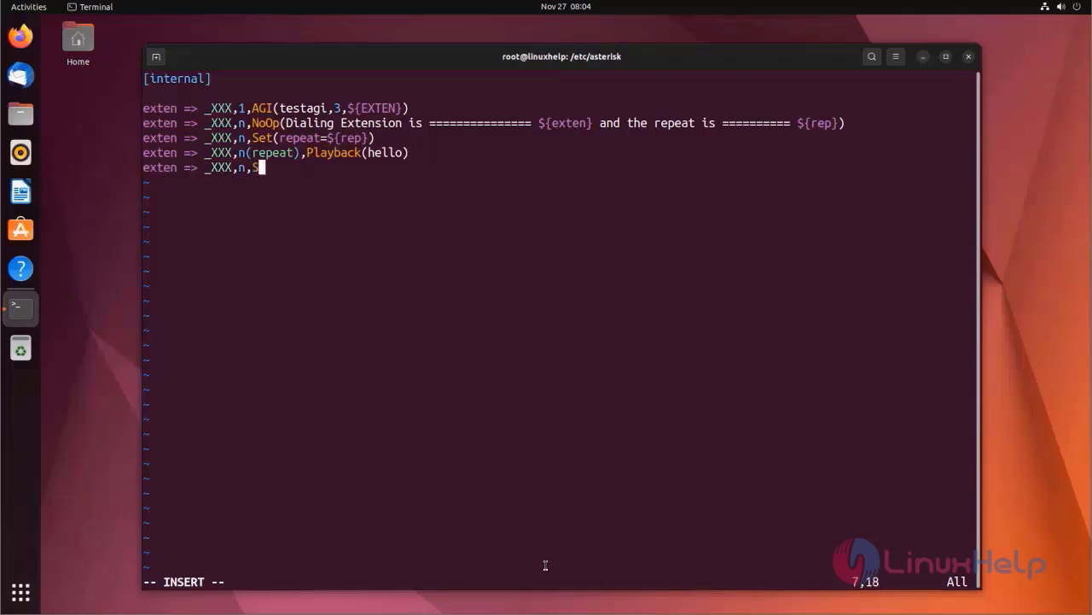
{"action": "type", "text": "et"}
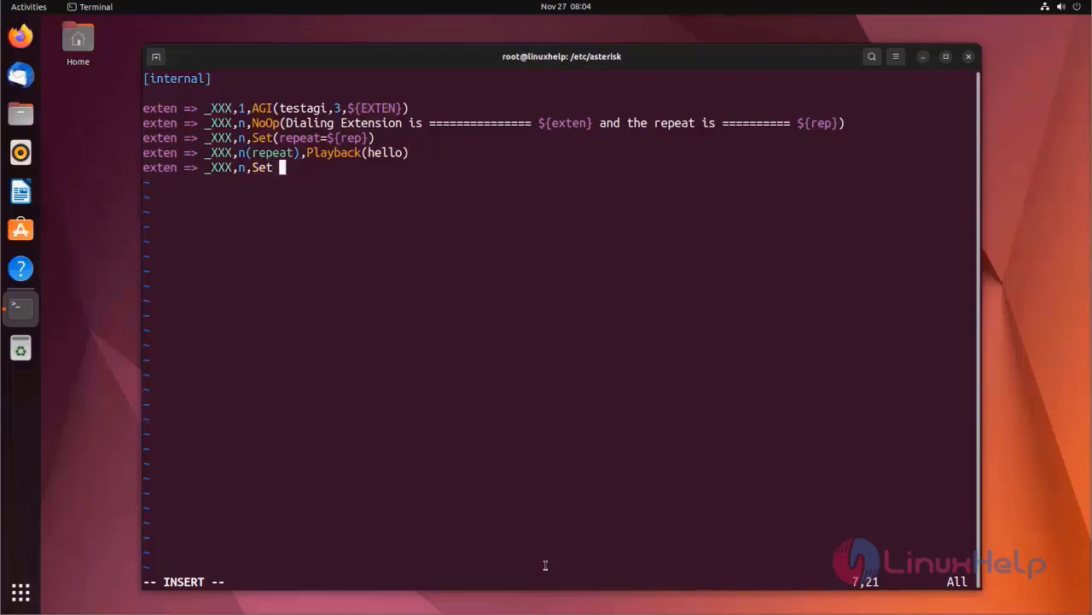
{"action": "type", "text": "("}
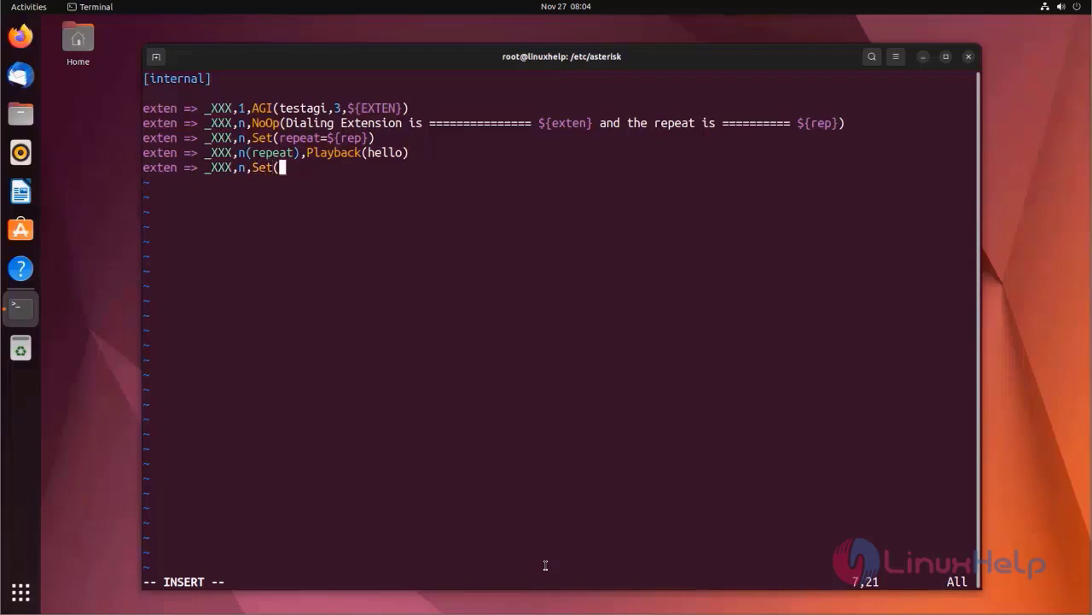
{"action": "type", "text": "re"}
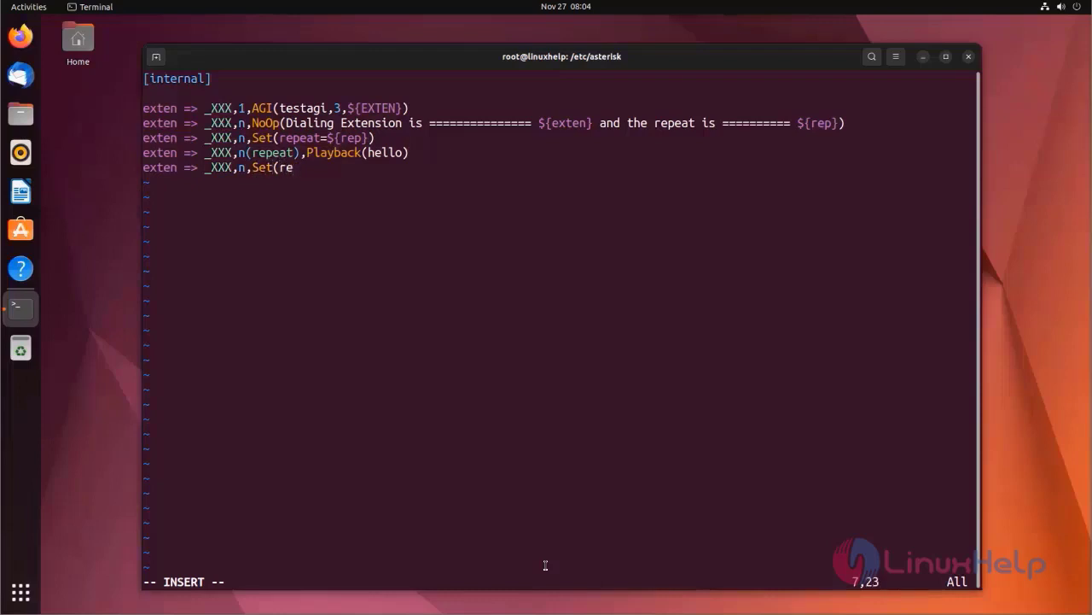
{"action": "type", "text": "peat"}
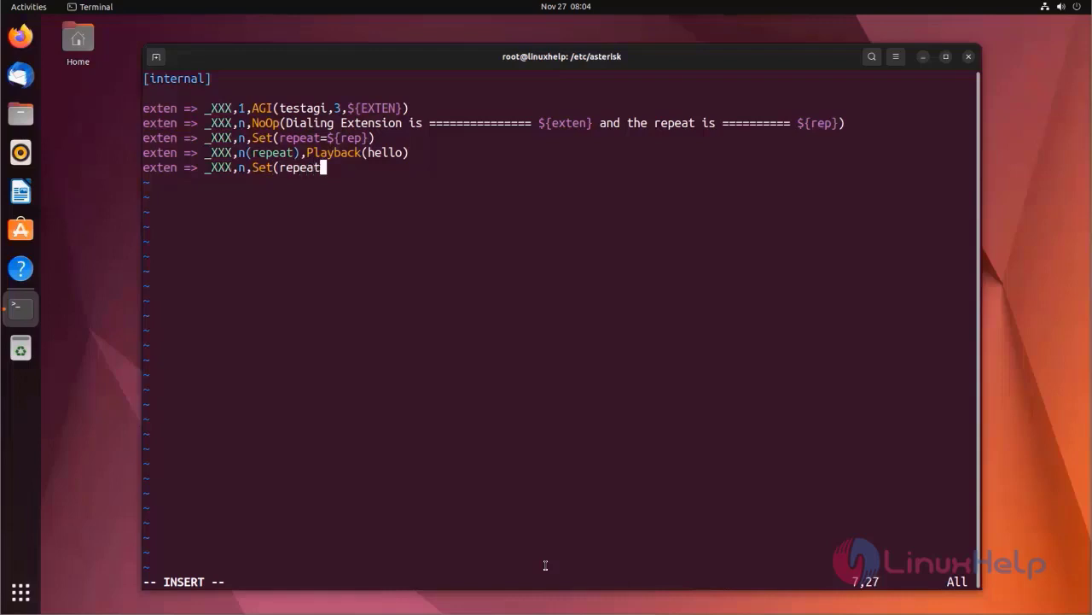
{"action": "type", "text": "="}
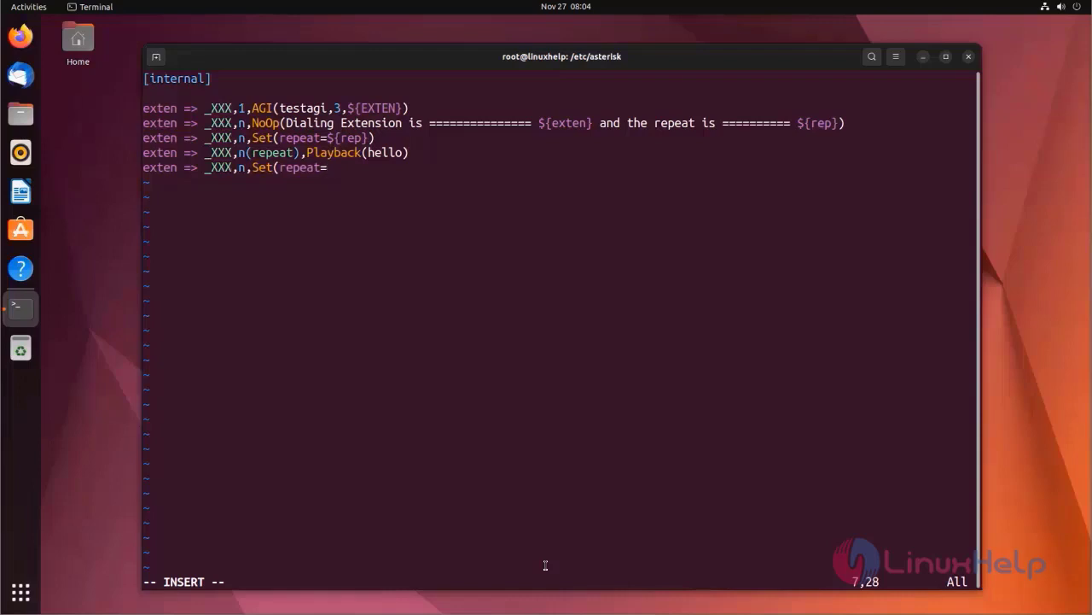
{"action": "type", "text": "${}]"}
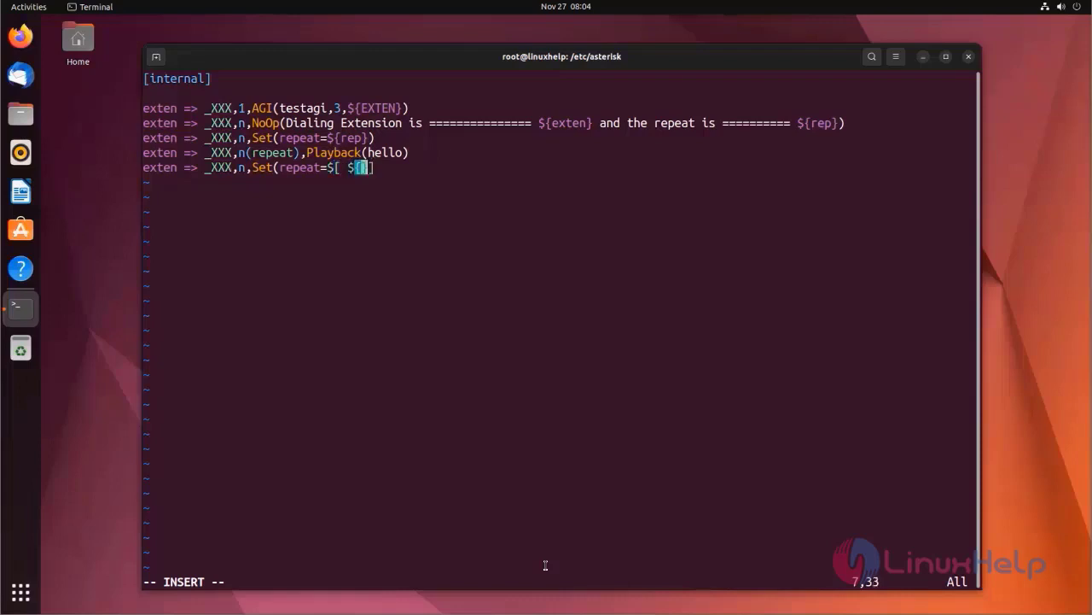
{"action": "type", "text": "repea"}
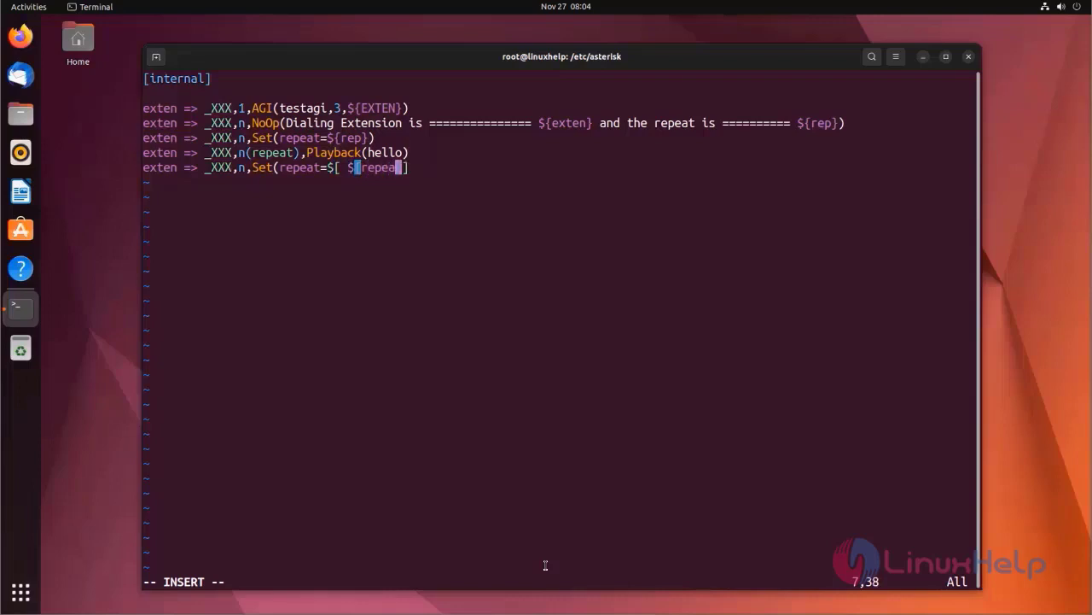
{"action": "type", "text": "t"}
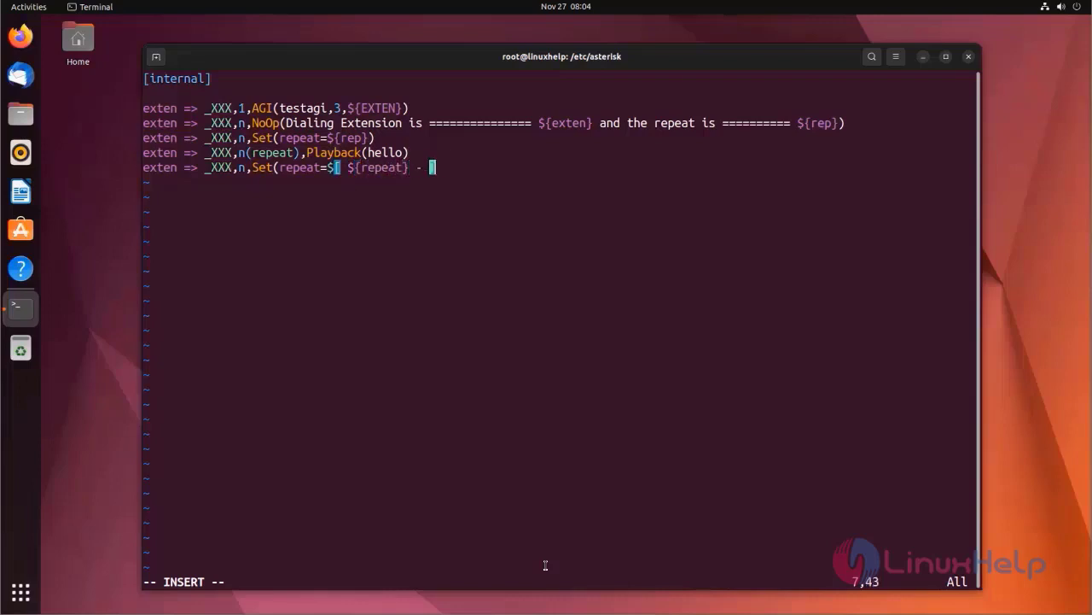
{"action": "type", "text": "1"}
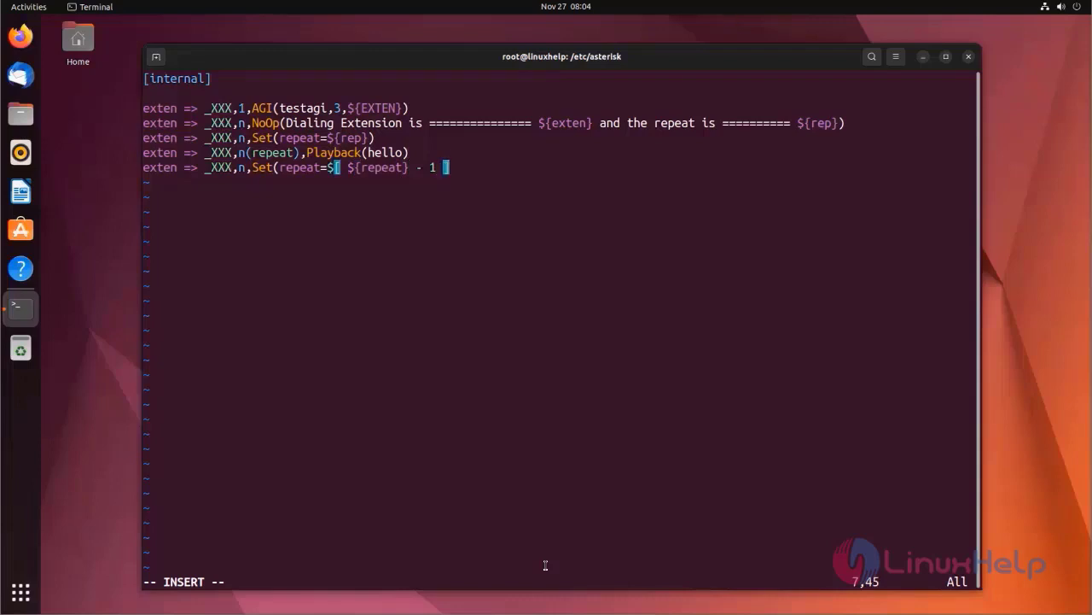
{"action": "type", "text": "]"}
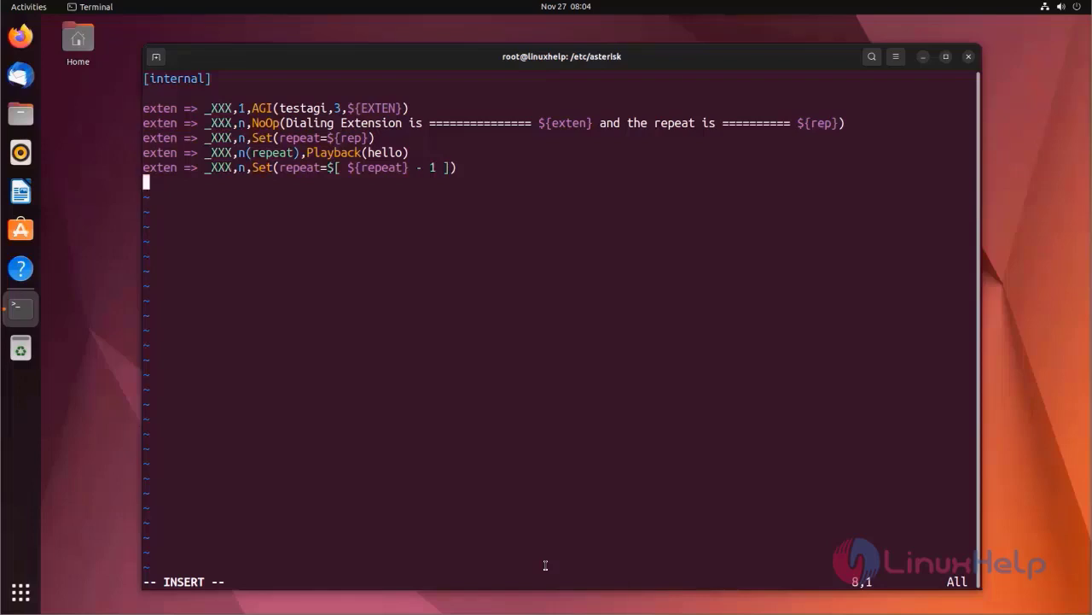
- Begin the conditional line exten => _XXX,n,GotoIf($[ for the loop test
{"action": "type", "text": "ex"}
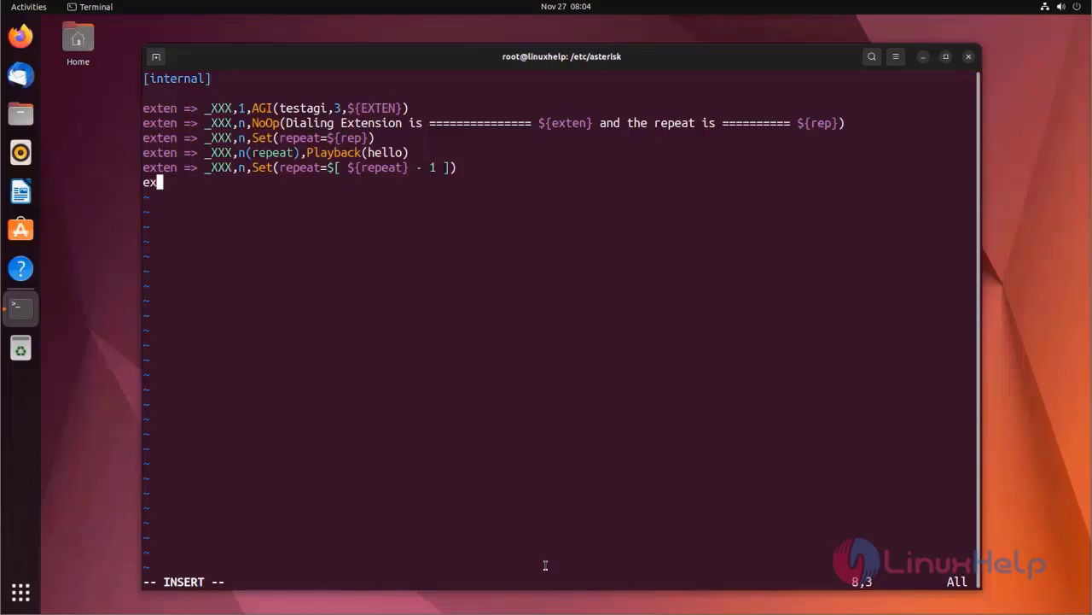
{"action": "type", "text": "ten =>"}
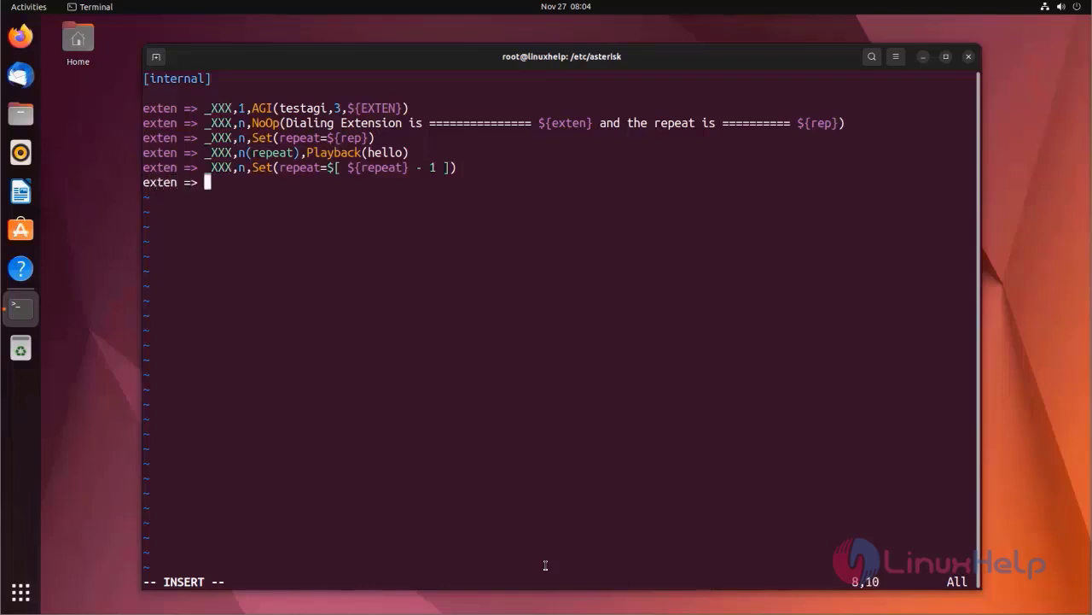
{"action": "type", "text": "_XXX"}
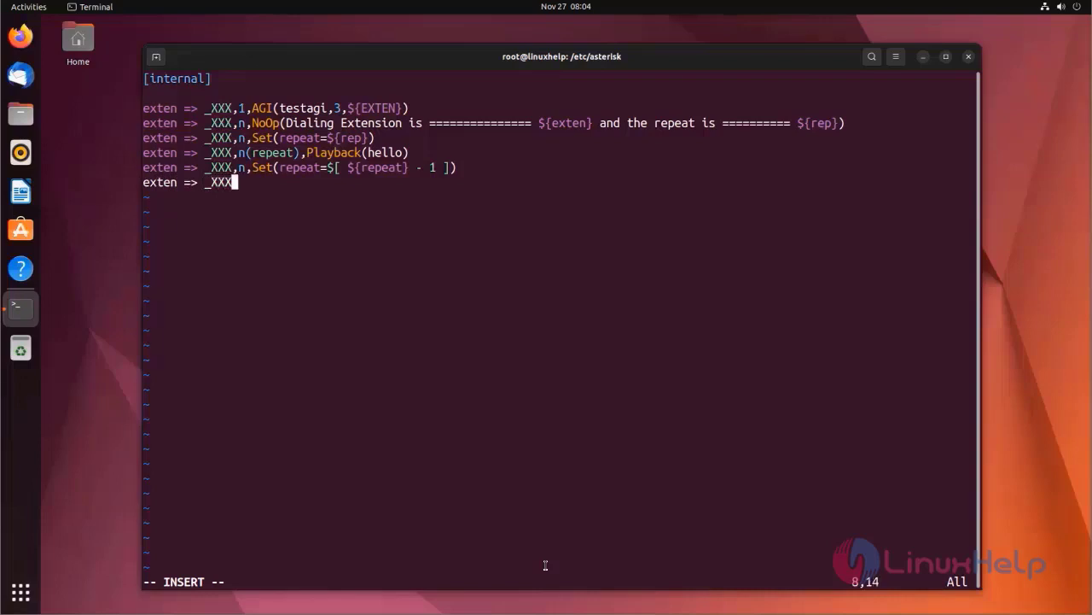
{"action": "type", "text": ","}
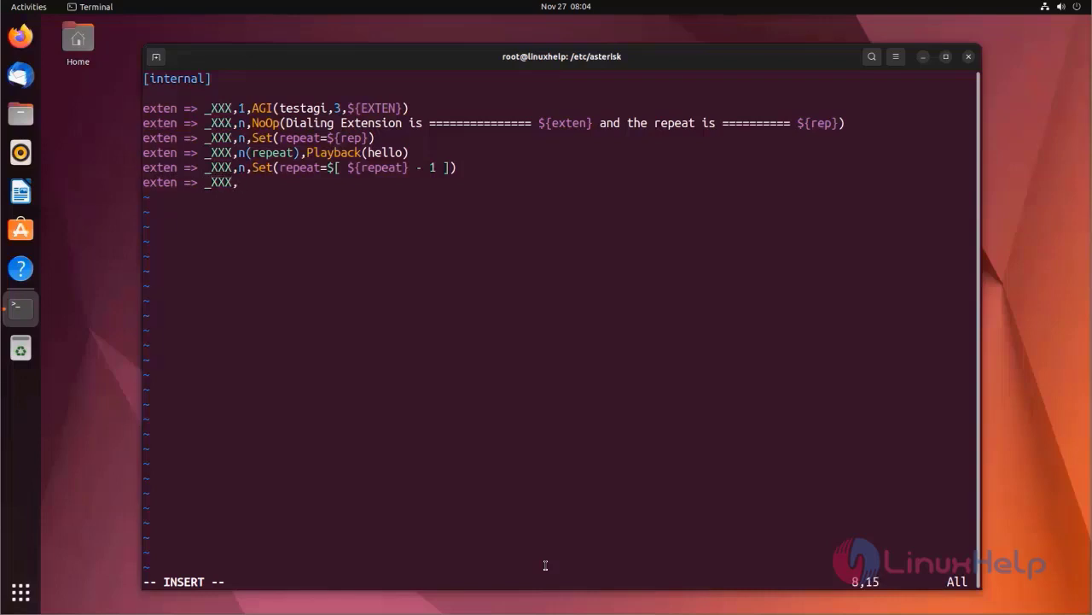
{"action": "type", "text": "n"}
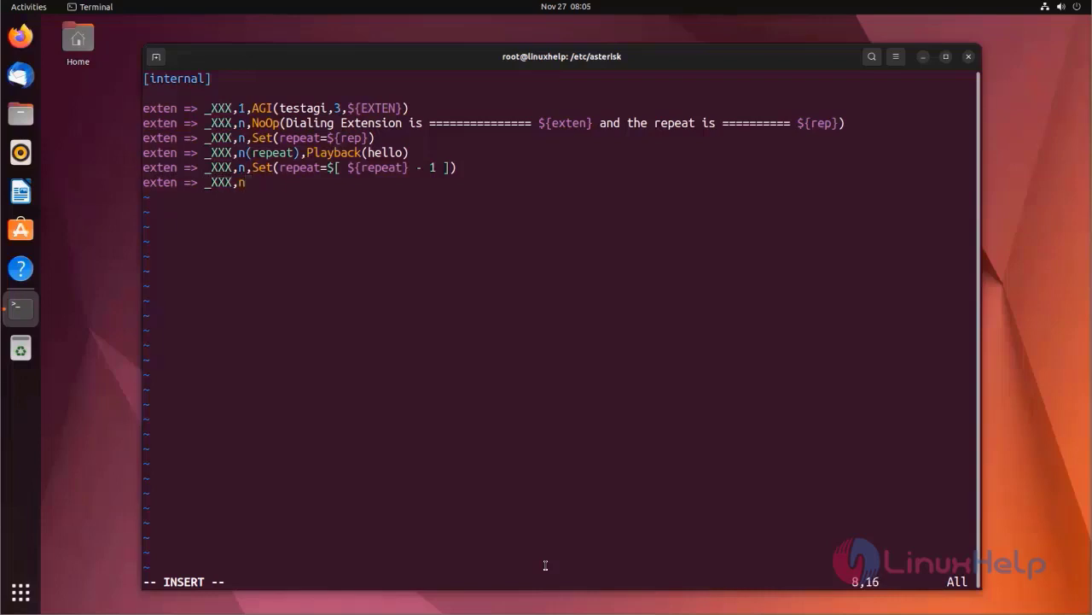
{"action": "type", "text": ","}
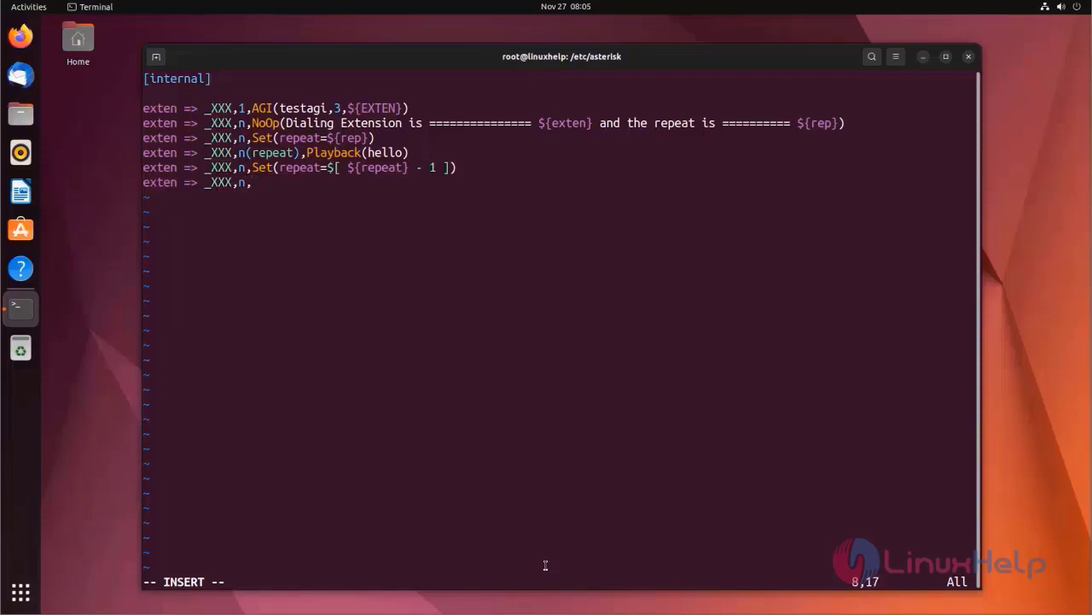
{"action": "type", "text": "G"}
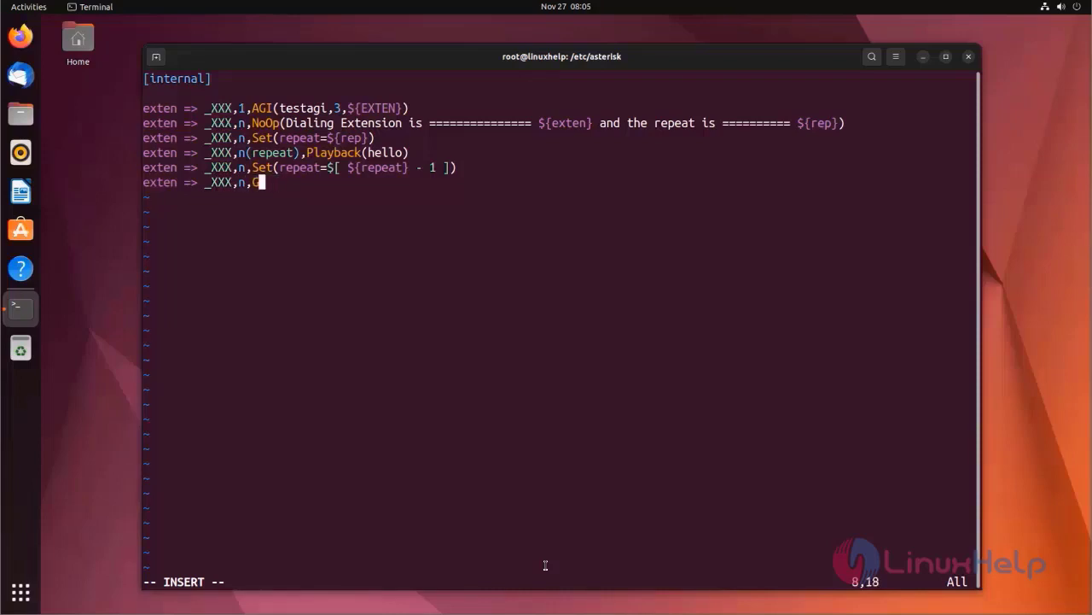
{"action": "type", "text": "oto"}
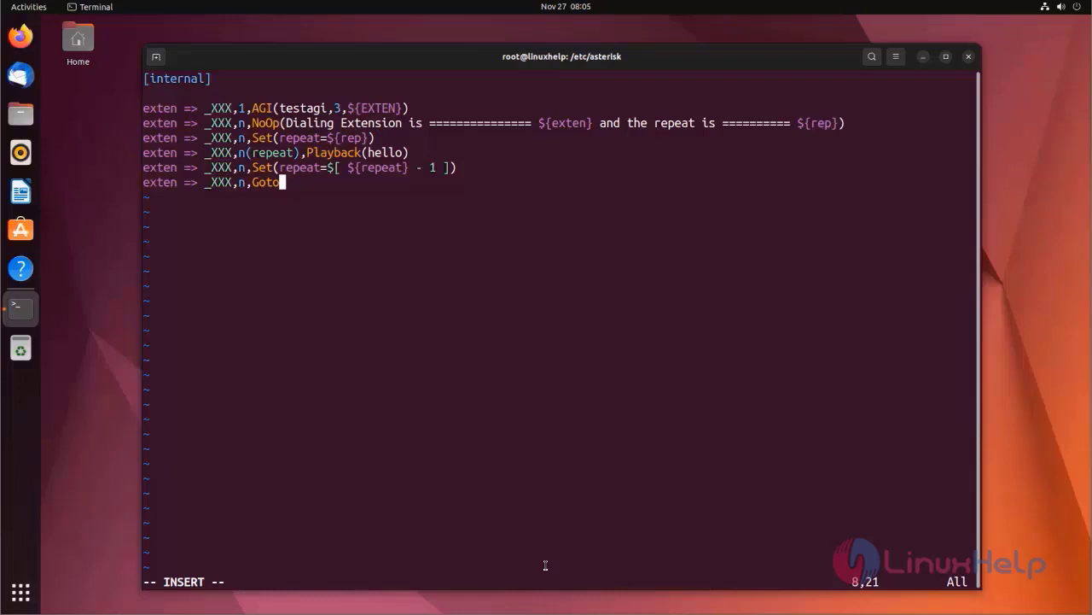
{"action": "type", "text": "If"}
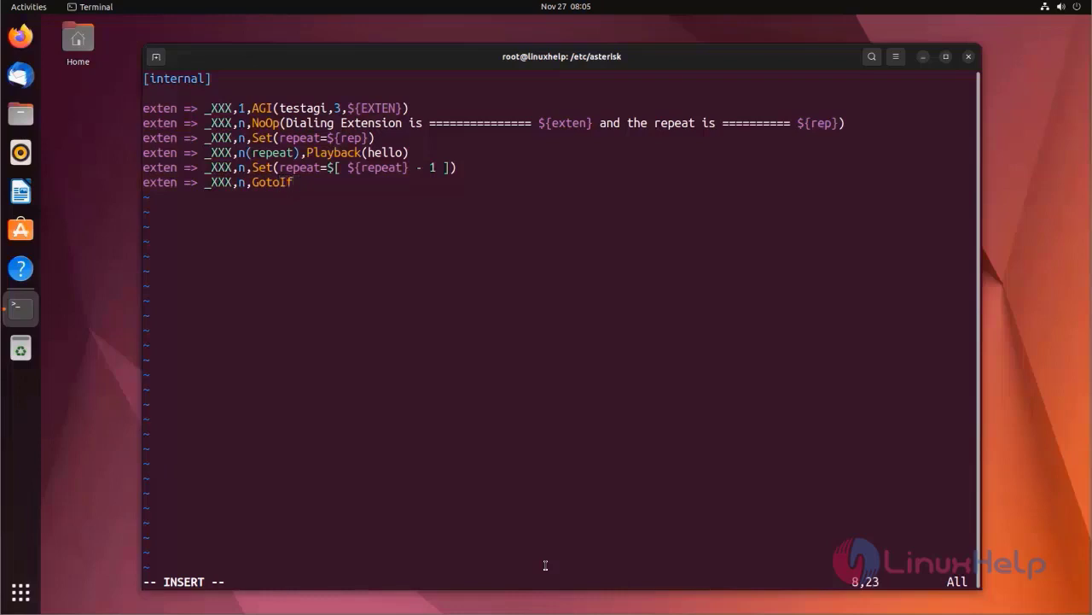
{"action": "type", "text": "()"}
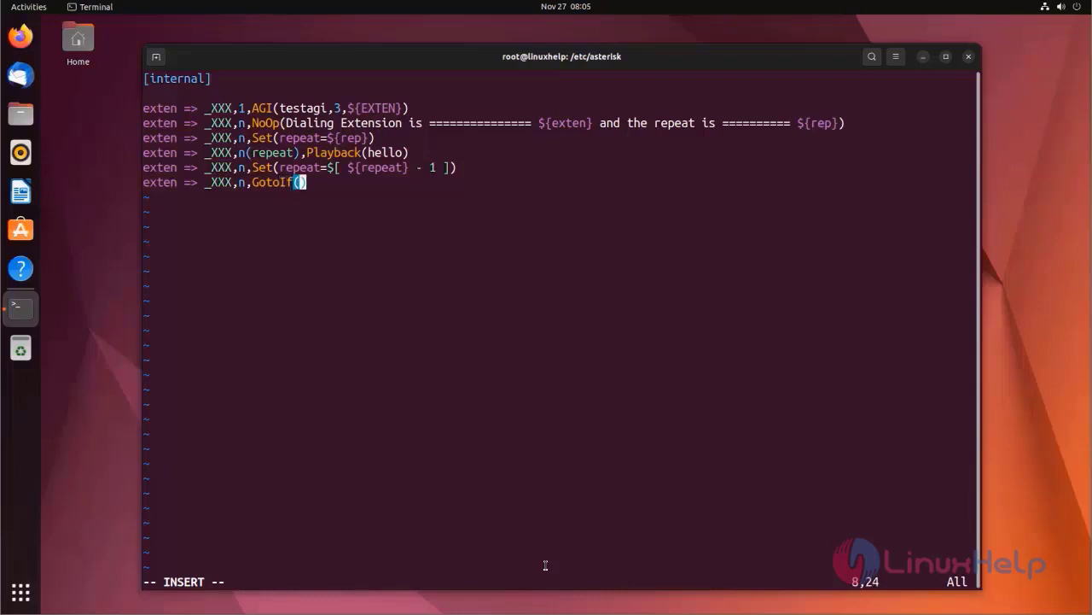
{"action": "type", "text": "$[]"}
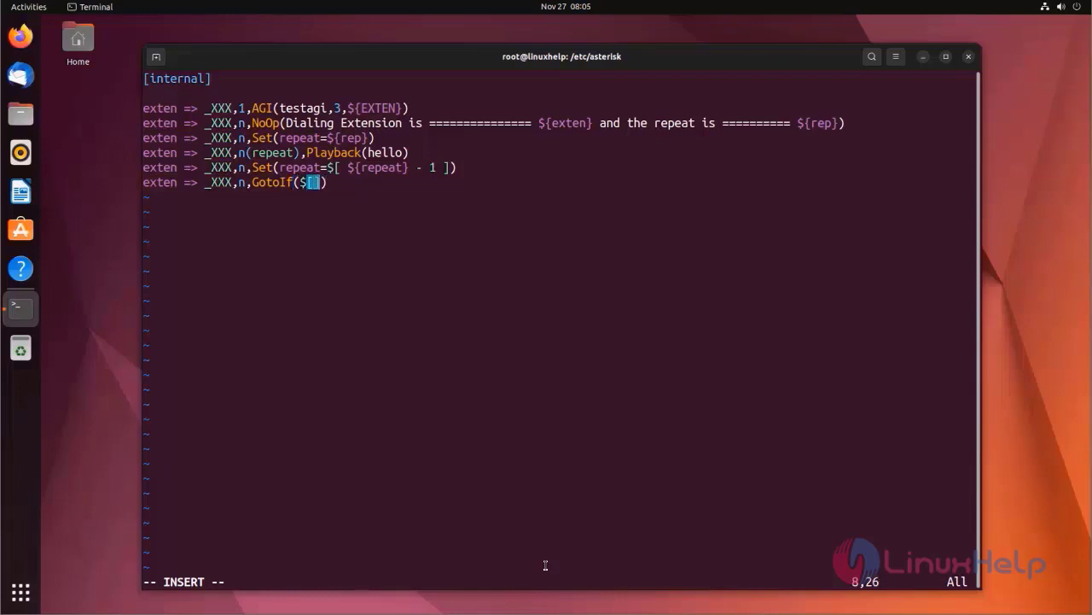
{"action": "type", "text": "["}
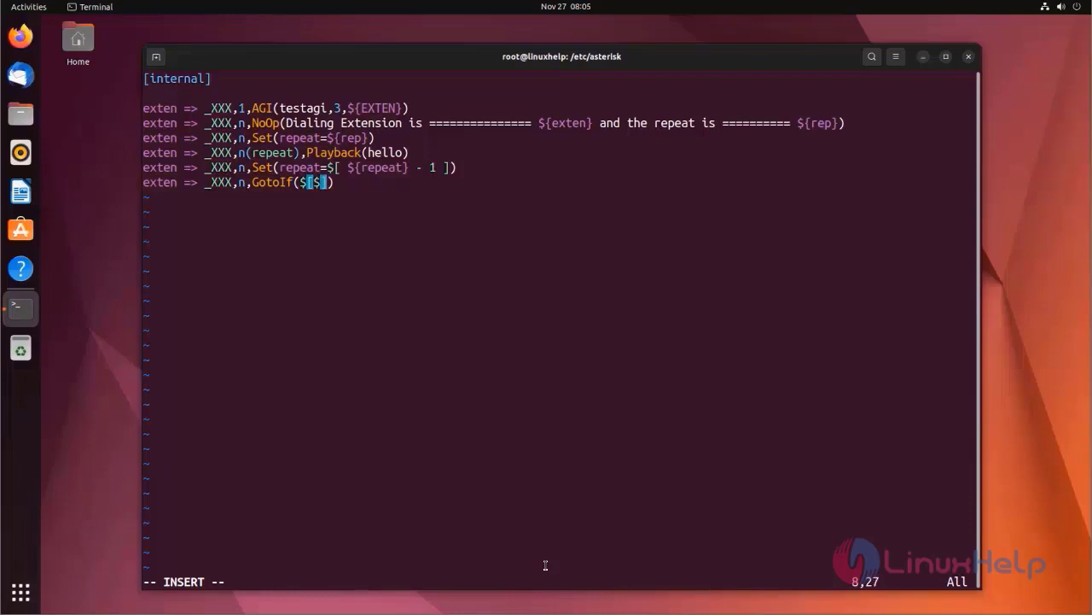
- Complete the condition ${repeat} > 0]?repeat:continue so the plan loops back while repeat is positive
{"action": "type", "text": "{}"}
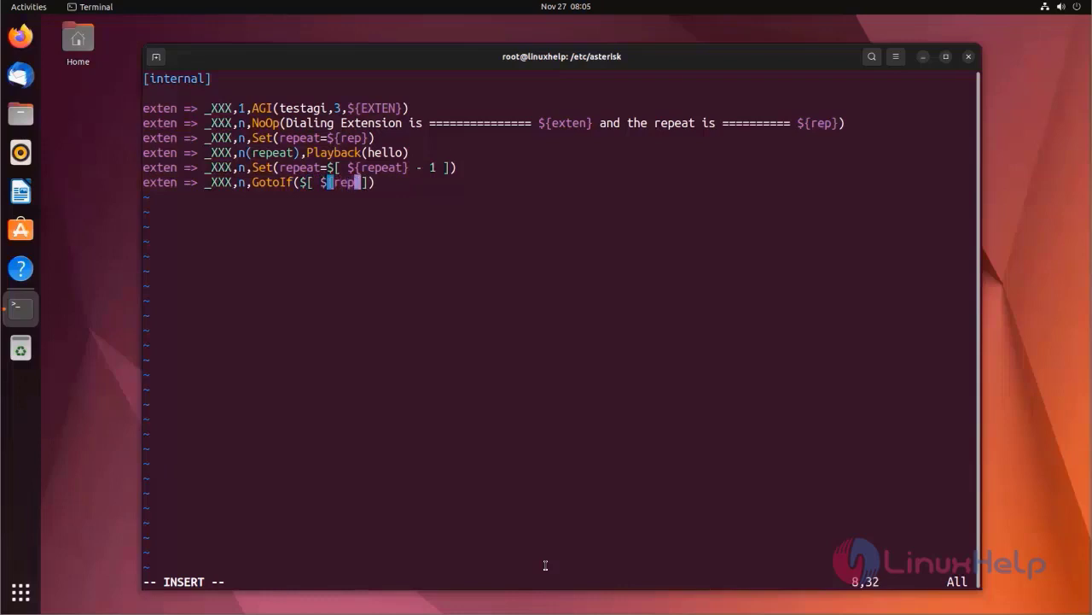
{"action": "type", "text": "eat}"}
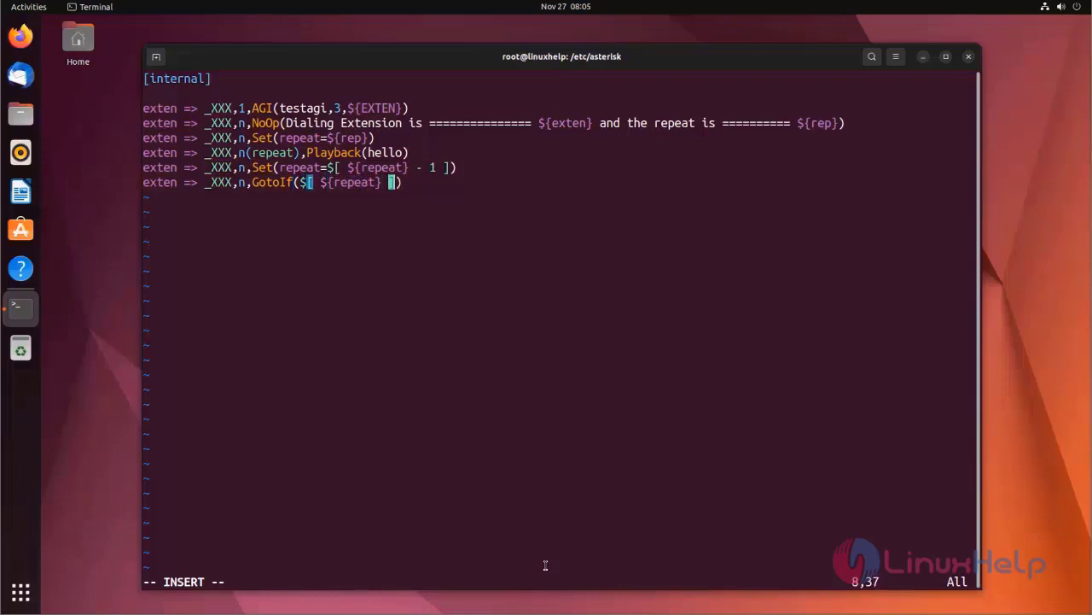
{"action": "type", "text": ">"}
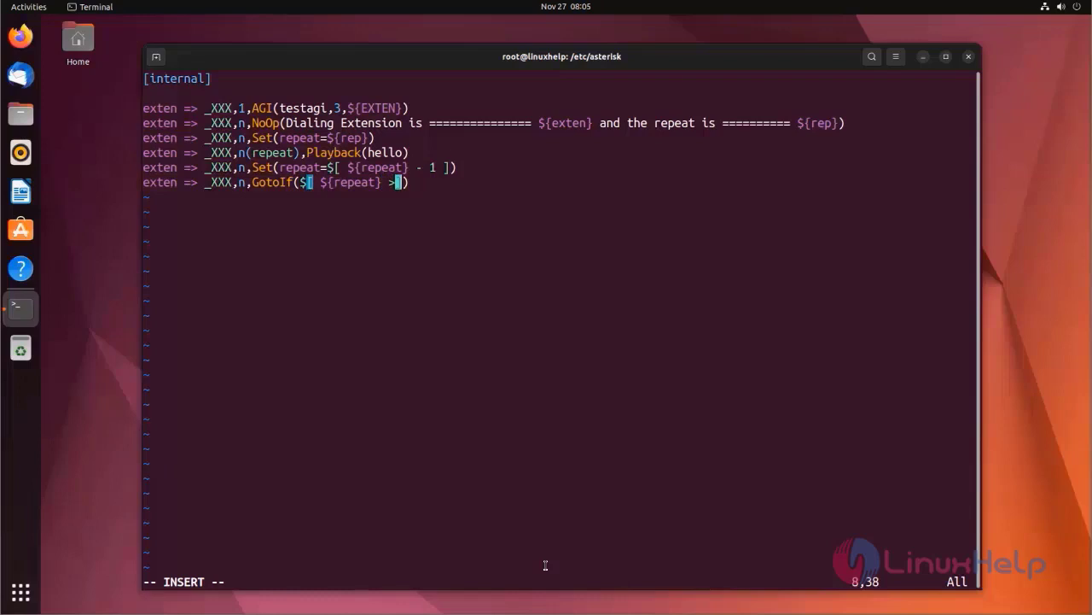
{"action": "type", "text": "0]"}
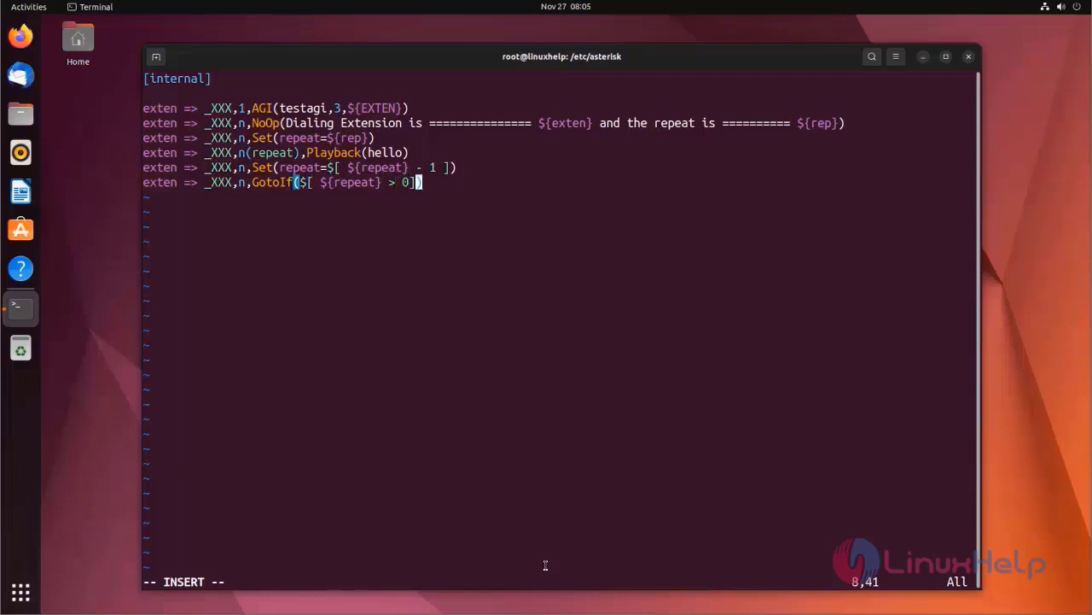
{"action": "type", "text": "?"}
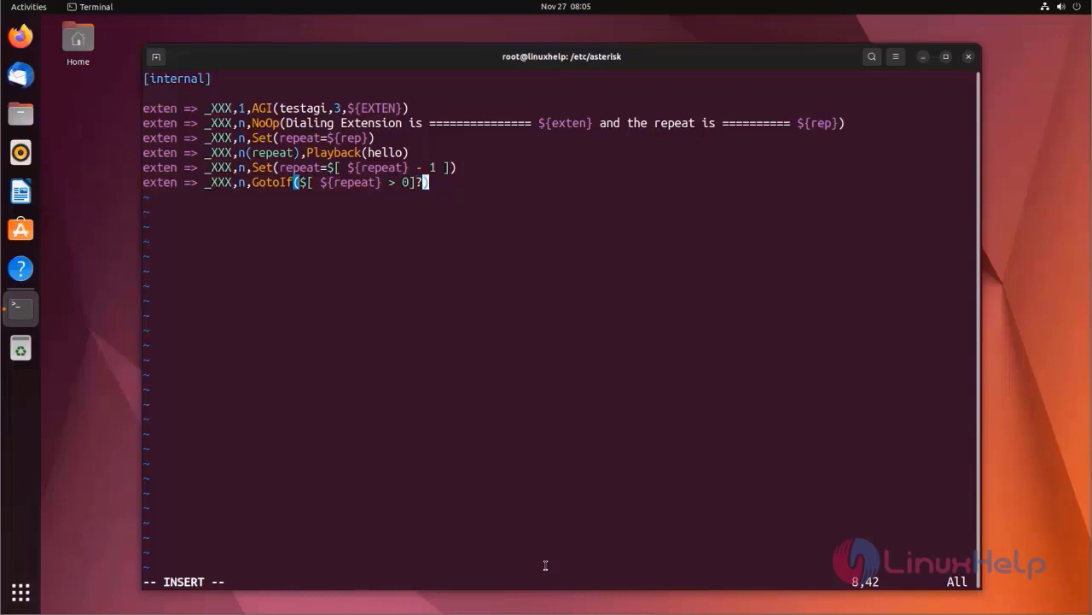
{"action": "type", "text": "re"}
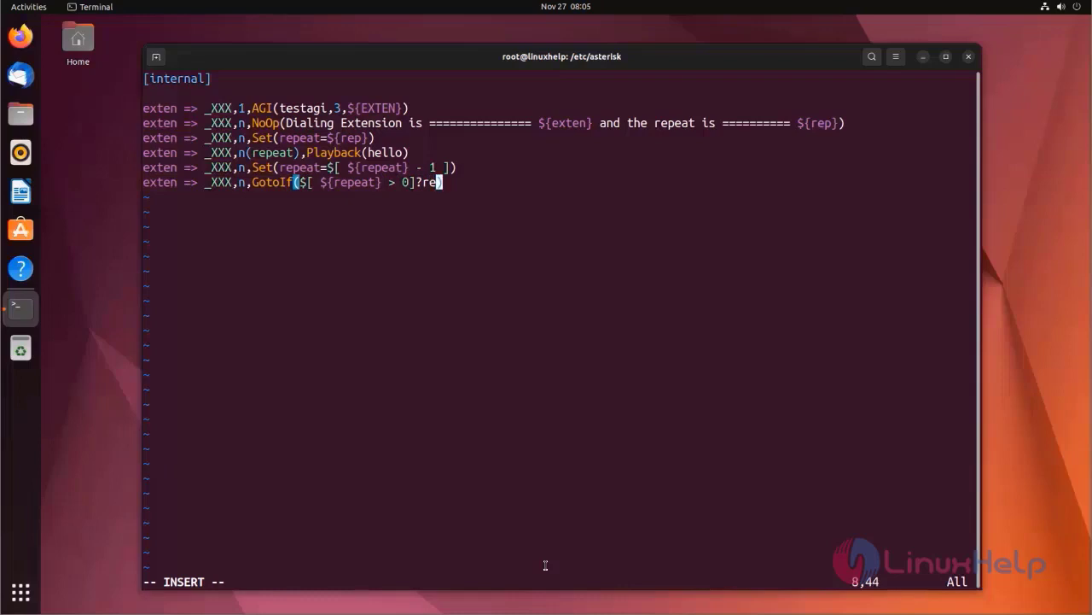
{"action": "type", "text": "peat"}
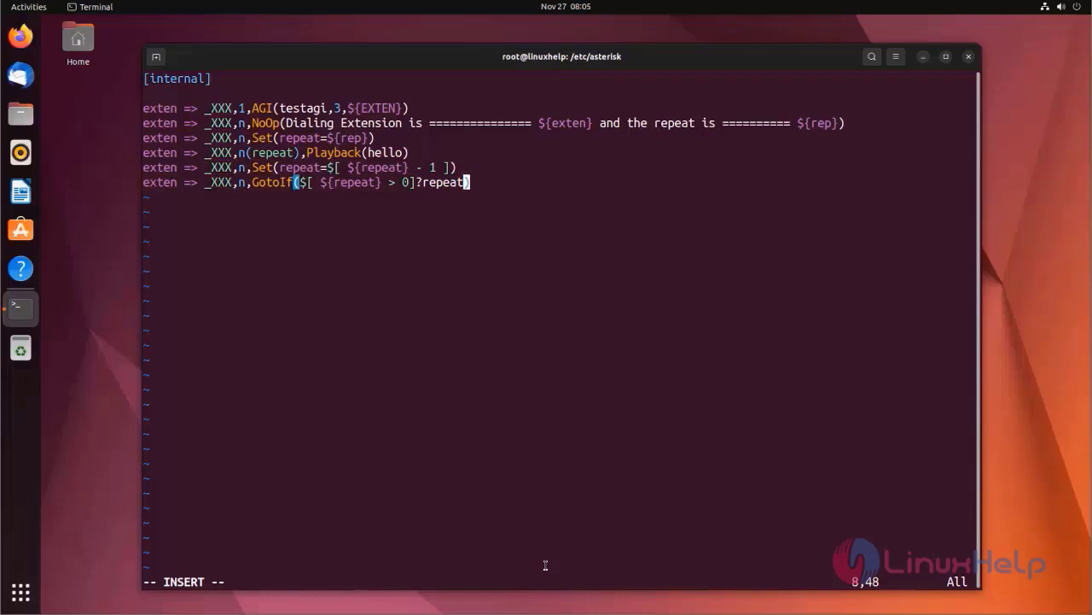
{"action": "type", "text": ":"}
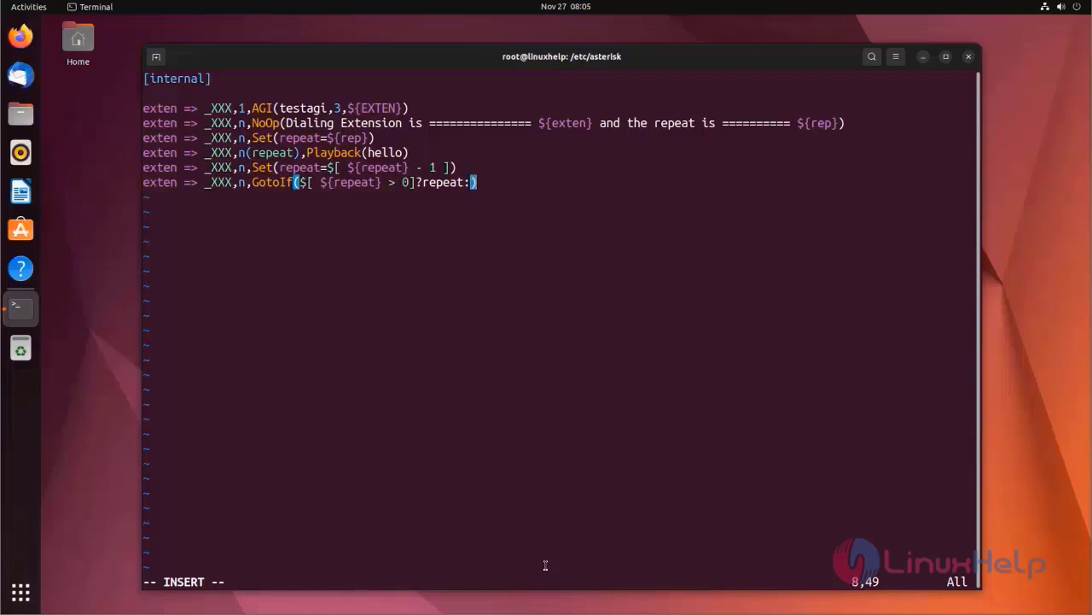
{"action": "type", "text": "conti"}
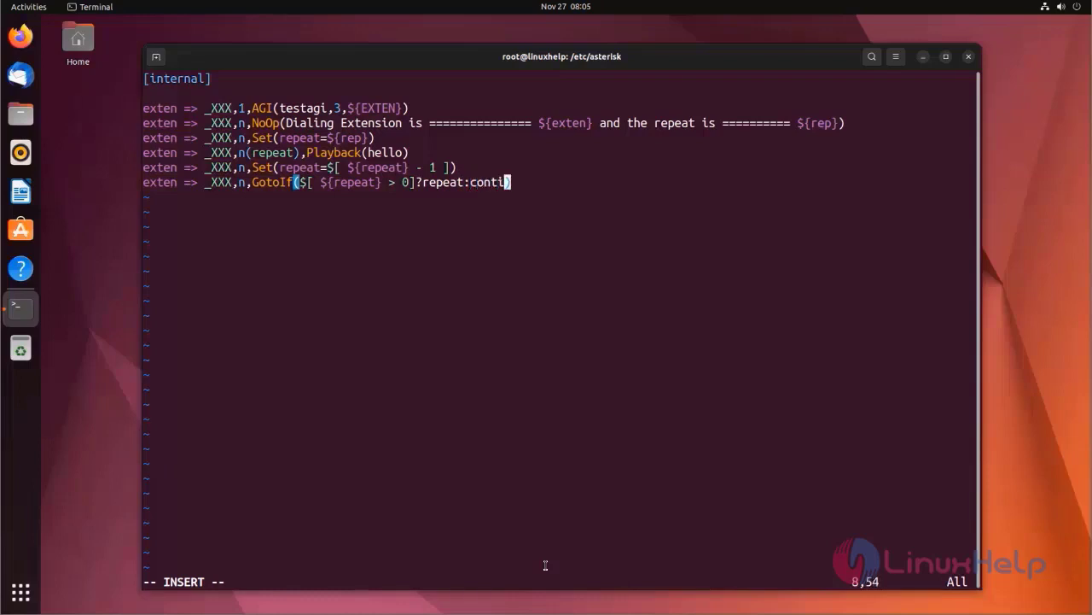
{"action": "type", "text": "ue"}
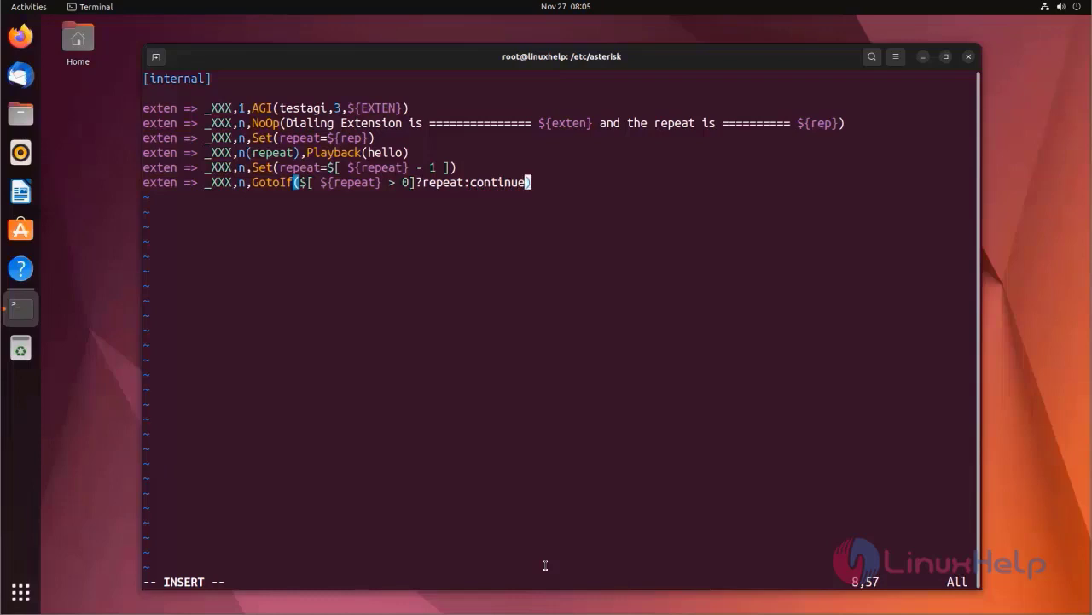
- Write the line exten => _XXX,n(continue),Dial(PJSIP/${EXTEN}) to dial the called endpoint
{"action": "type", "text": "e"}
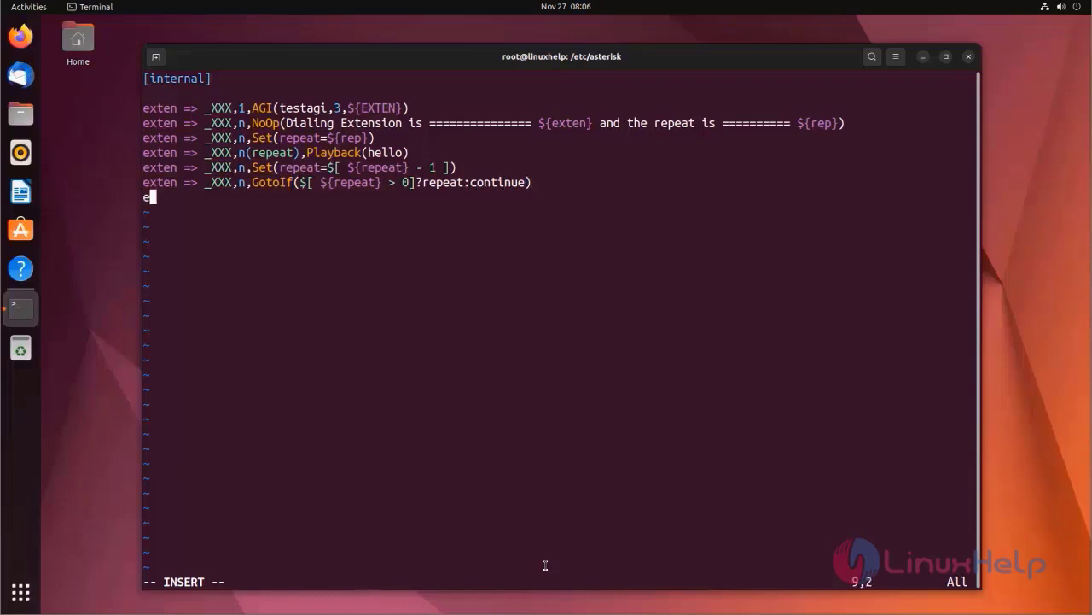
{"action": "type", "text": "x"}
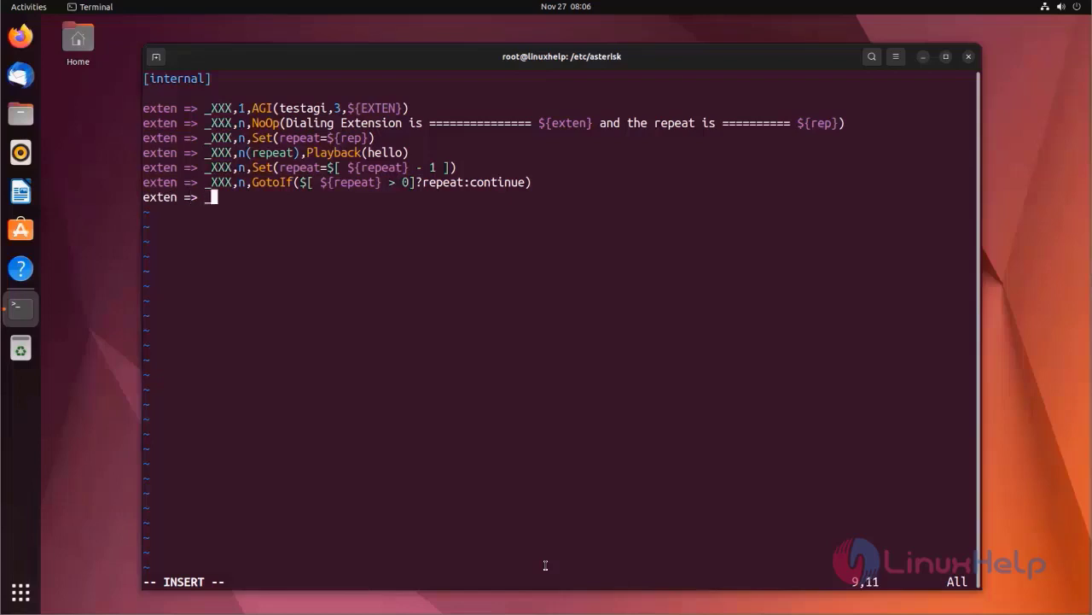
{"action": "type", "text": "_XXX,"}
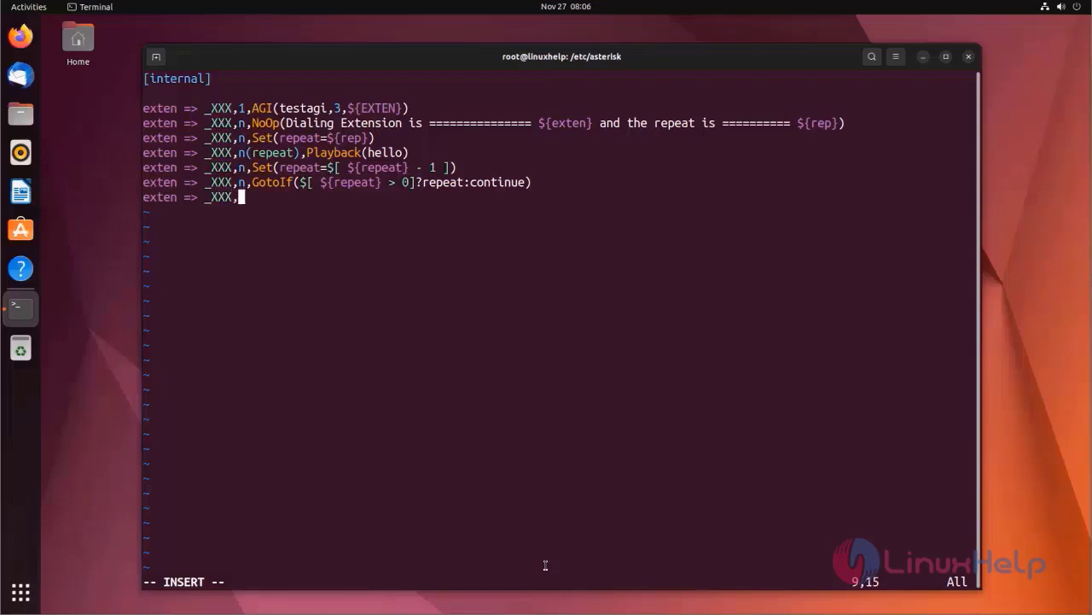
{"action": "type", "text": "n"}
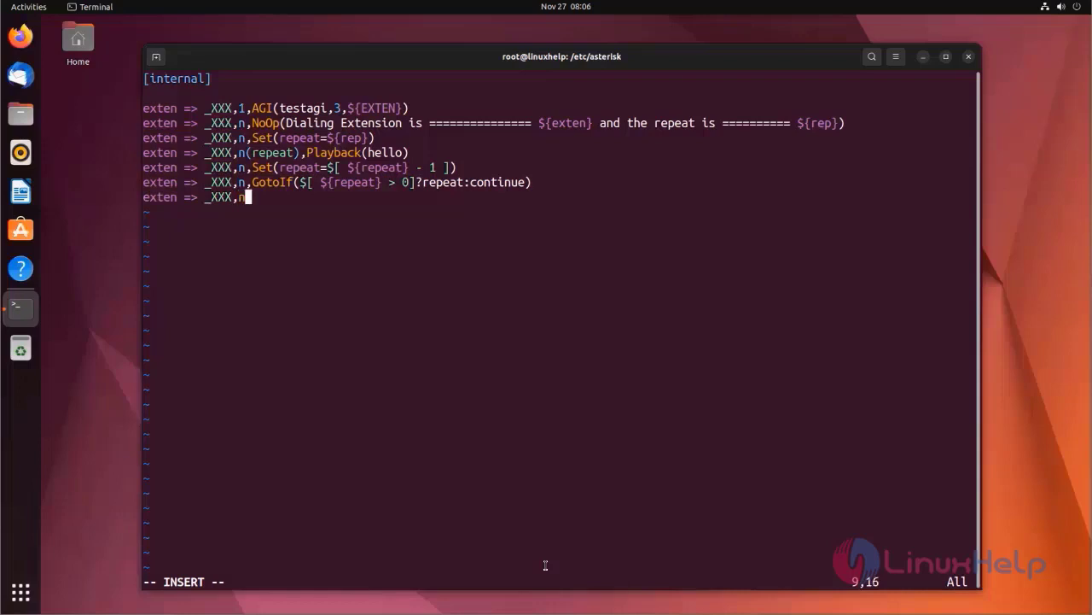
{"action": "type", "text": "(c"}
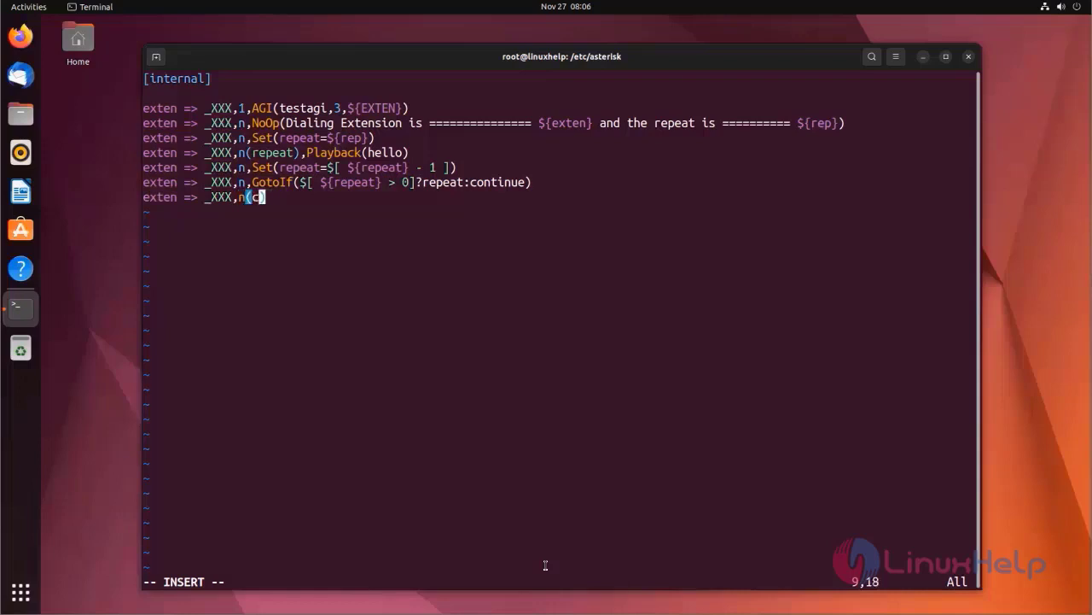
{"action": "type", "text": "ontinue"}
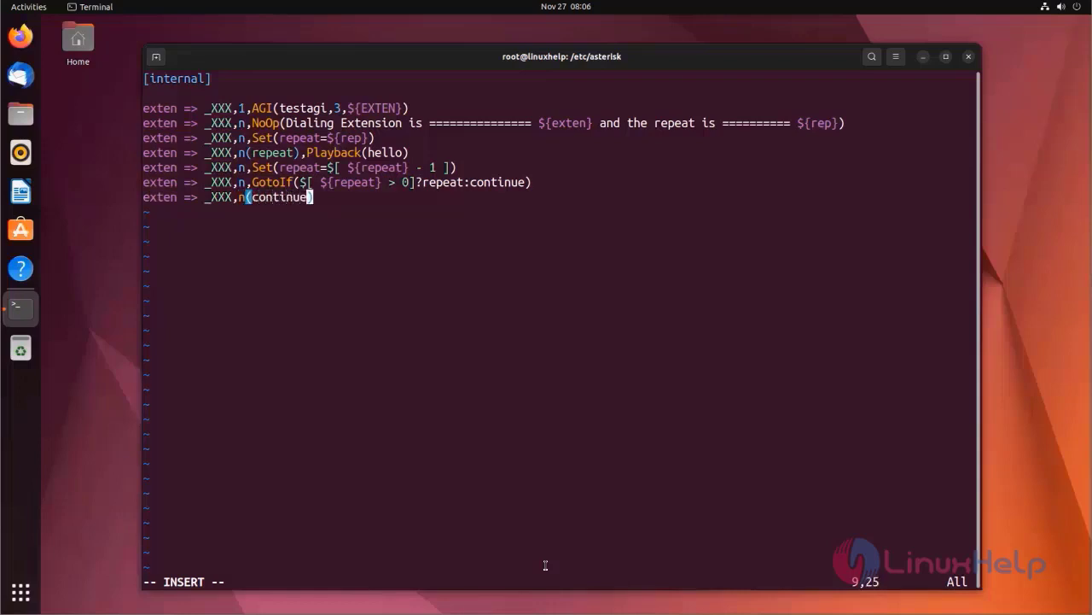
{"action": "type", "text": "),"}
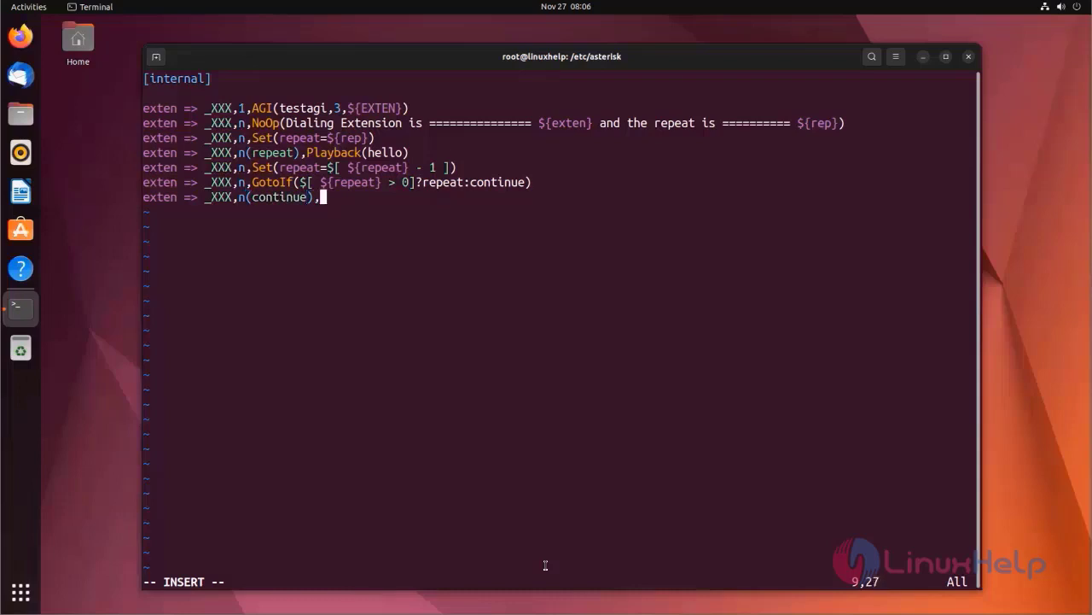
{"action": "type", "text": "D"}
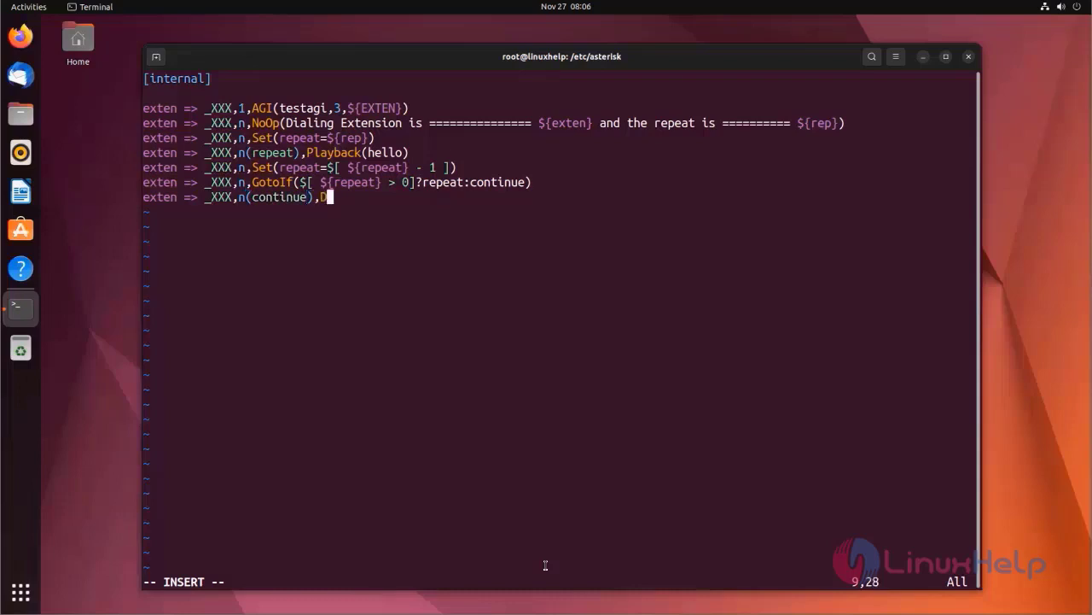
{"action": "type", "text": "ial"}
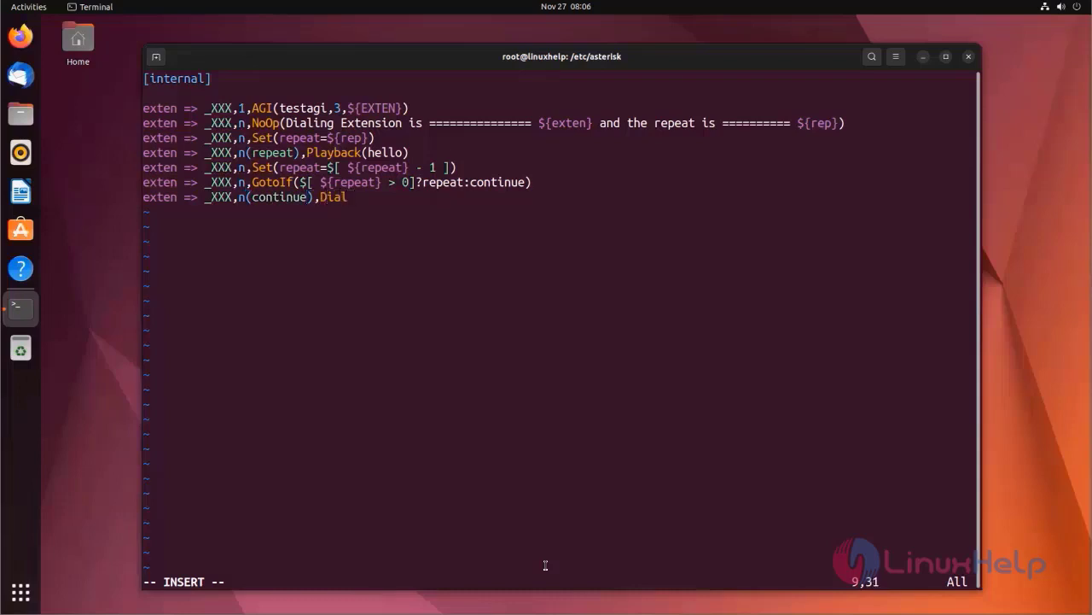
{"action": "type", "text": "()"}
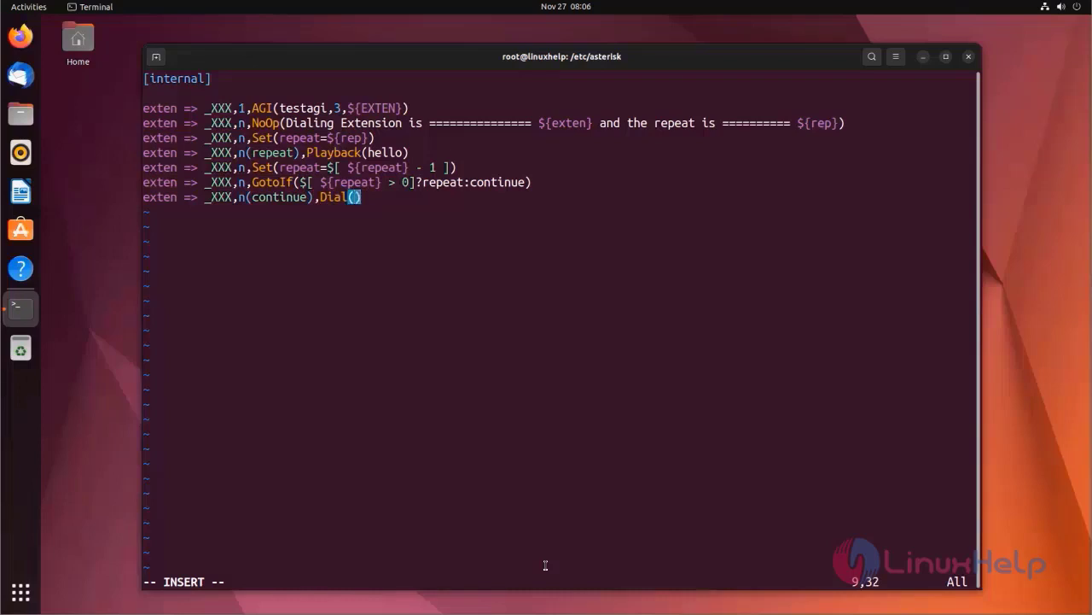
{"action": "type", "text": "PJSIP"}
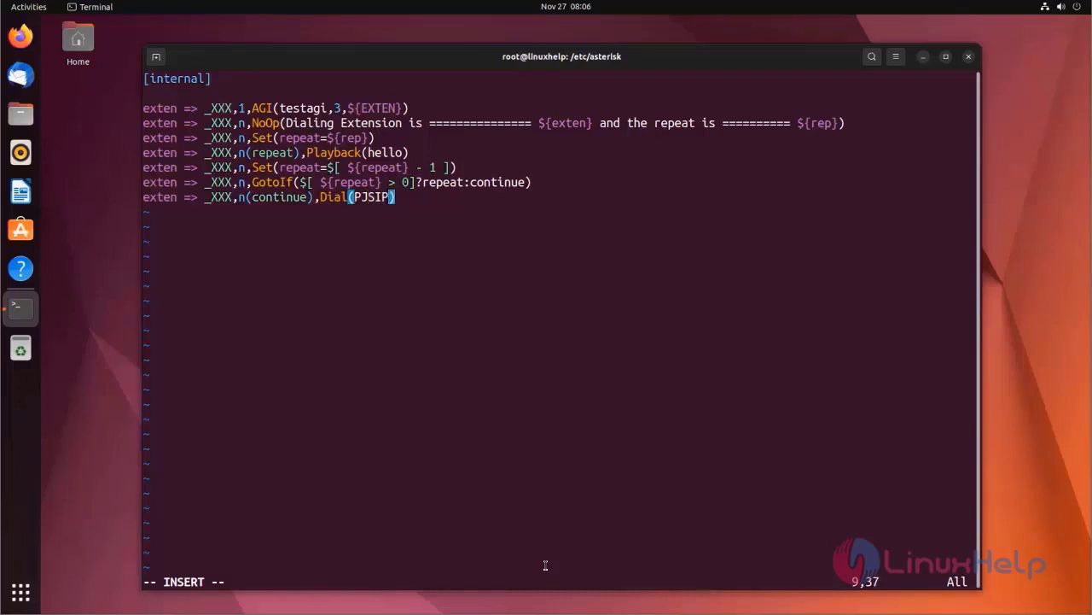
{"action": "type", "text": "/"}
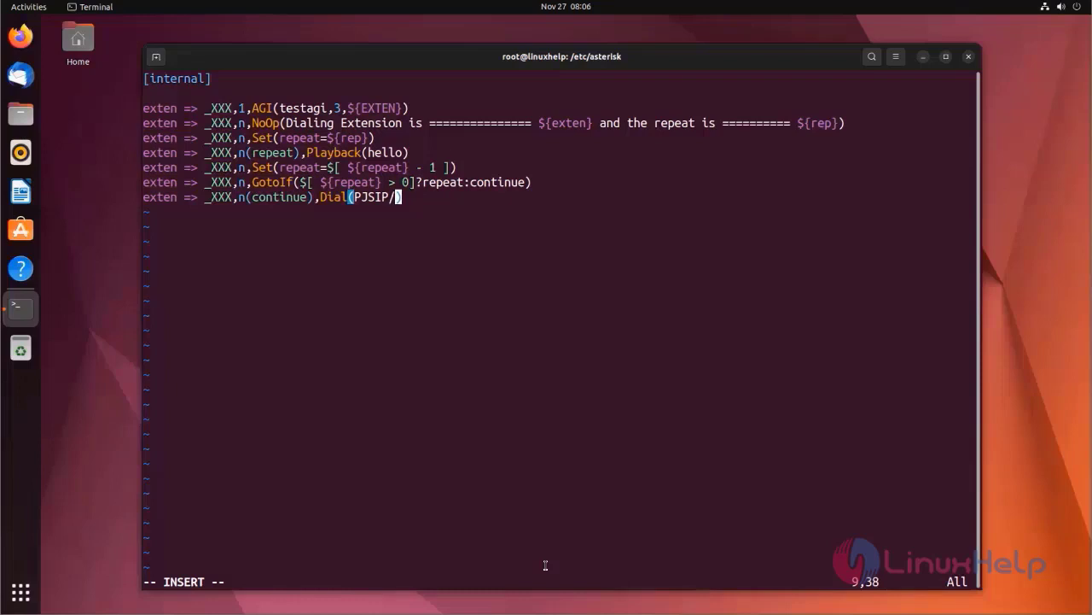
{"action": "type", "text": "${}"}
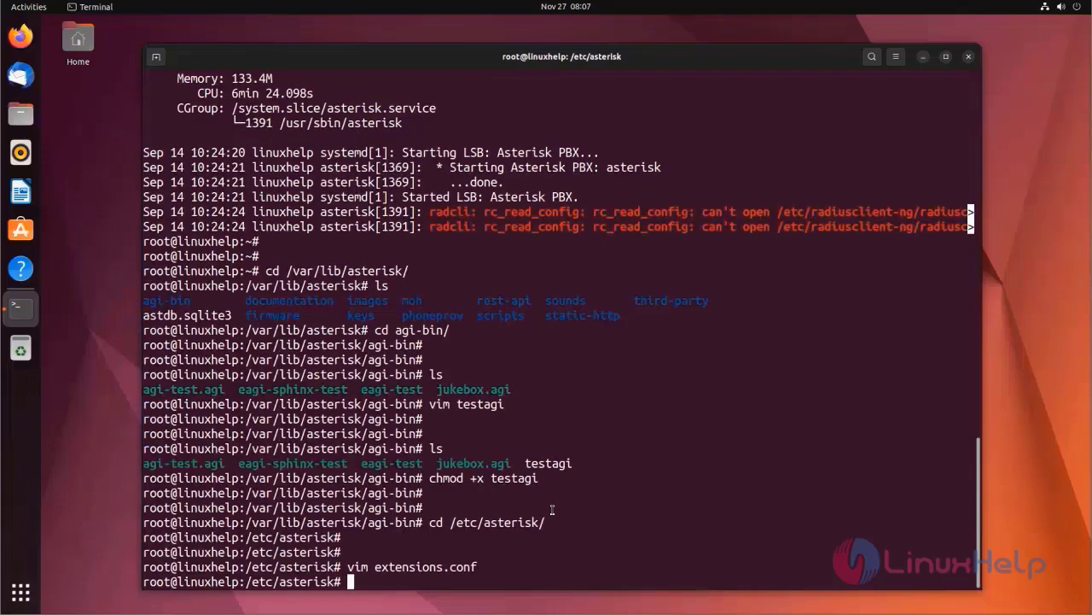
- Attach to the Asterisk console with asterisk -rvvvv and run dialplan reload
{"action": "key", "text": "Return"}
{"action": "type", "text": "asterisk -rvvvvvvvvvvvvvvvvvvvvvvv"}
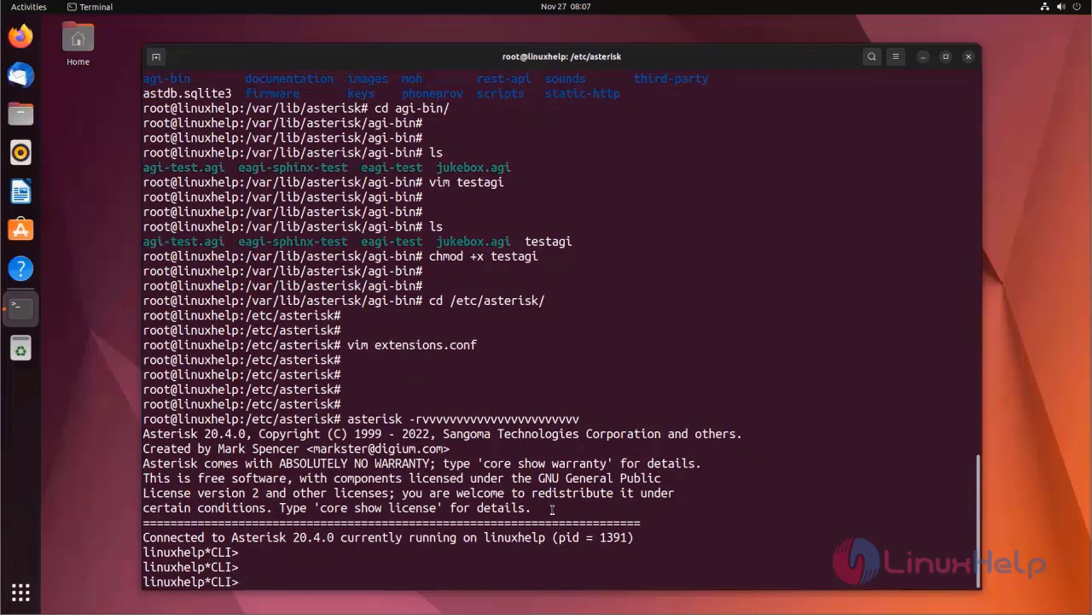
{"action": "type", "text": "dialp"}
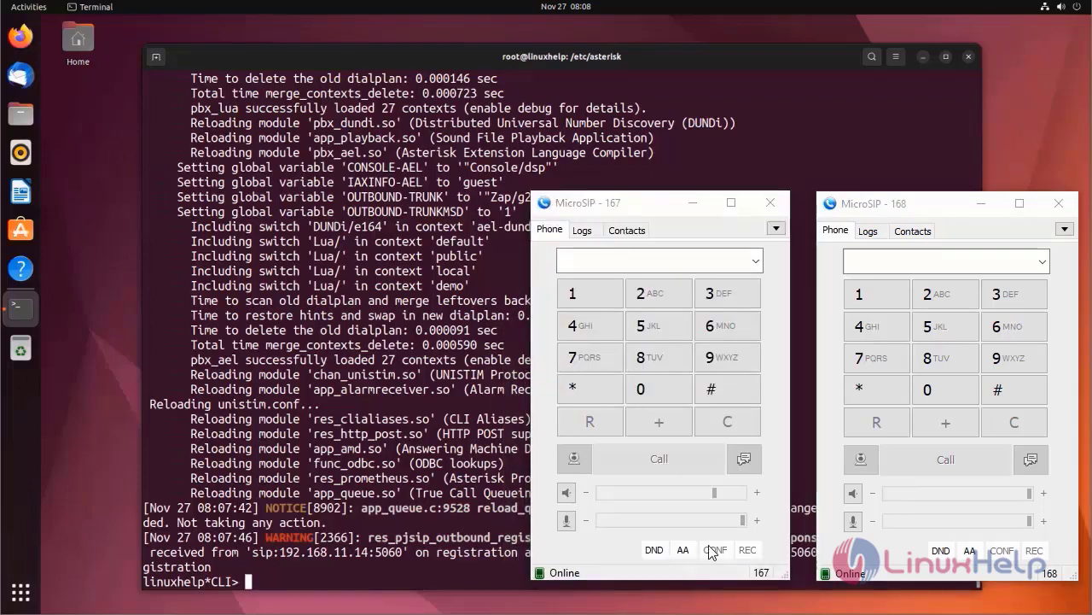
- Call 167 from the 168 MicroSIP softphone and decline it on 167 so the dial plan runs to BUSY
{"action": "left_click", "coordinate": [877, 294]}
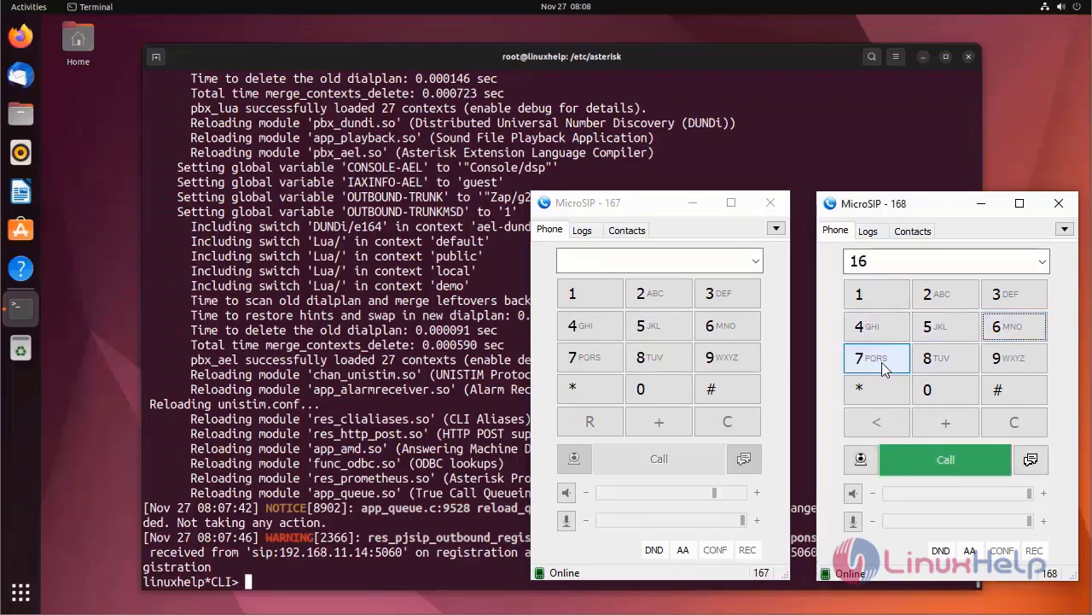
{"action": "left_click", "coordinate": [946, 459]}
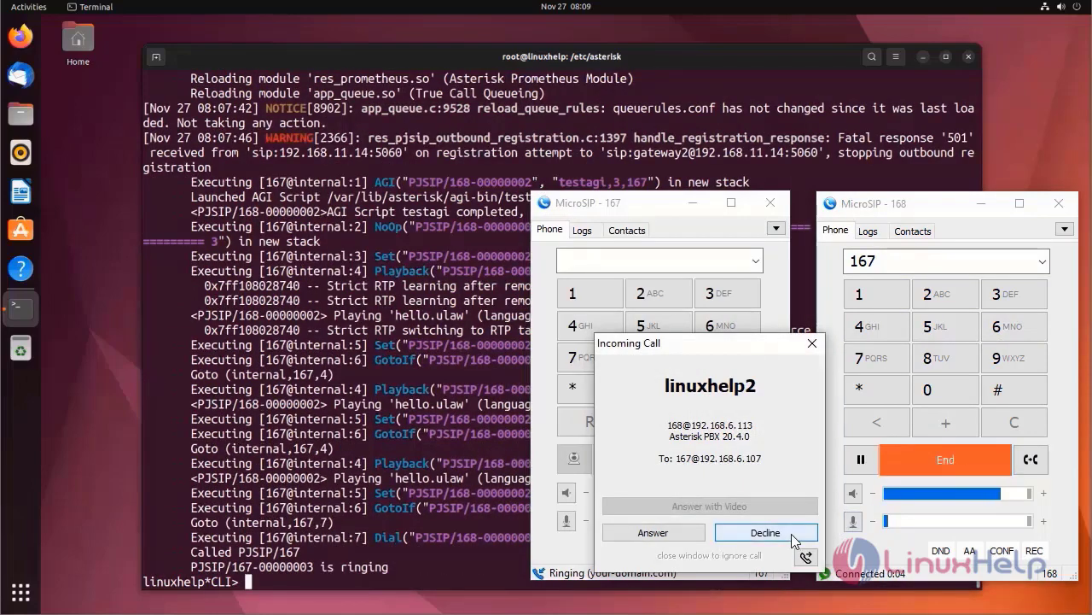
{"action": "left_click", "coordinate": [764, 532]}
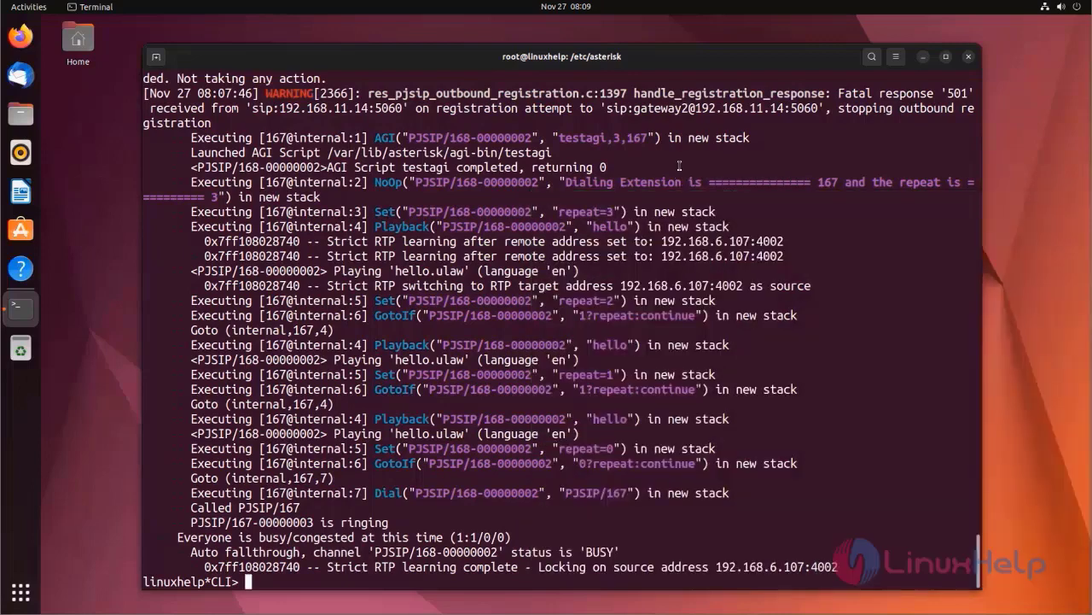
{"action": "scroll", "scroll_direction": "down", "scroll_amount": 3}
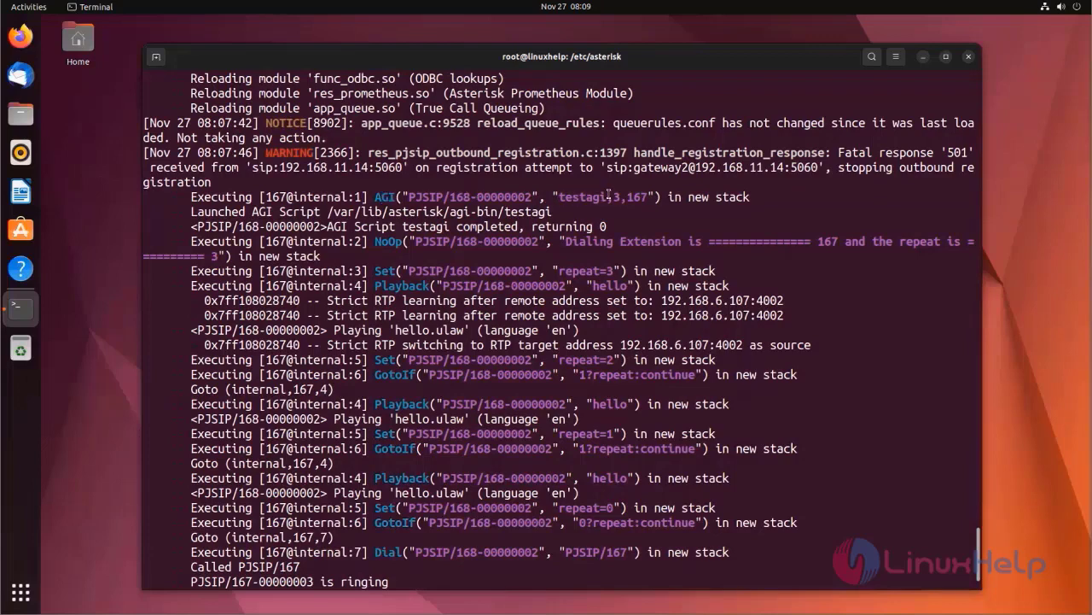
{"action": "double_click", "coordinate": [581, 198]}
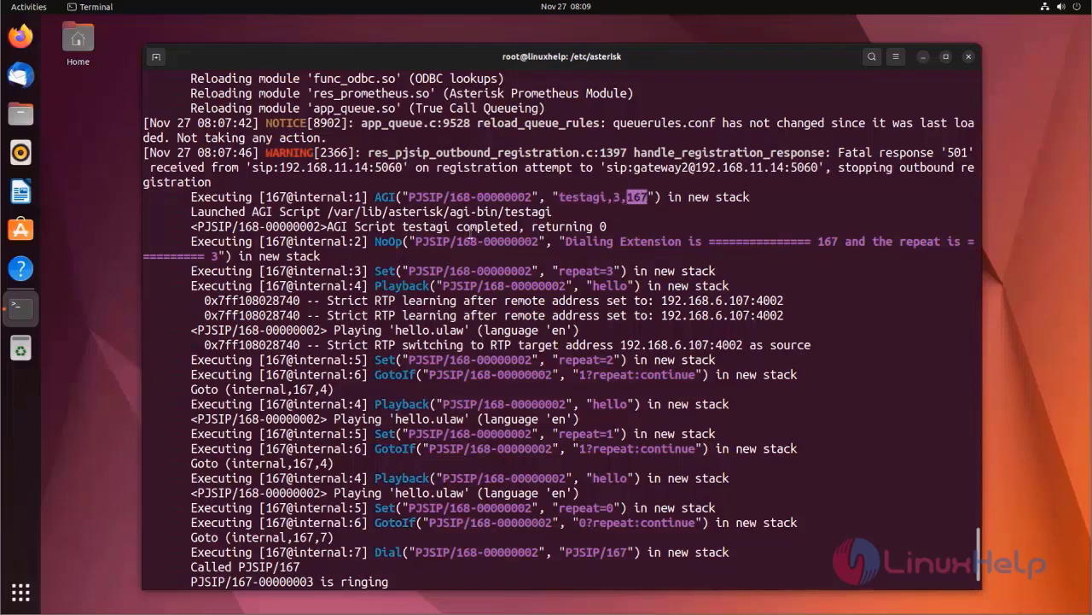
{"action": "double_click", "coordinate": [388, 243]}
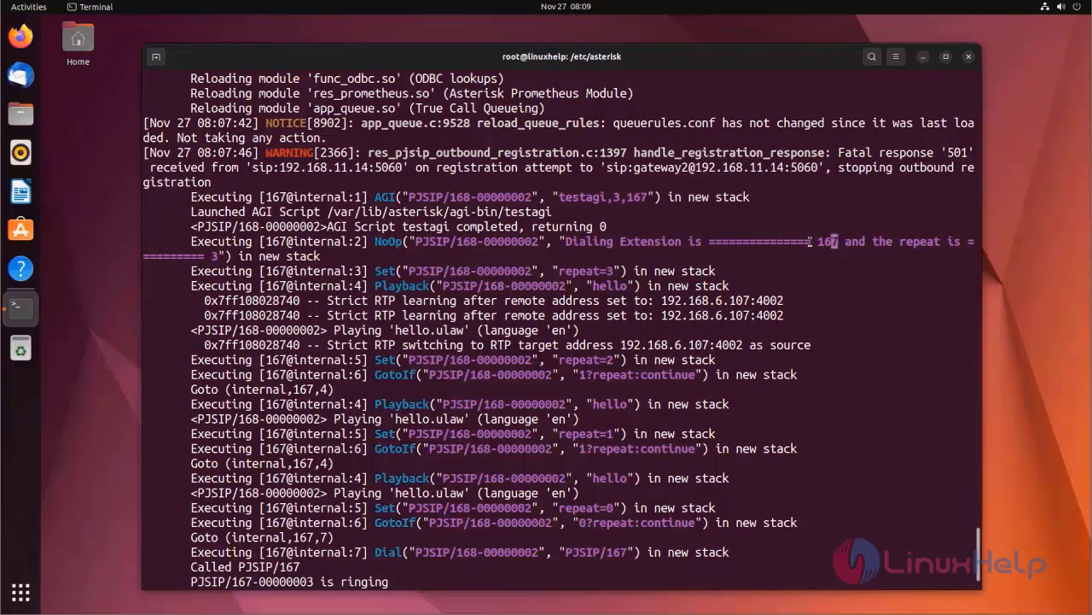
{"action": "double_click", "coordinate": [825, 243]}
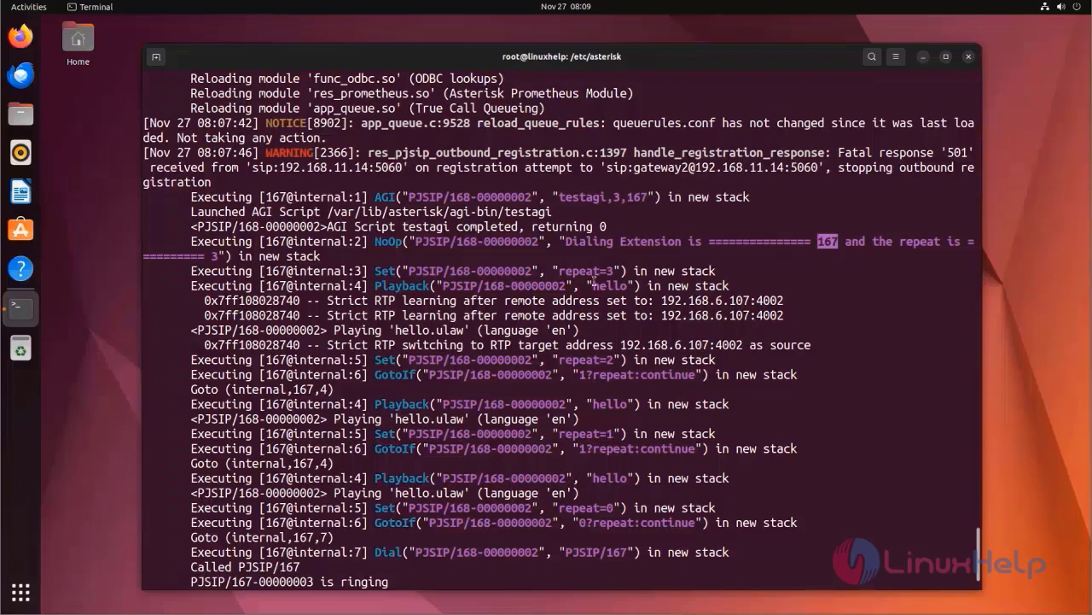
{"action": "mouse_move", "coordinate": [614, 286]}
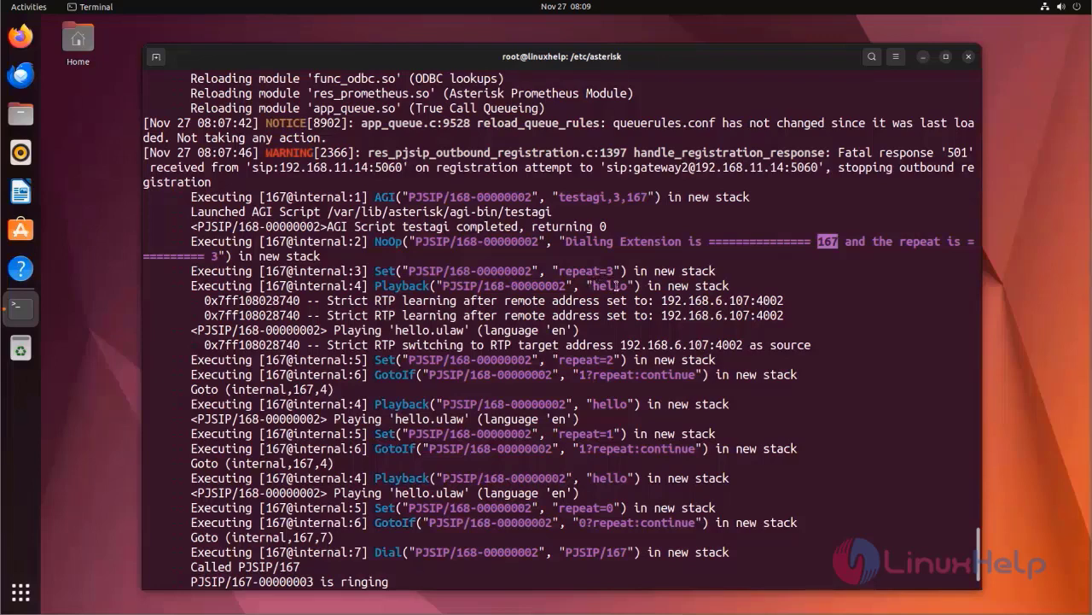